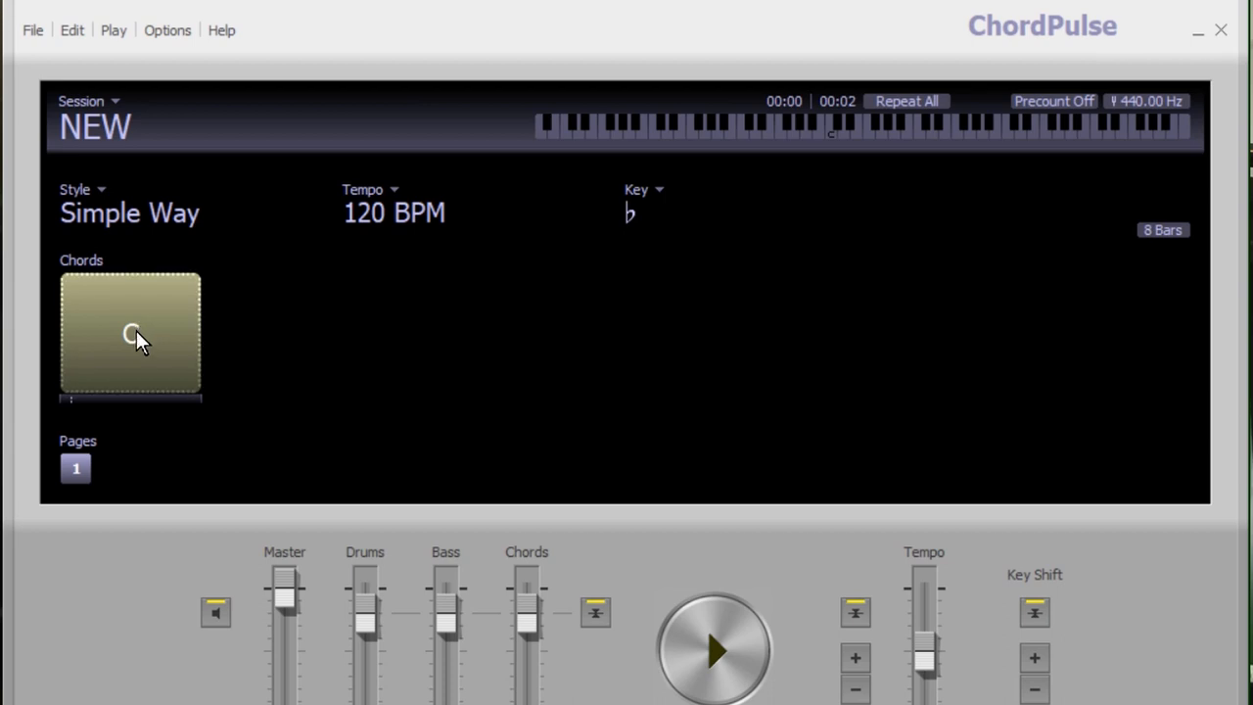
Enter chord blocks F, Gm/F, Am/F, Bb/F and C/F with F in the bass
{"action": "left_click", "coordinate": [467, 241]}
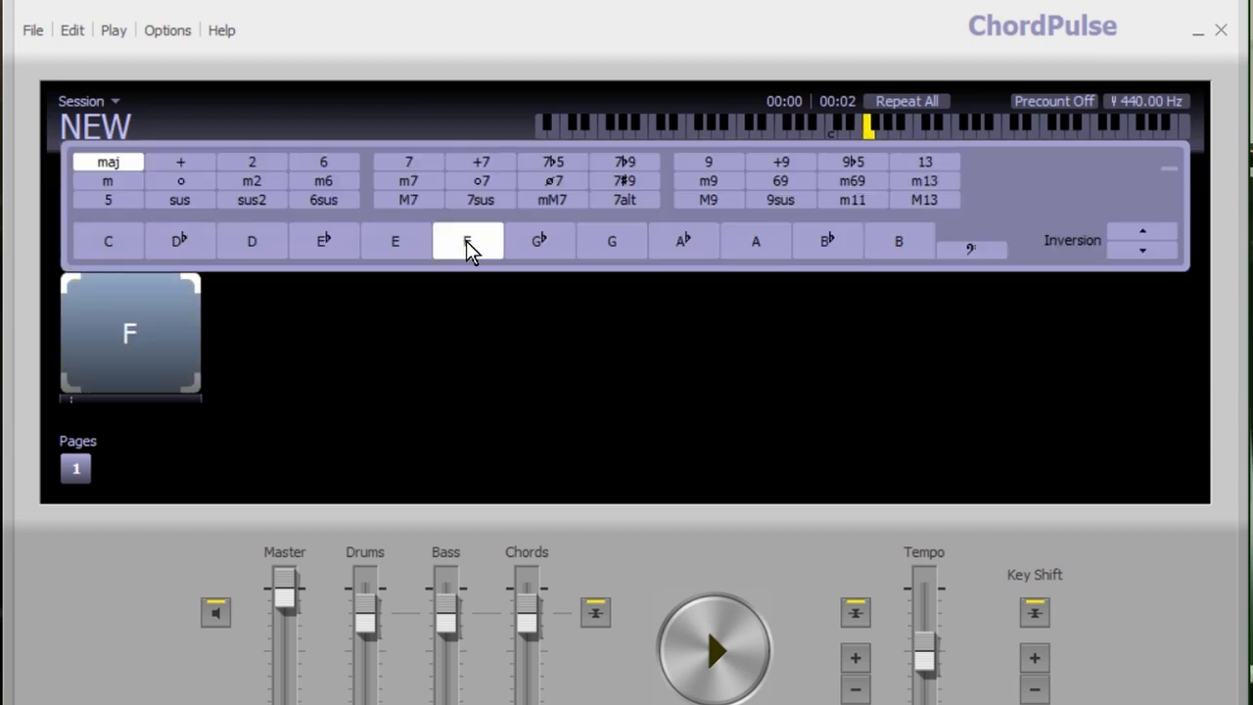
{"action": "left_click", "coordinate": [108, 241]}
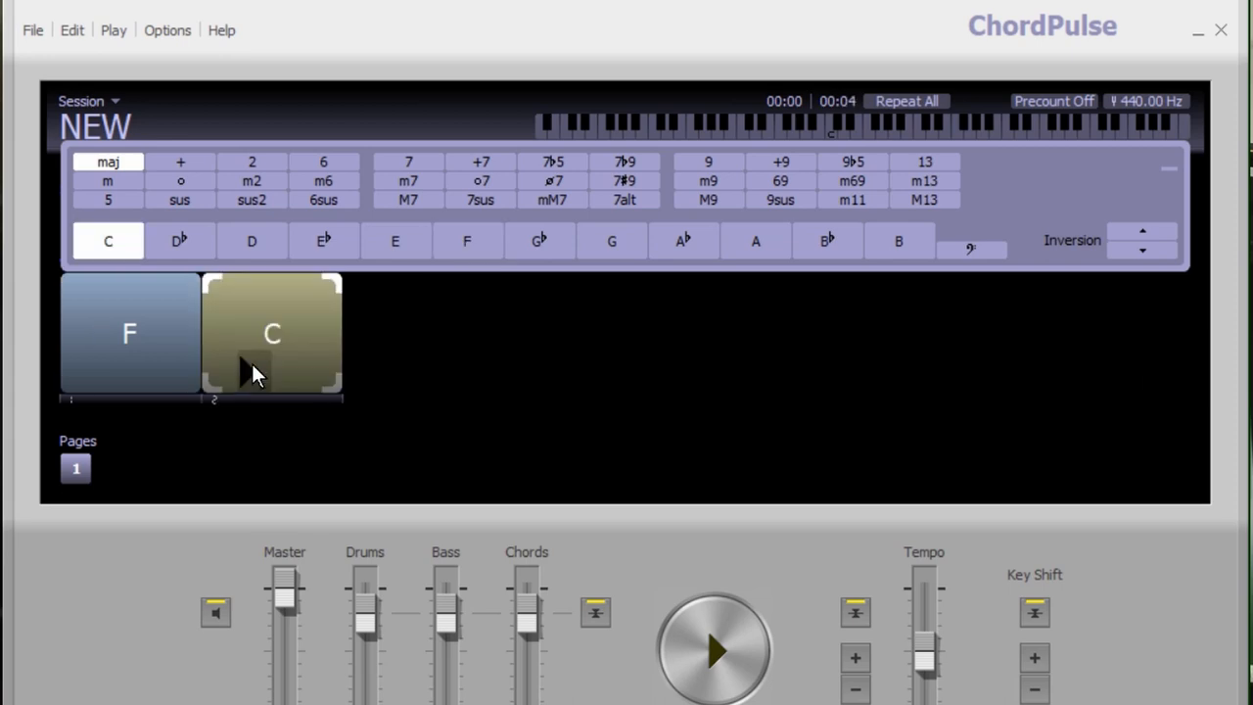
{"action": "mouse_move", "coordinate": [250, 370]}
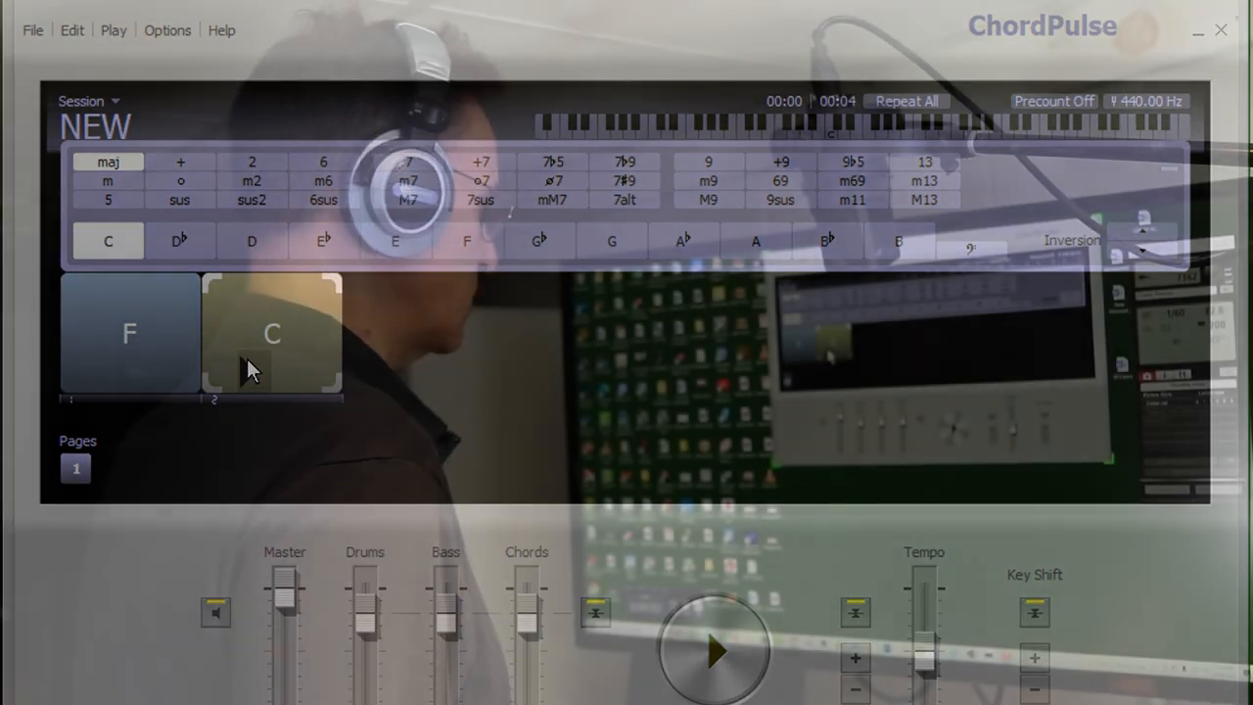
{"action": "left_click", "coordinate": [612, 240]}
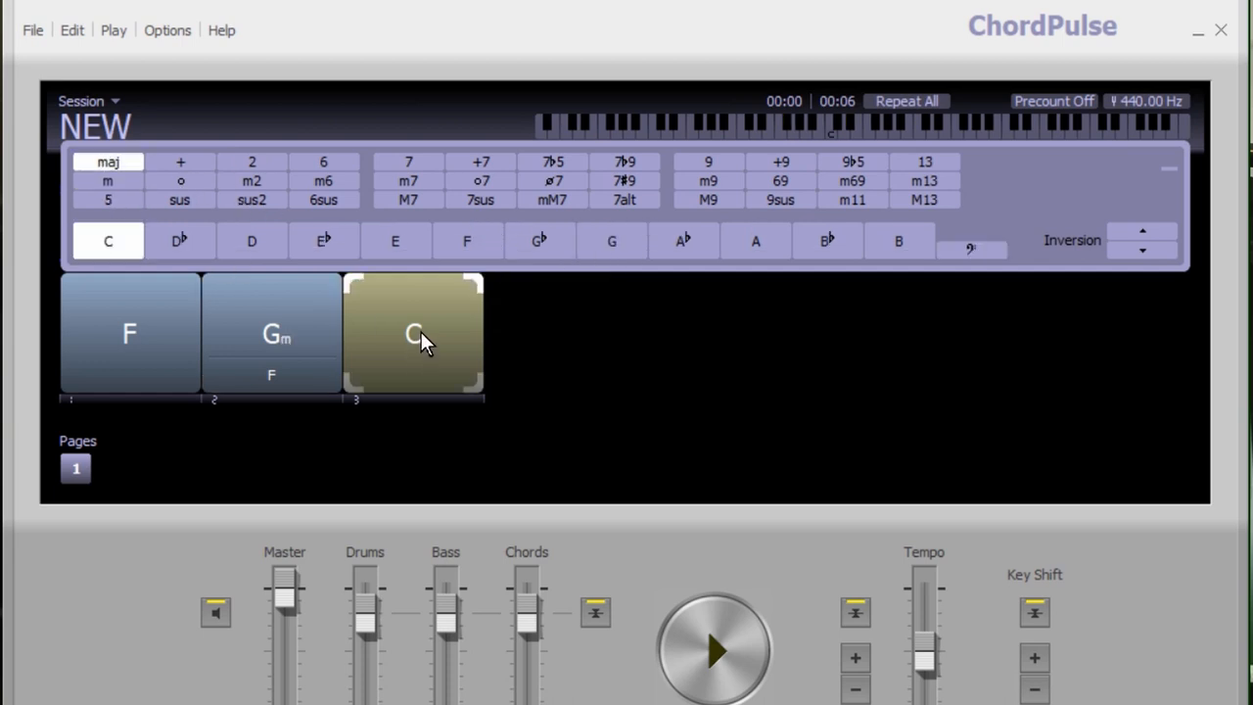
{"action": "mouse_move", "coordinate": [707, 264]}
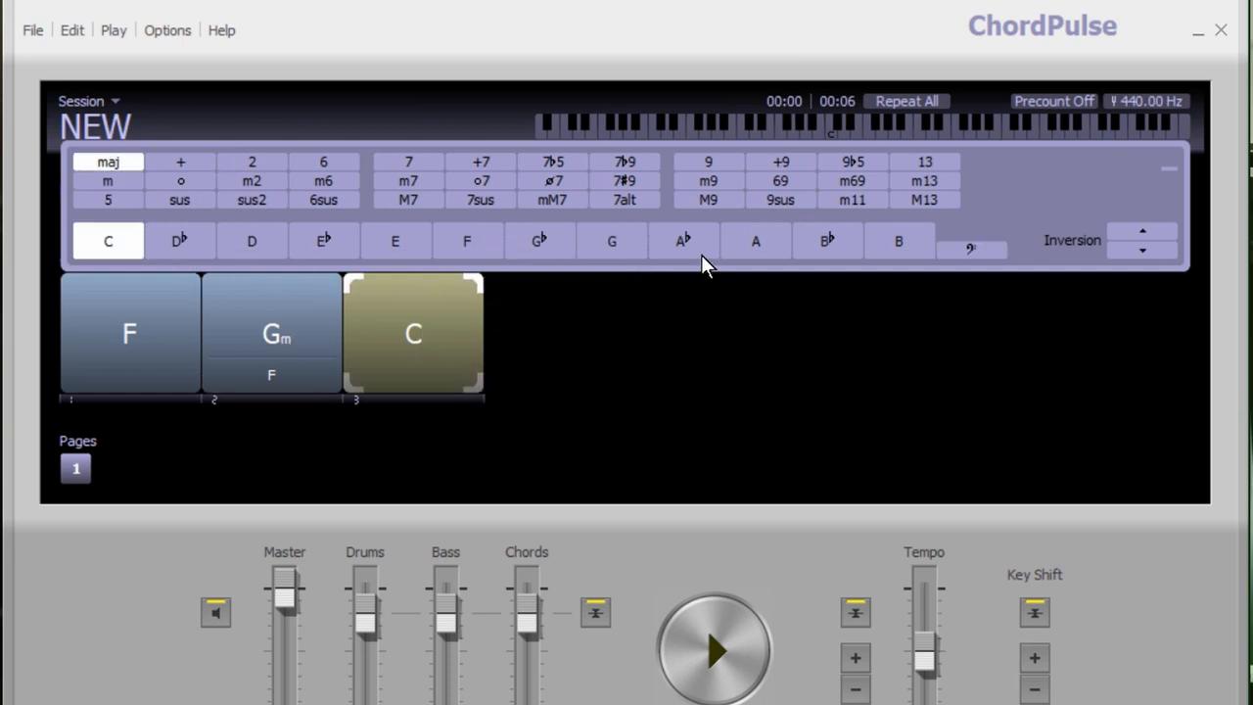
{"action": "left_click", "coordinate": [754, 240]}
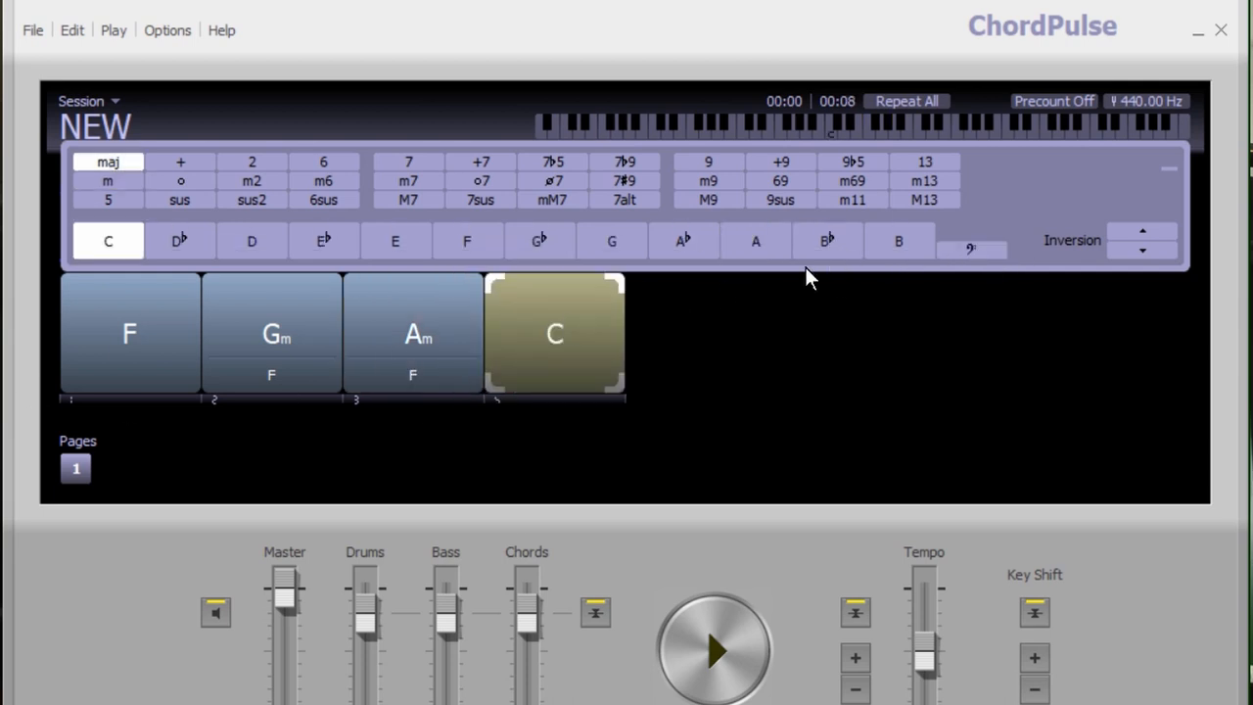
{"action": "mouse_move", "coordinate": [695, 230]}
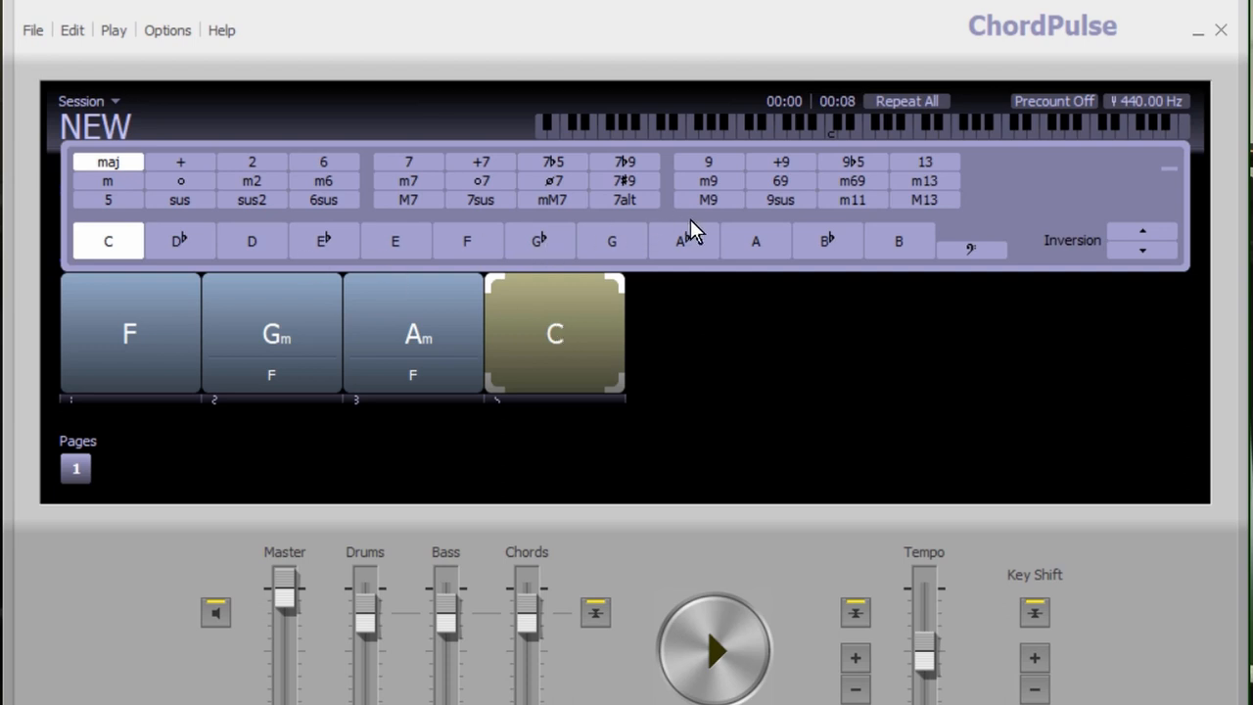
{"action": "left_click", "coordinate": [827, 241]}
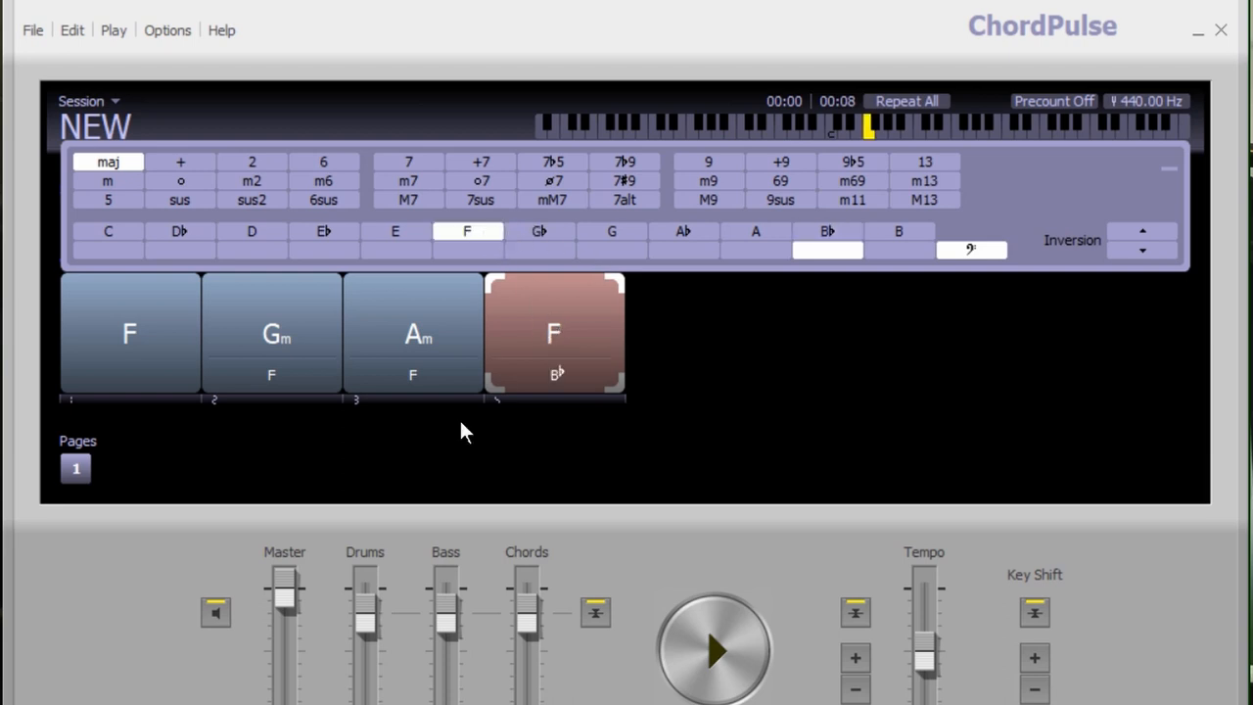
{"action": "left_click", "coordinate": [694, 333]}
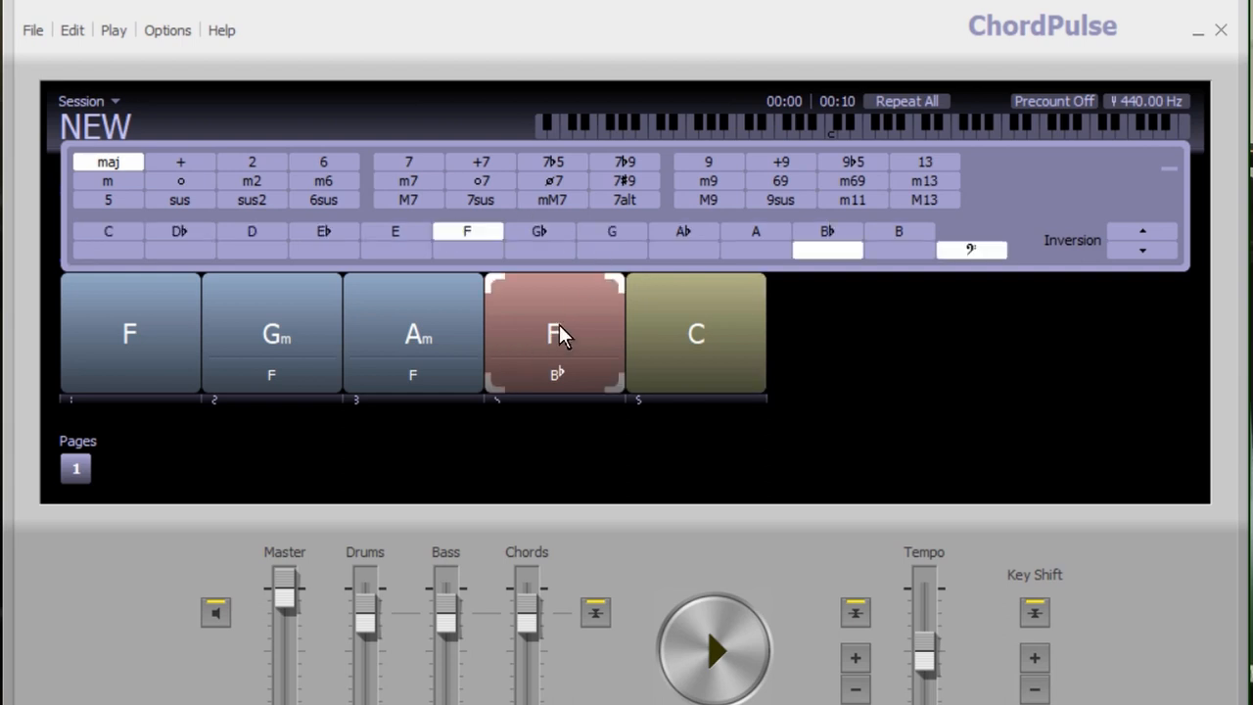
{"action": "mouse_move", "coordinate": [896, 243]}
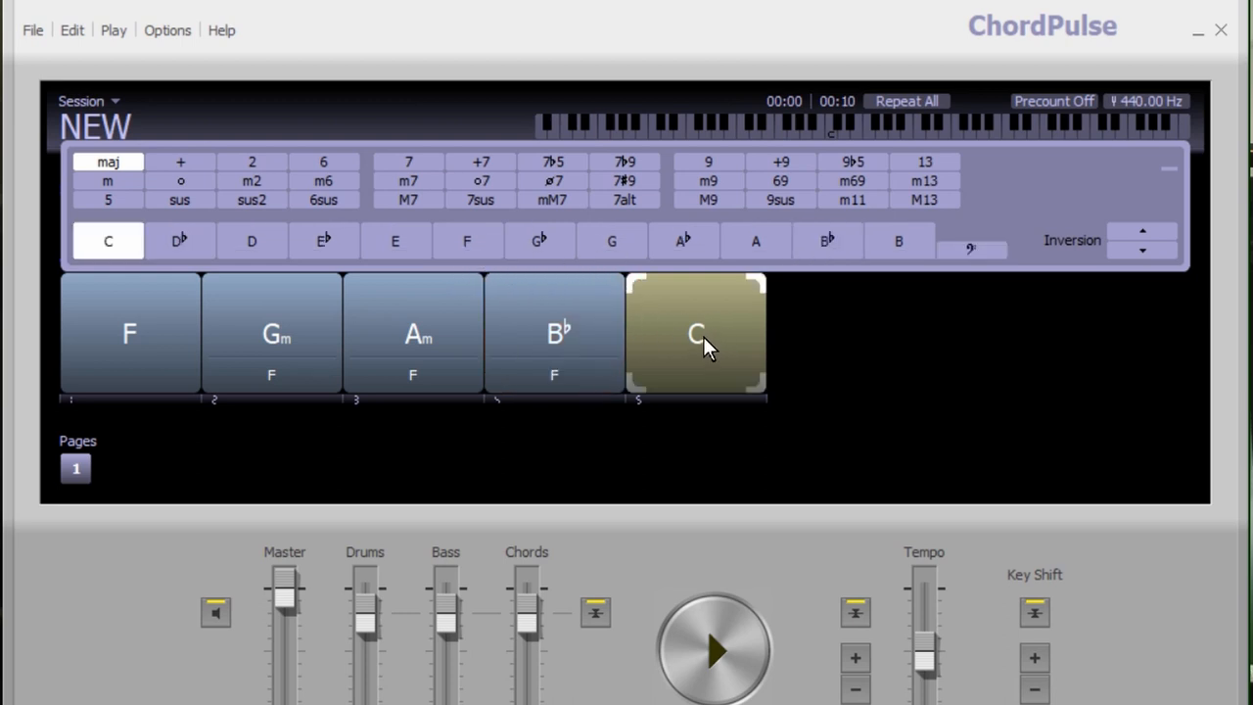
{"action": "mouse_move", "coordinate": [431, 338]}
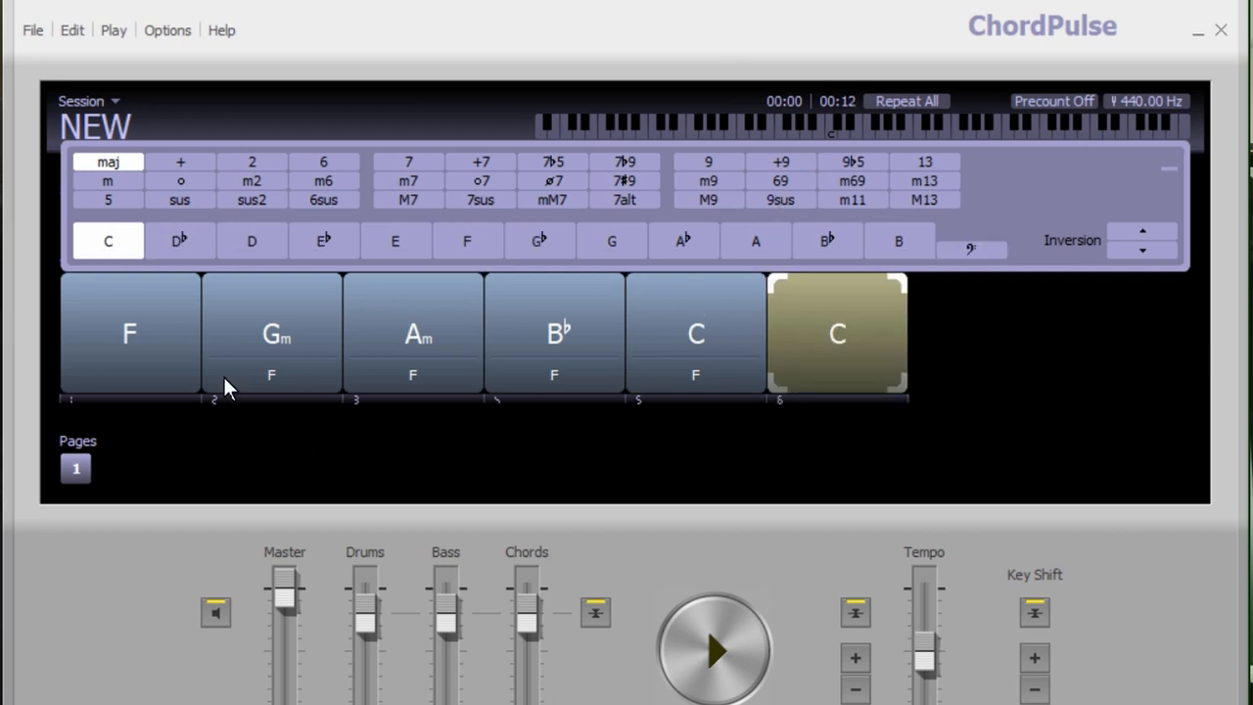
Set block six to Dm/F, add Eb/F as block seven, then add an eighth block
{"action": "left_click", "coordinate": [252, 240]}
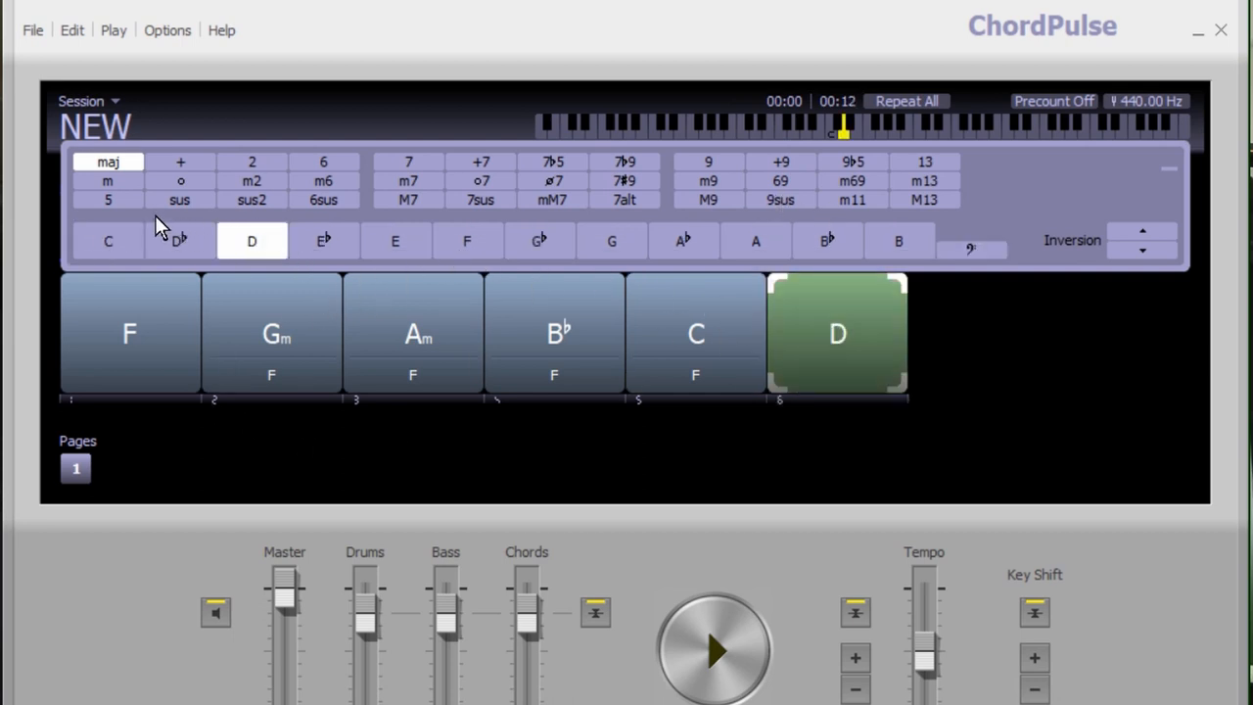
{"action": "left_click", "coordinate": [108, 180]}
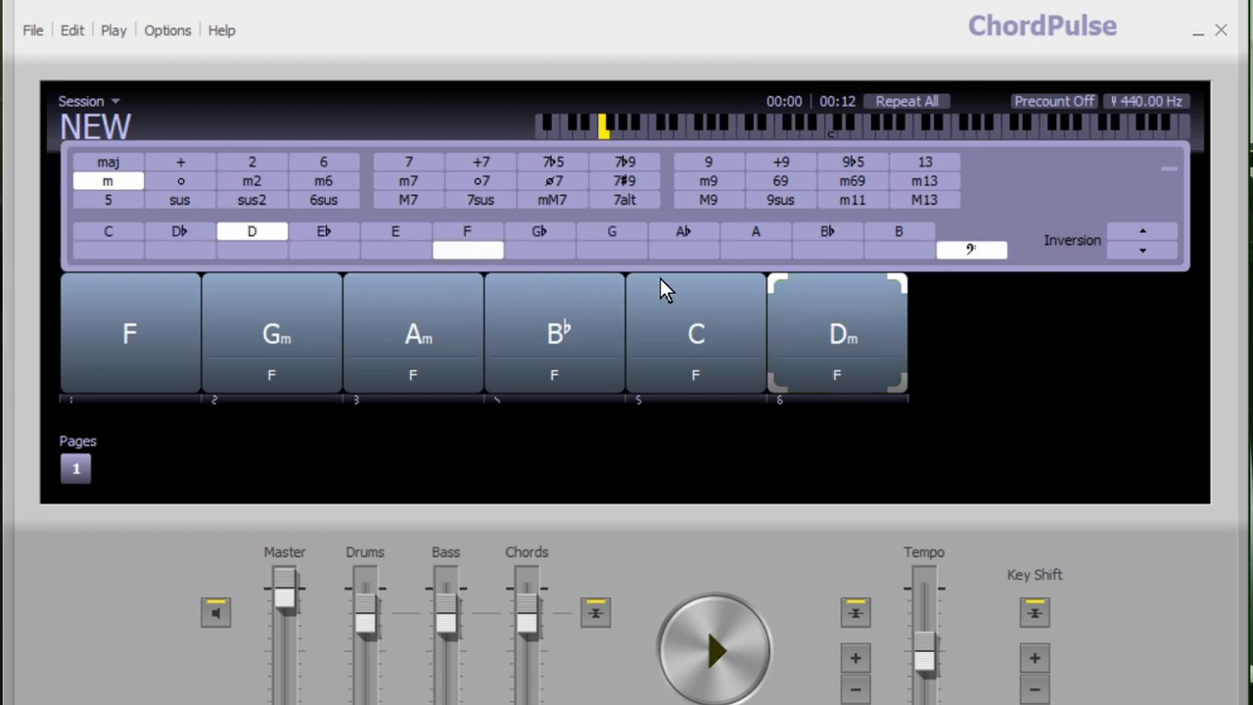
{"action": "left_click", "coordinate": [979, 333]}
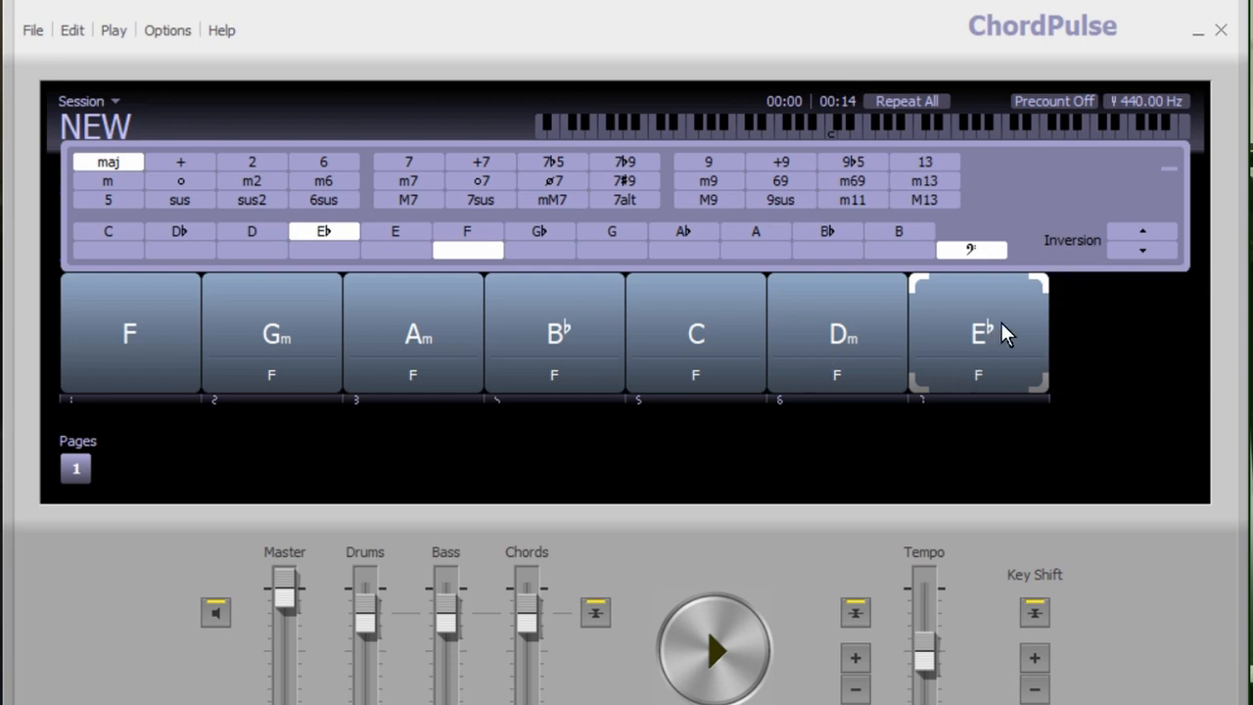
{"action": "mouse_move", "coordinate": [1116, 333]}
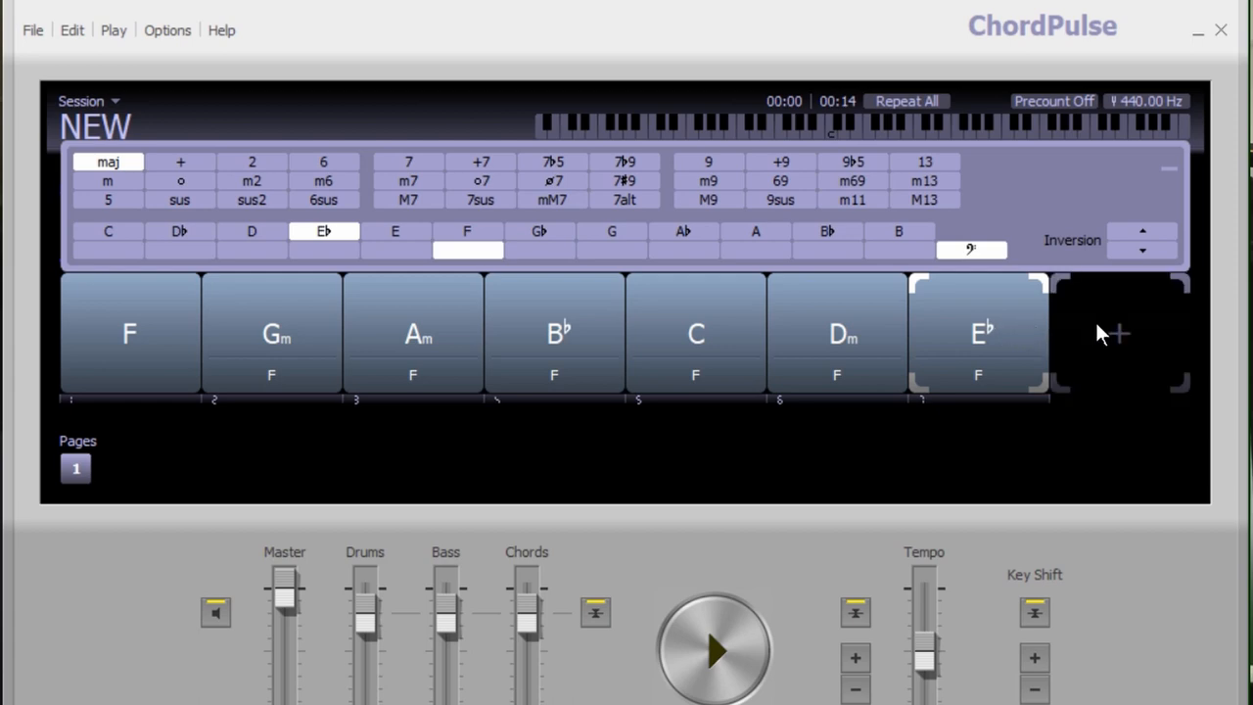
{"action": "left_click", "coordinate": [1121, 333]}
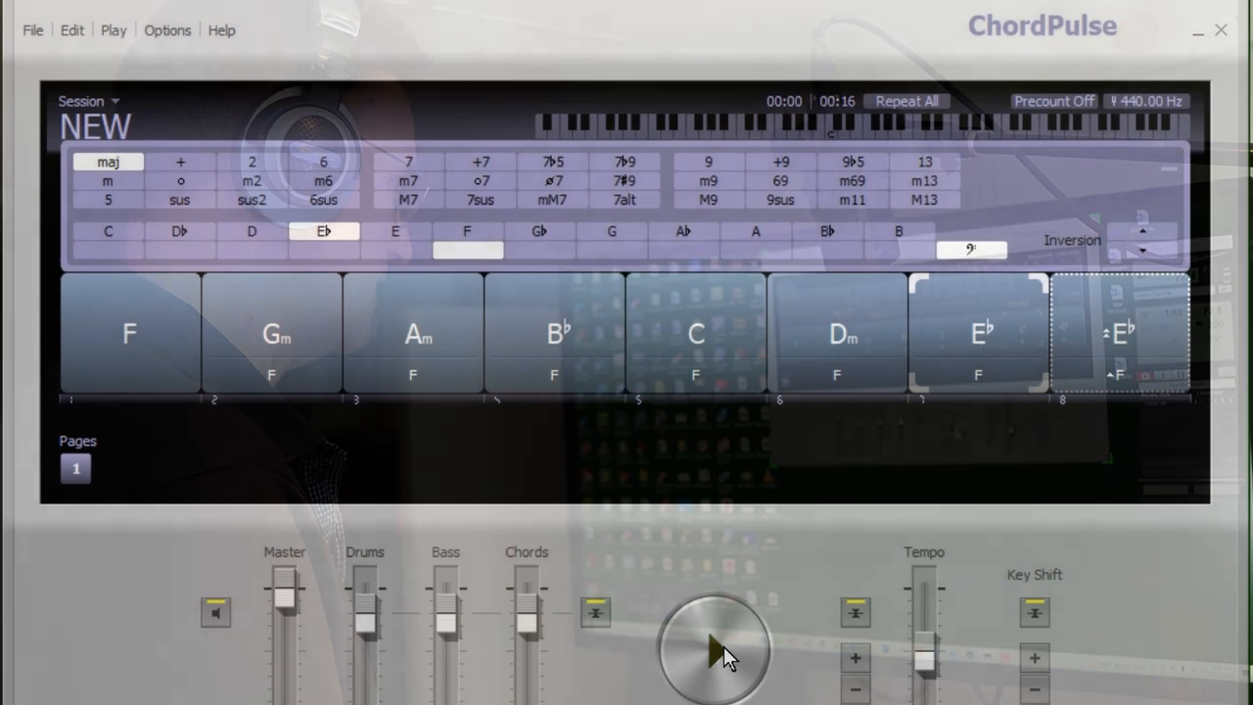
Play the progression while trying the Sentiment, Pop Pad and Piano Energy styles
{"action": "left_click", "coordinate": [713, 651]}
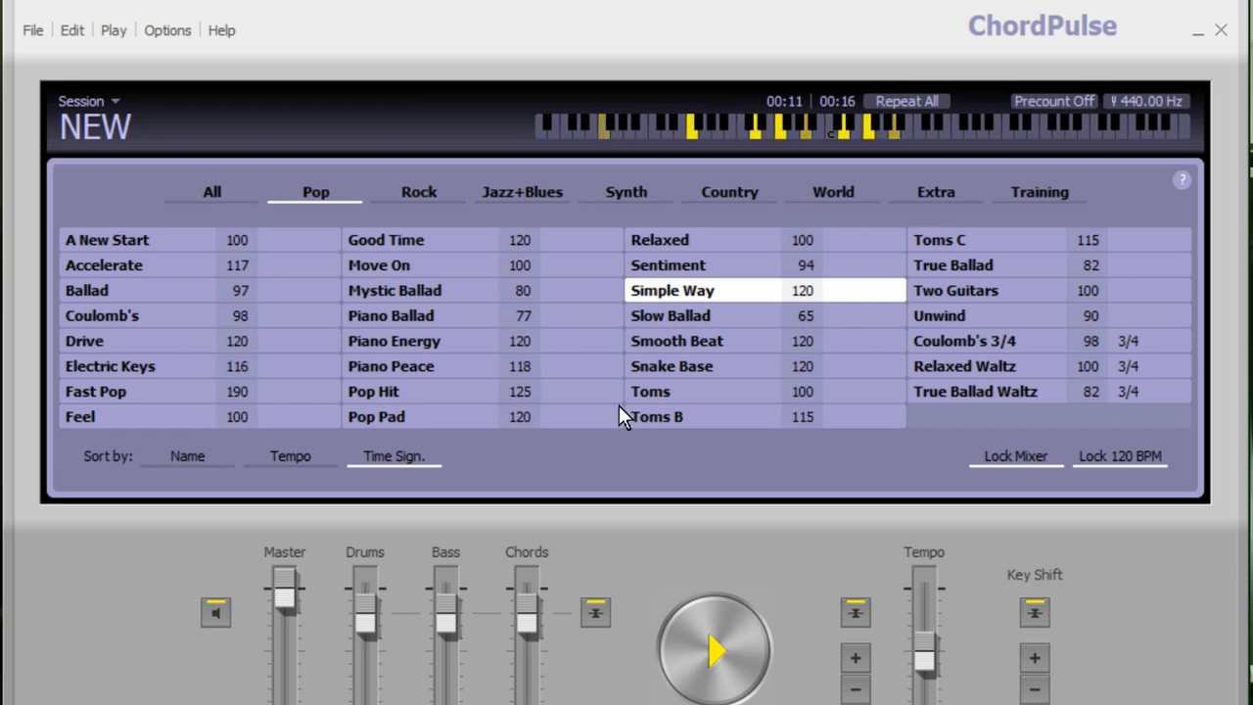
{"action": "left_click", "coordinate": [668, 264]}
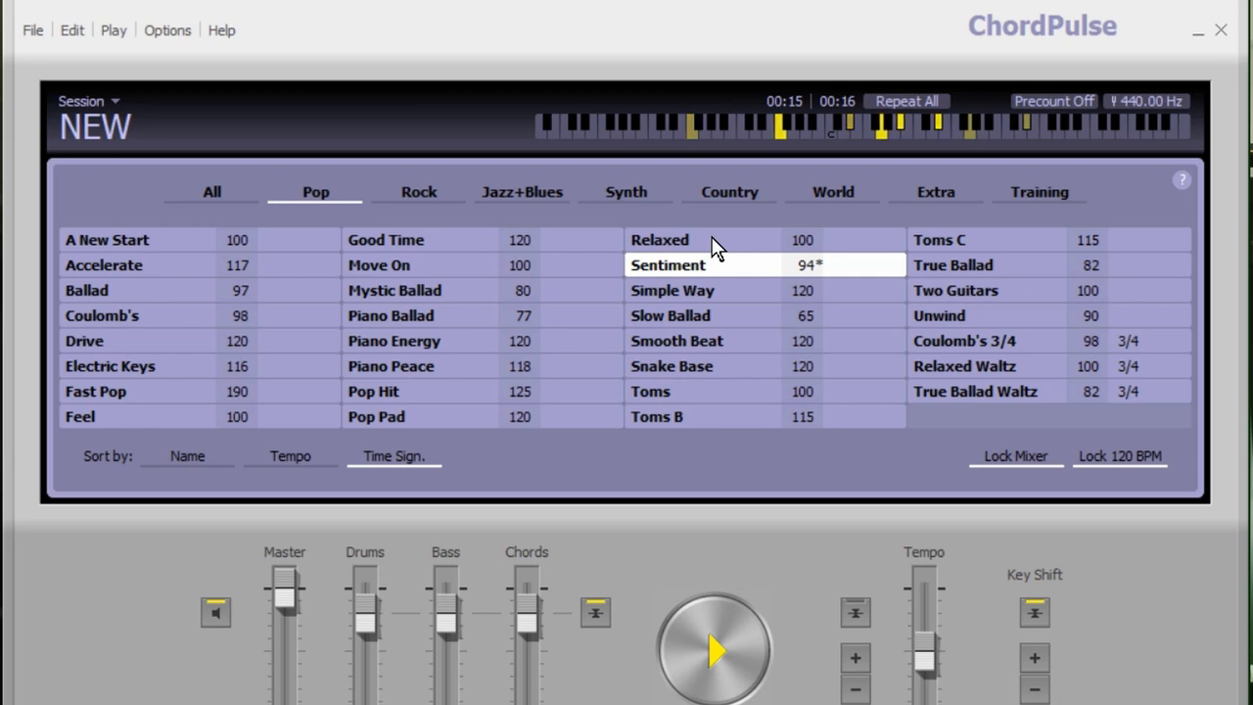
{"action": "left_click", "coordinate": [660, 239]}
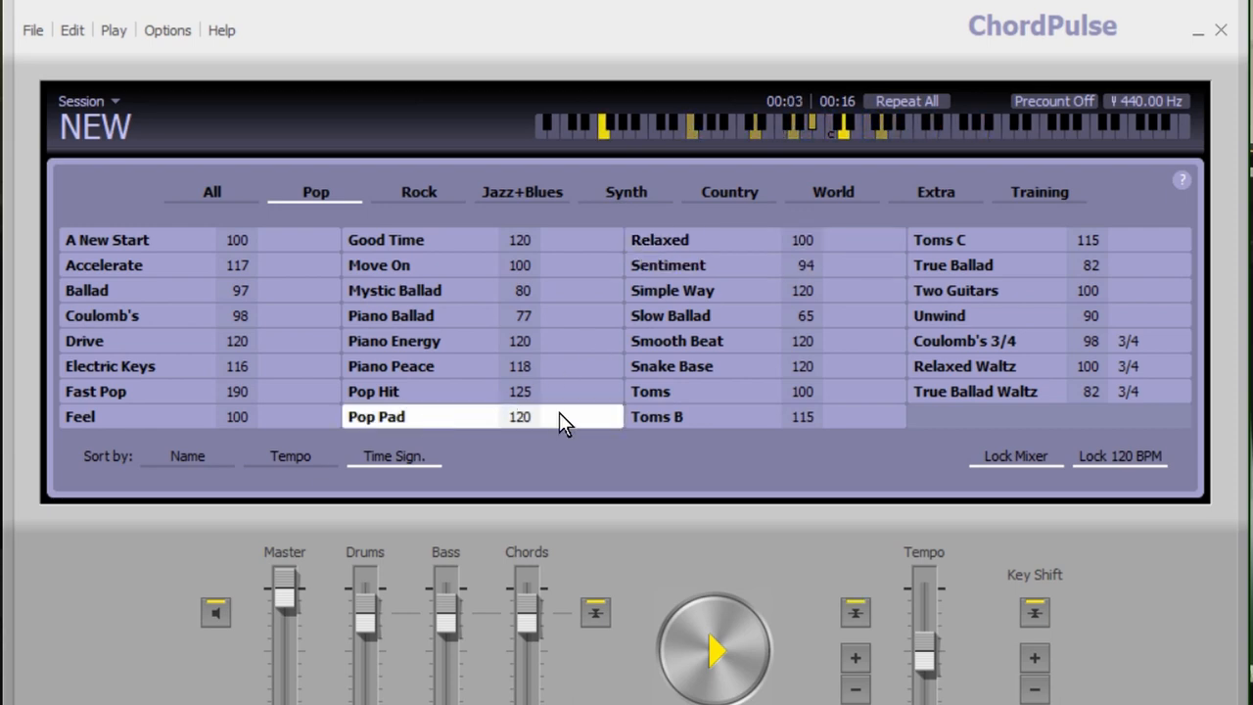
{"action": "mouse_move", "coordinate": [465, 397]}
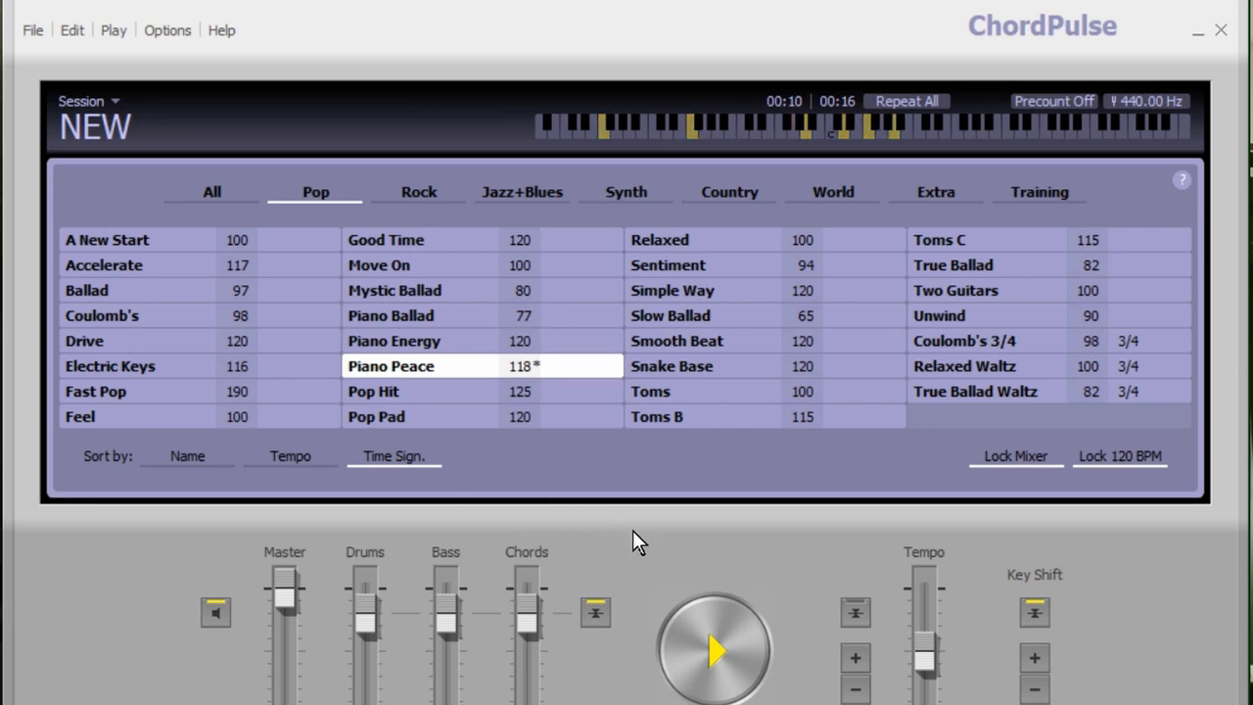
{"action": "mouse_move", "coordinate": [612, 492]}
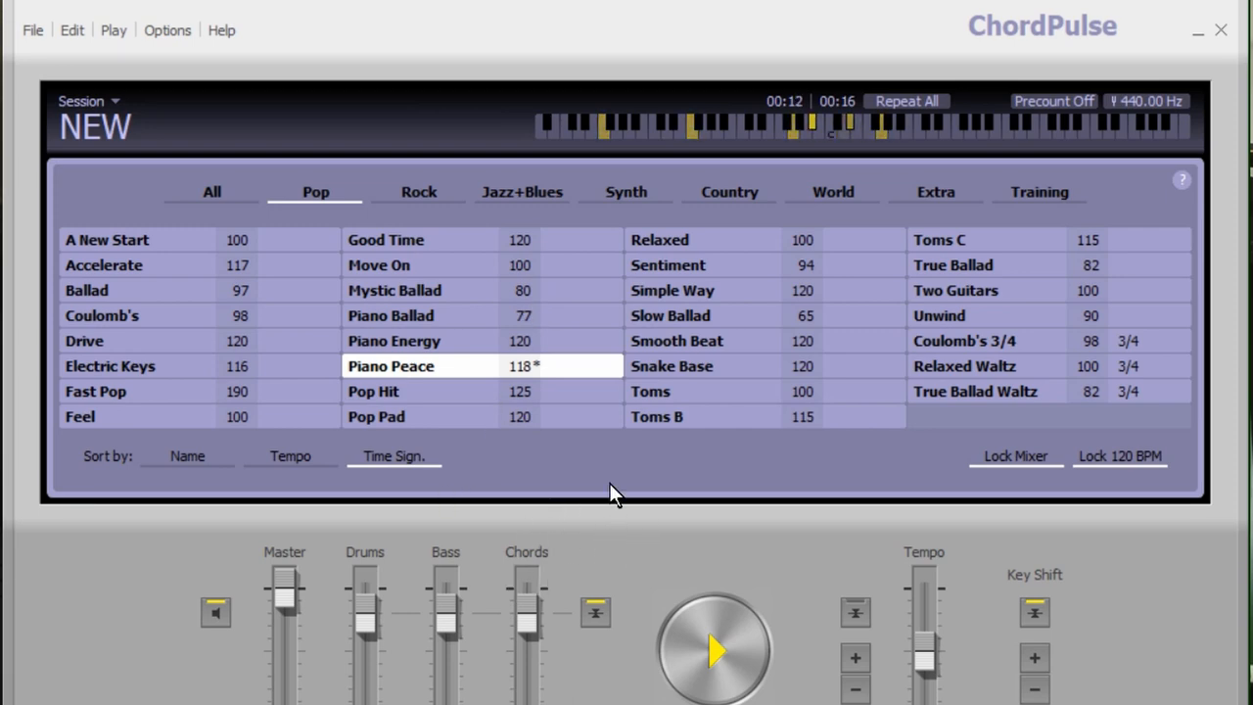
{"action": "left_click", "coordinate": [394, 340]}
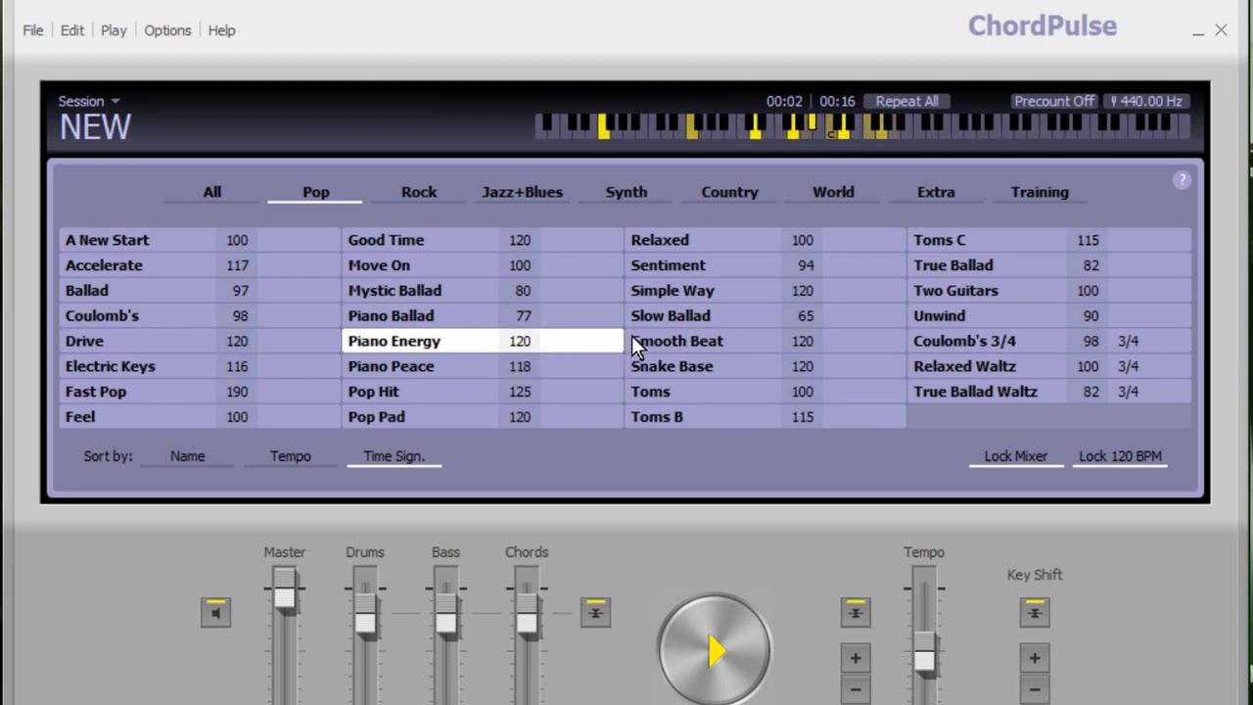
{"action": "left_click", "coordinate": [395, 316]}
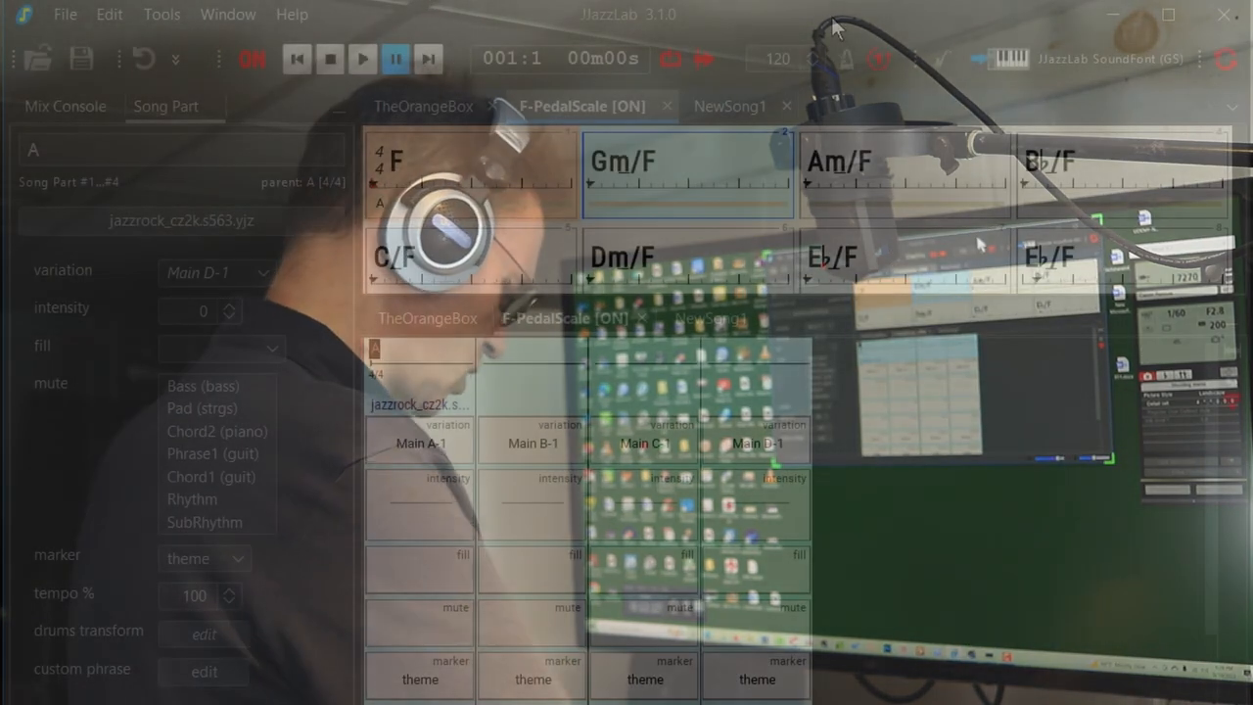
Create NewSong2 using the 16beatballad2 rhythm
{"action": "left_click", "coordinate": [828, 105]}
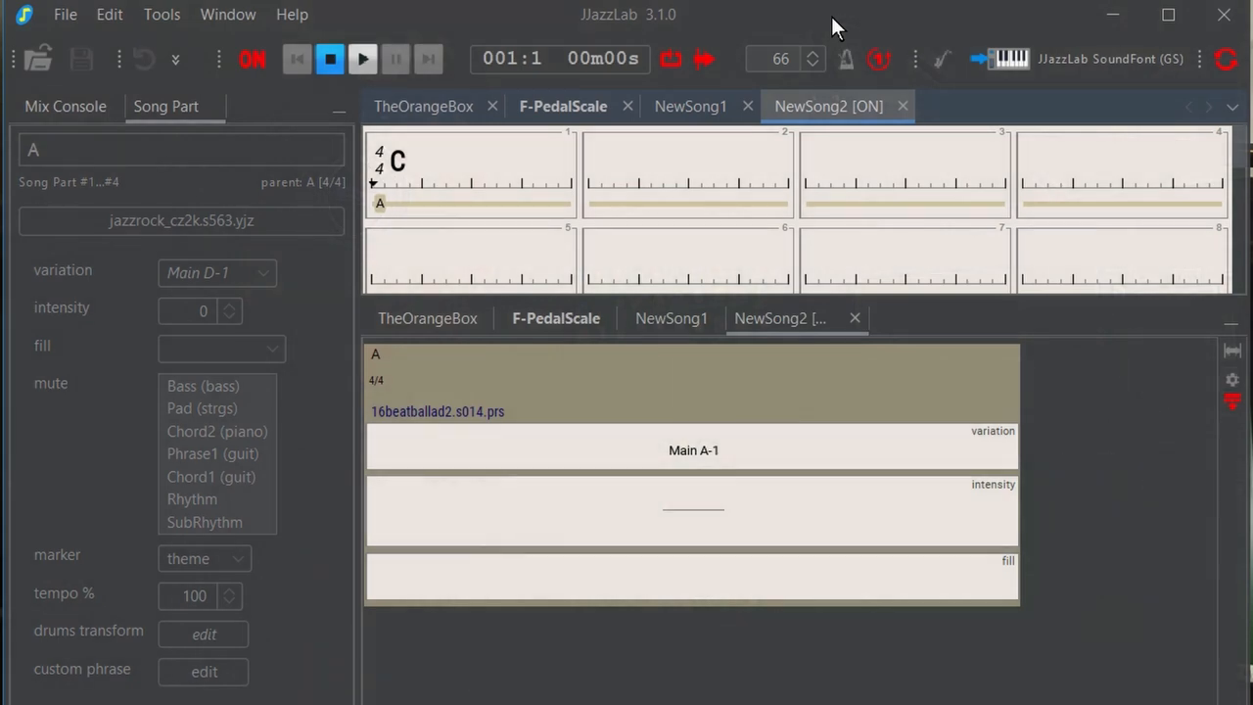
{"action": "mouse_move", "coordinate": [446, 182]}
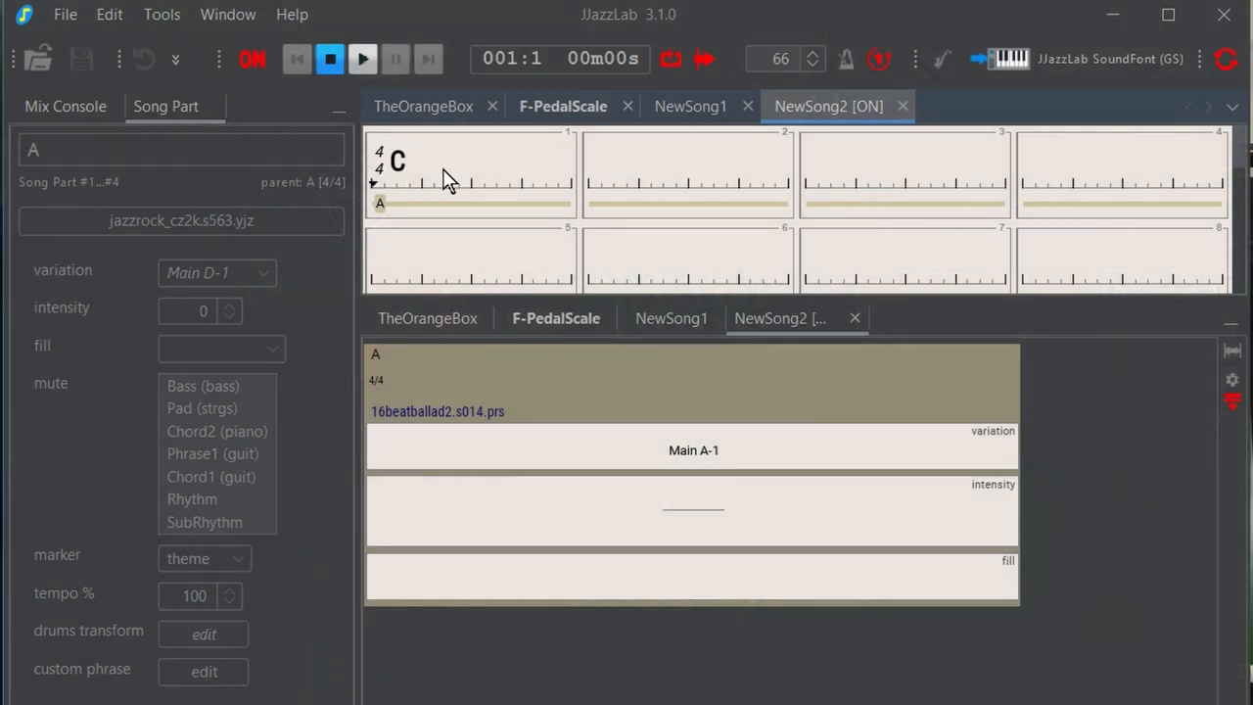
{"action": "mouse_move", "coordinate": [725, 165]}
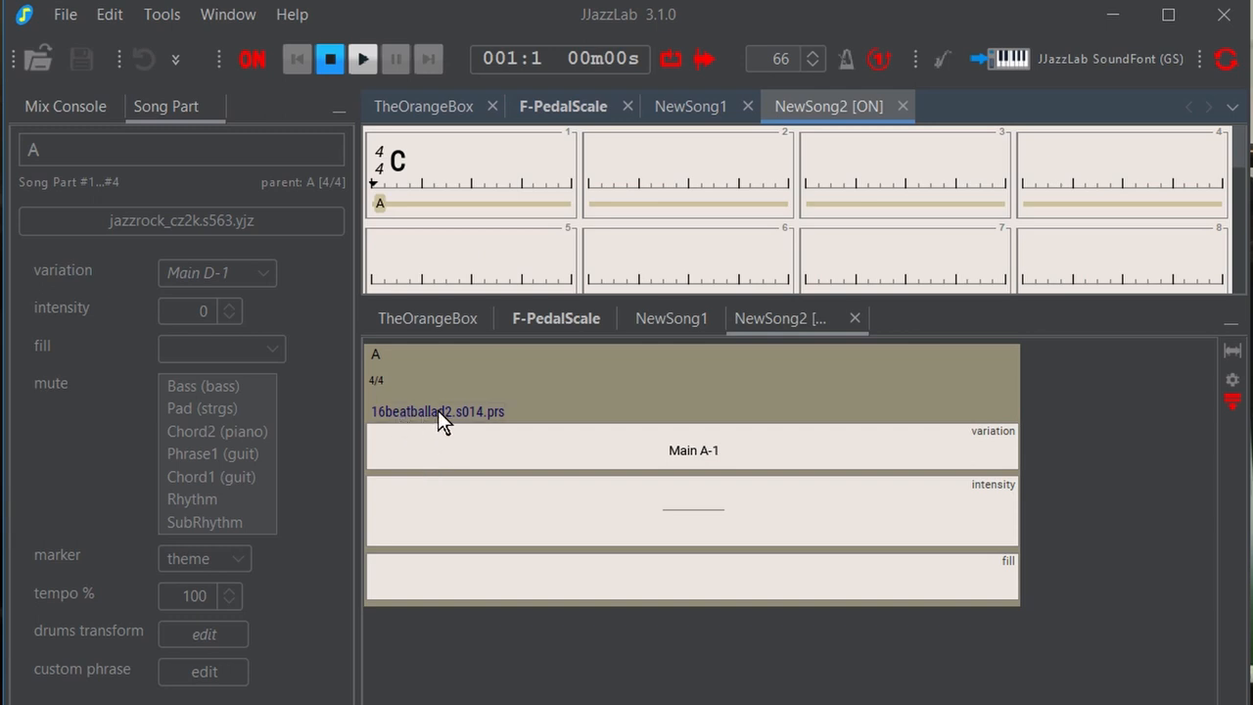
{"action": "mouse_move", "coordinate": [406, 424]}
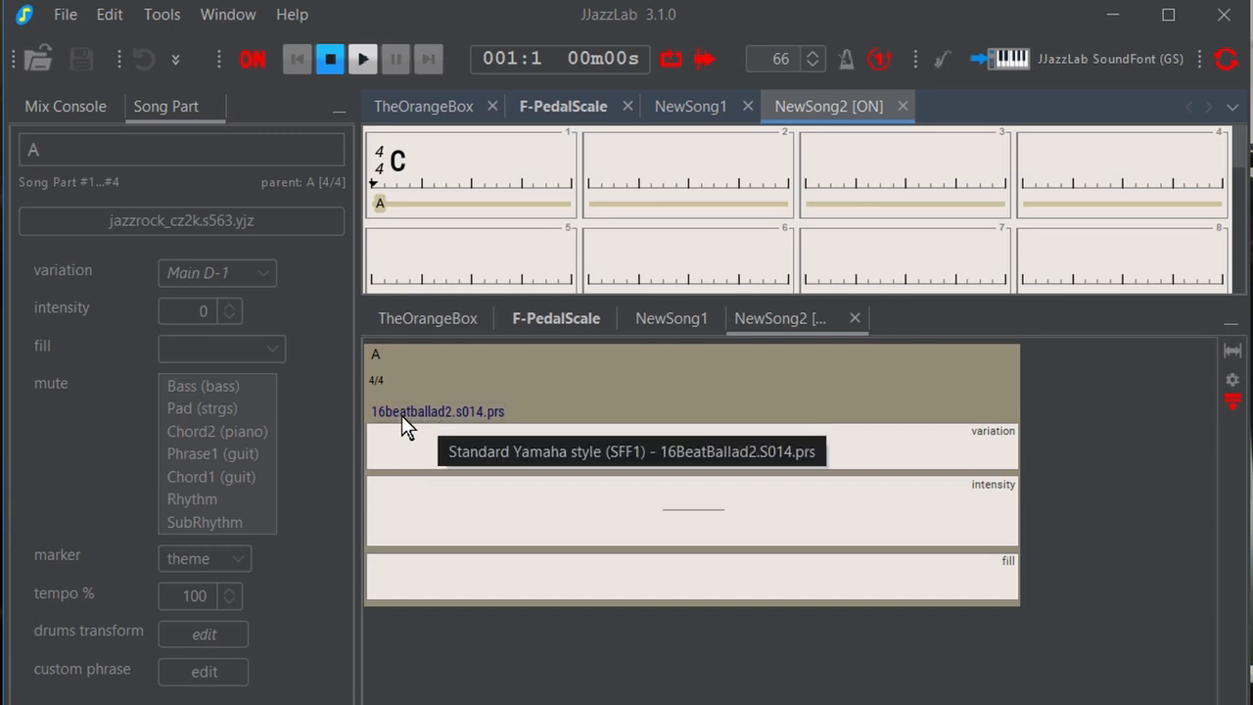
{"action": "mouse_move", "coordinate": [453, 423]}
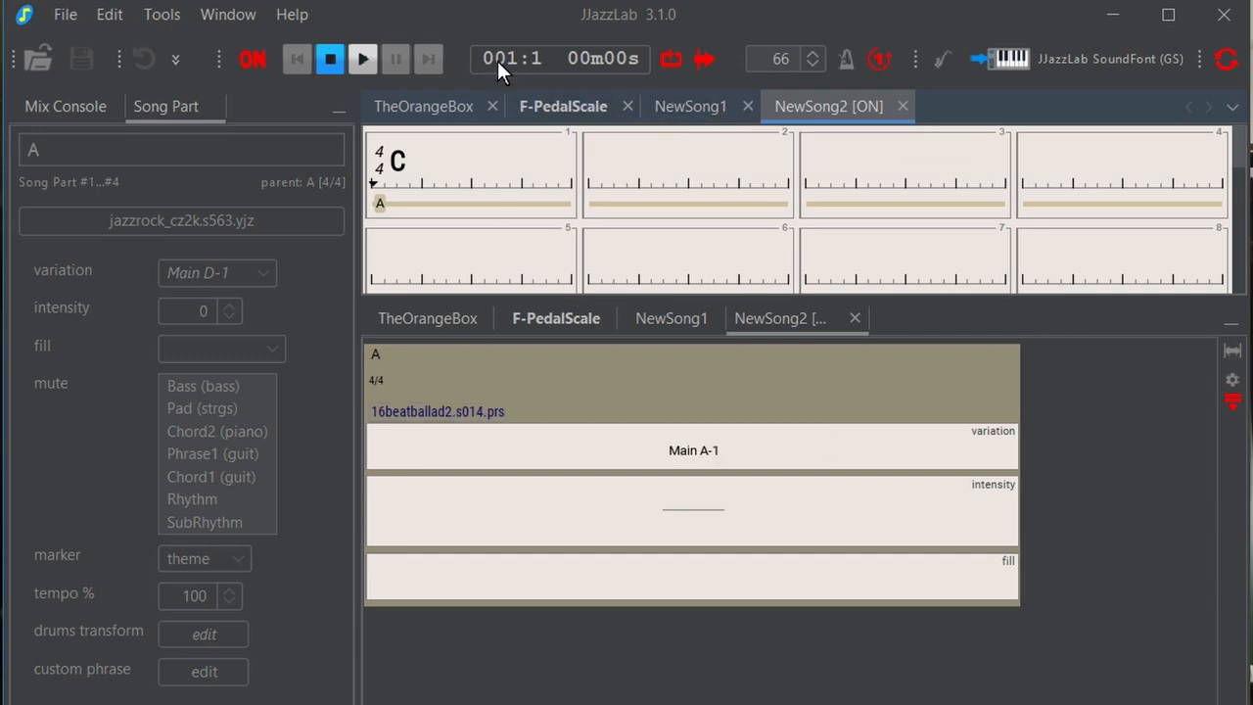
{"action": "mouse_move", "coordinate": [780, 59]}
{"action": "type", "text": "120"}
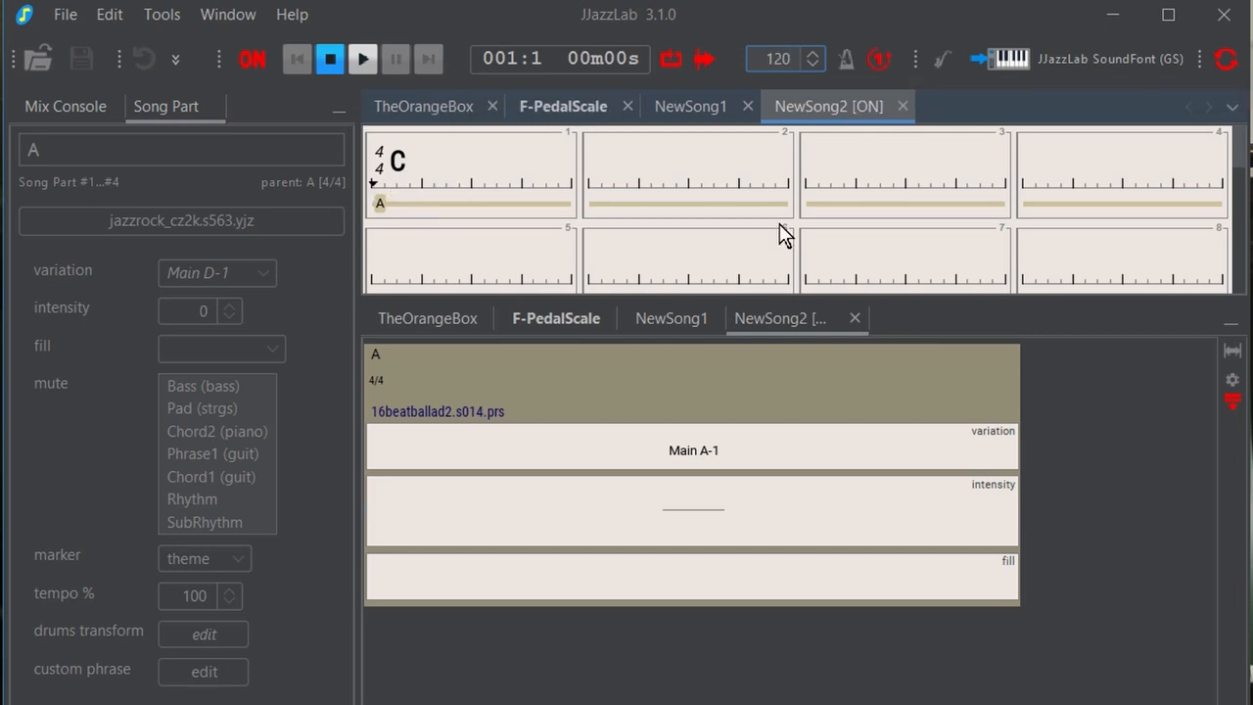
{"action": "mouse_move", "coordinate": [859, 276]}
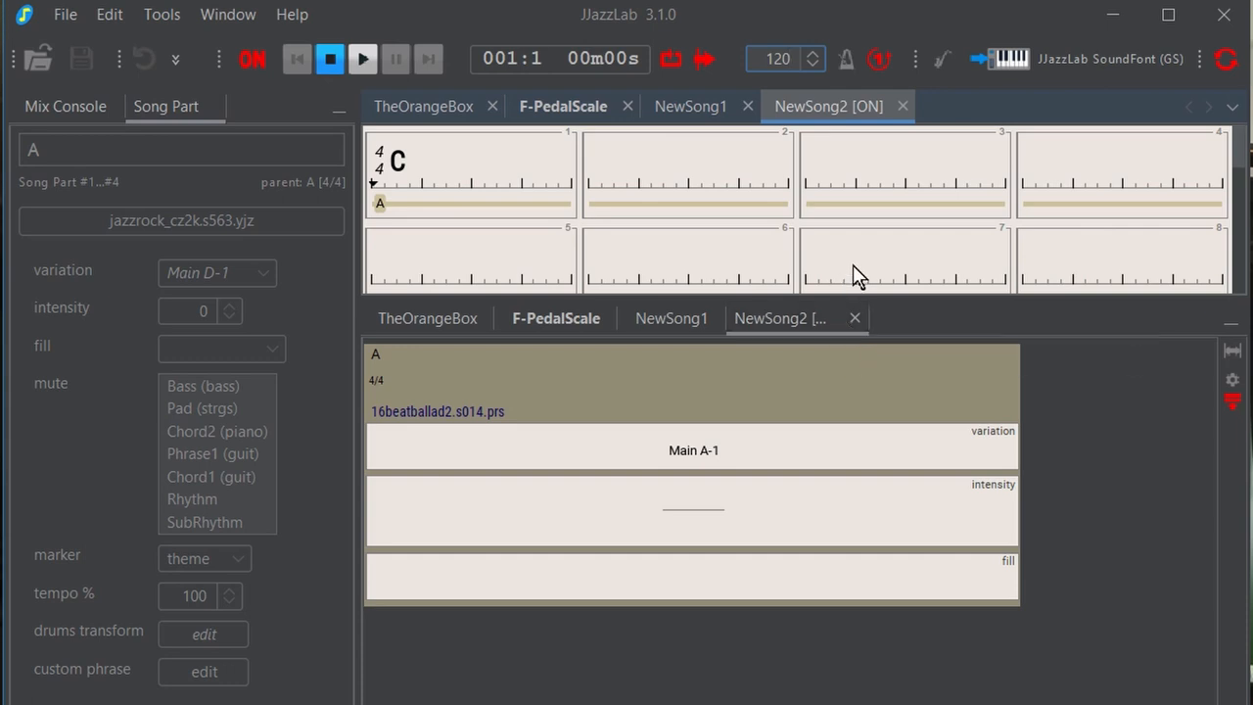
{"action": "mouse_move", "coordinate": [749, 207]}
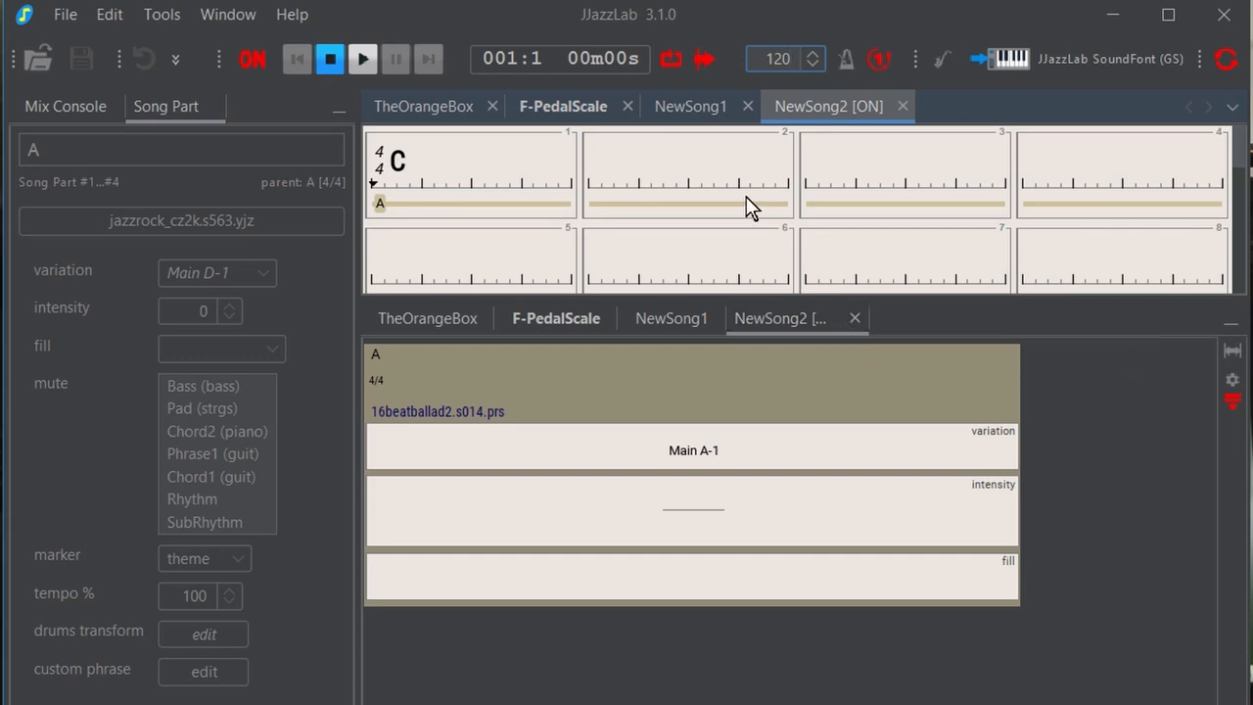
{"action": "mouse_move", "coordinate": [476, 160]}
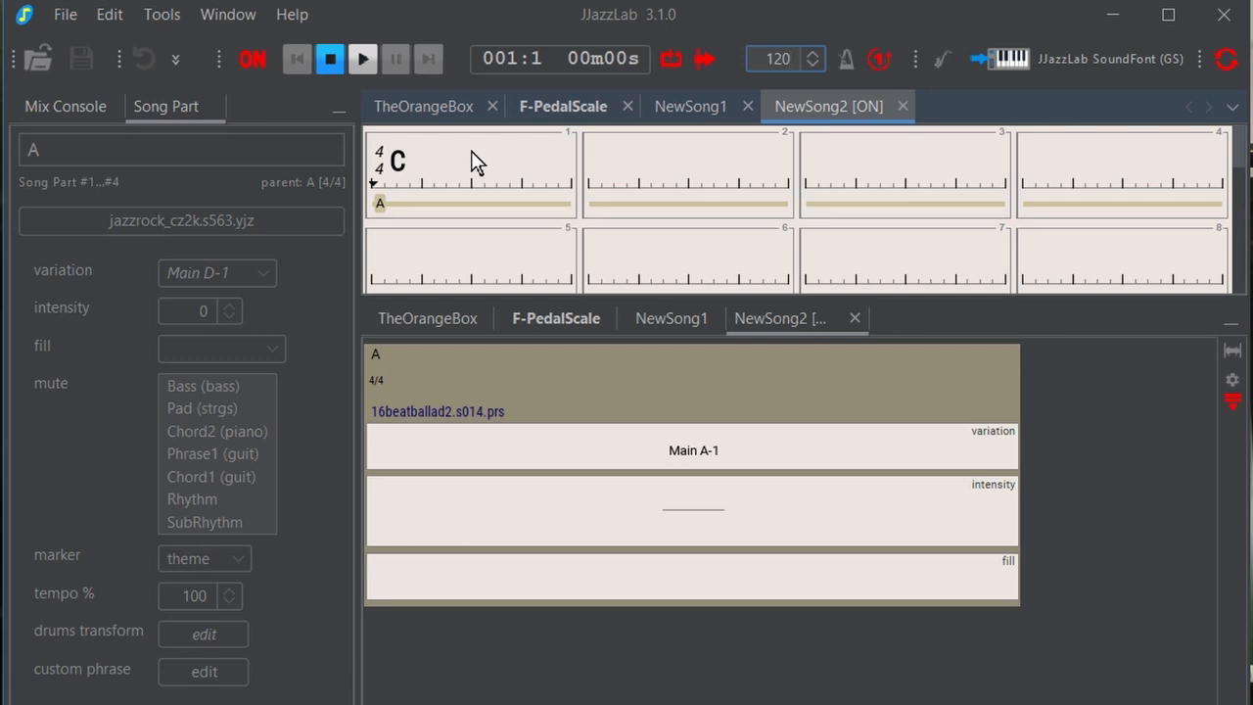
{"action": "mouse_move", "coordinate": [401, 165]}
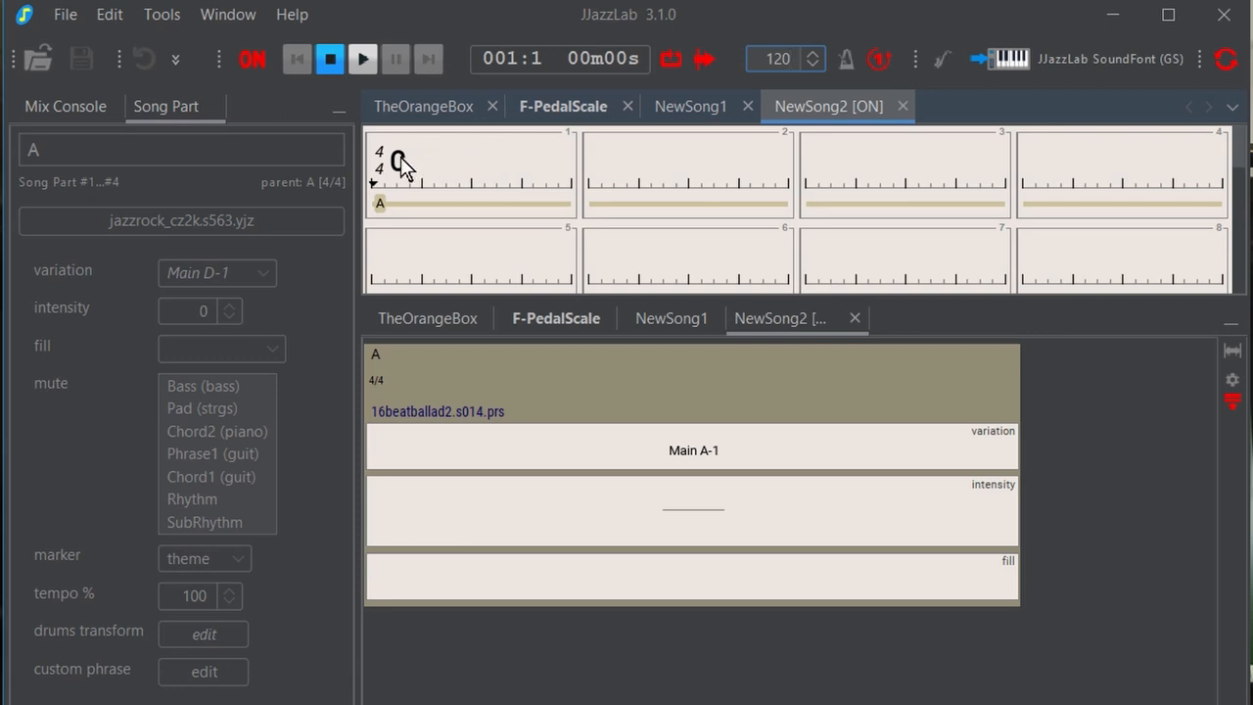
Cancel the Edit Chord Symbol dialog, then open bar 1's quick chord popup
{"action": "double_click", "coordinate": [397, 161]}
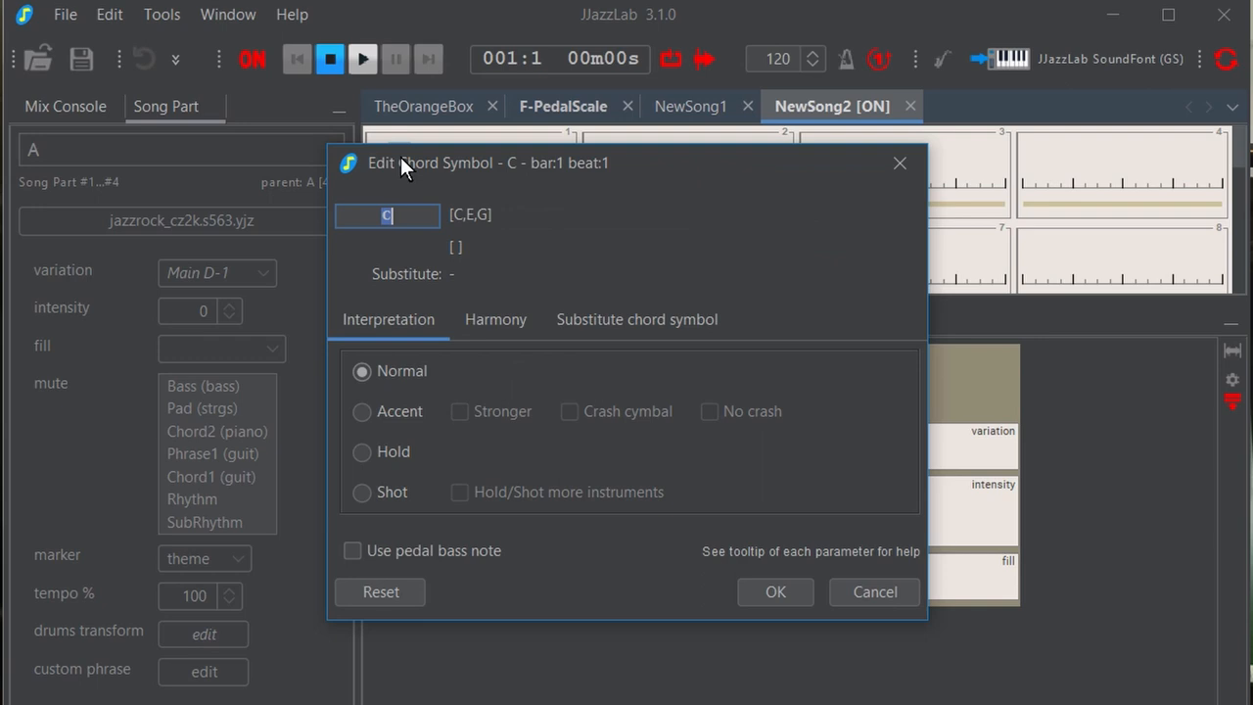
{"action": "mouse_move", "coordinate": [342, 266]}
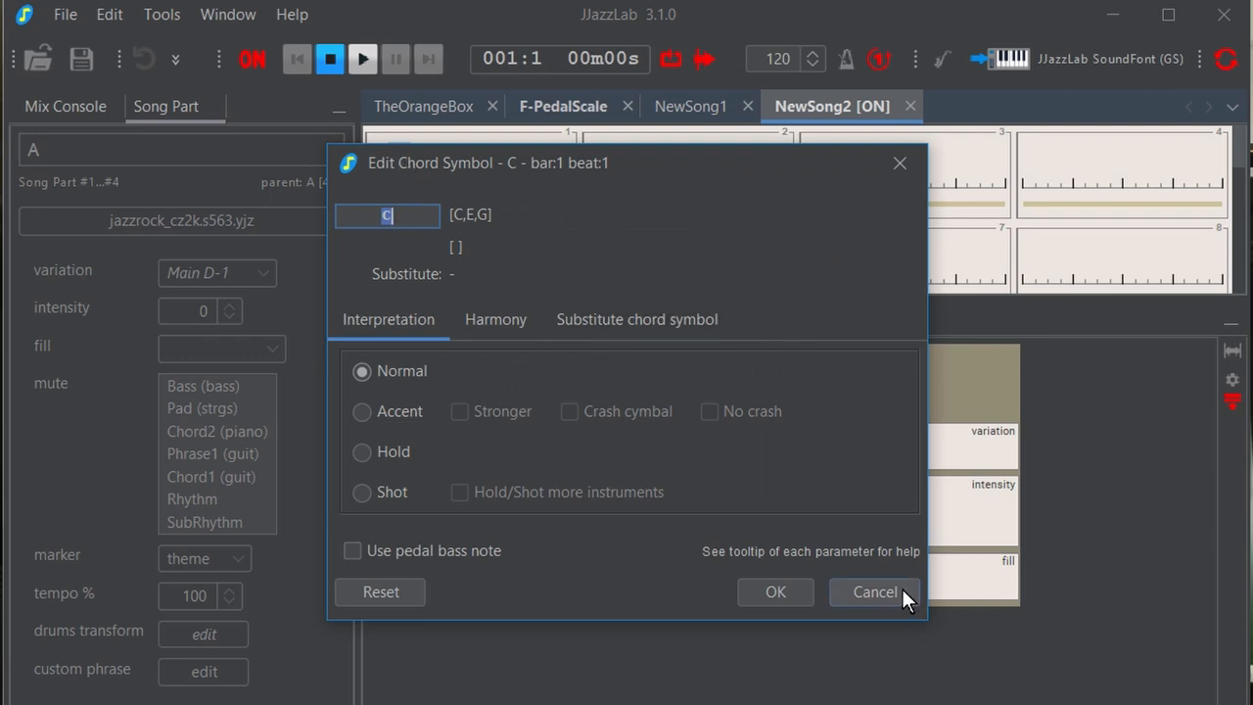
{"action": "left_click", "coordinate": [874, 592]}
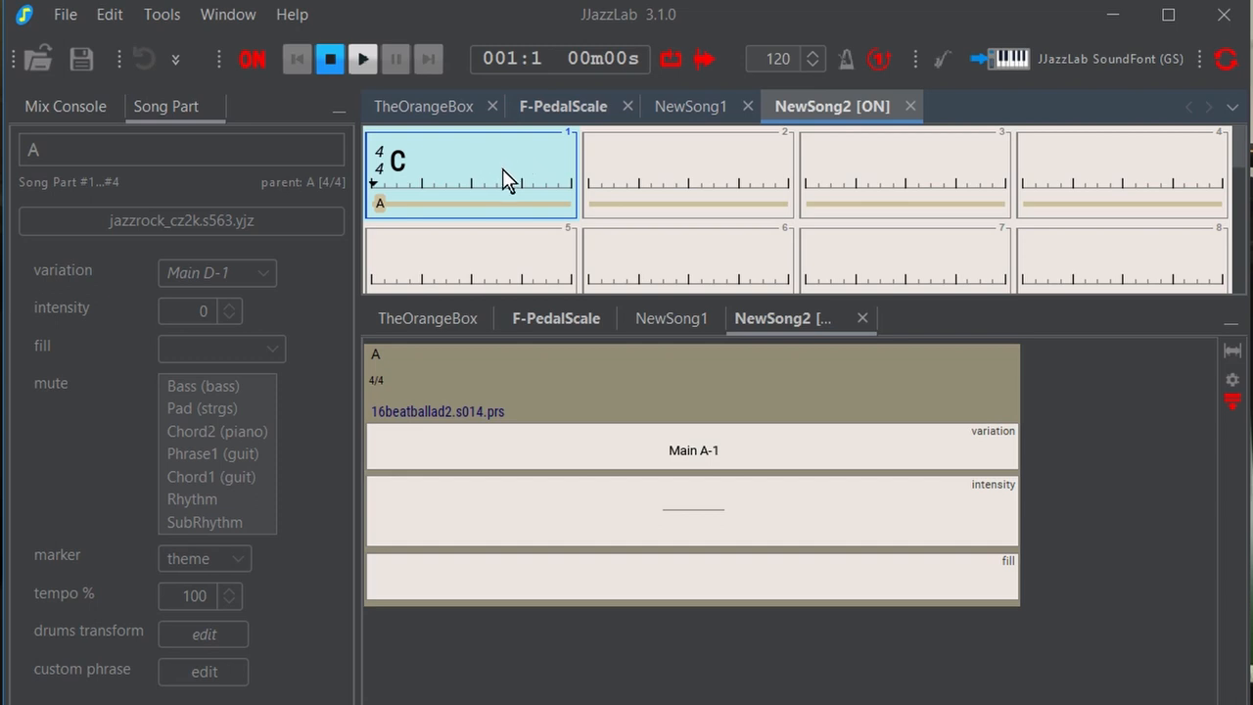
{"action": "double_click", "coordinate": [470, 171]}
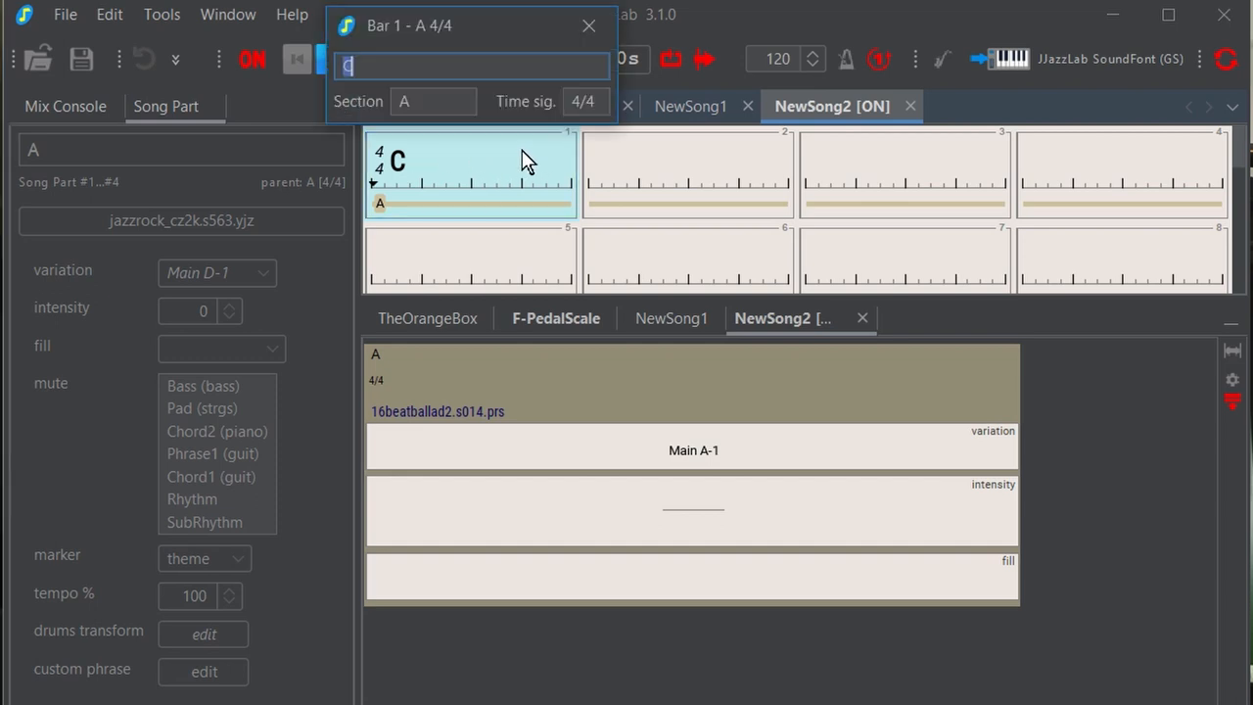
{"action": "mouse_move", "coordinate": [437, 67]}
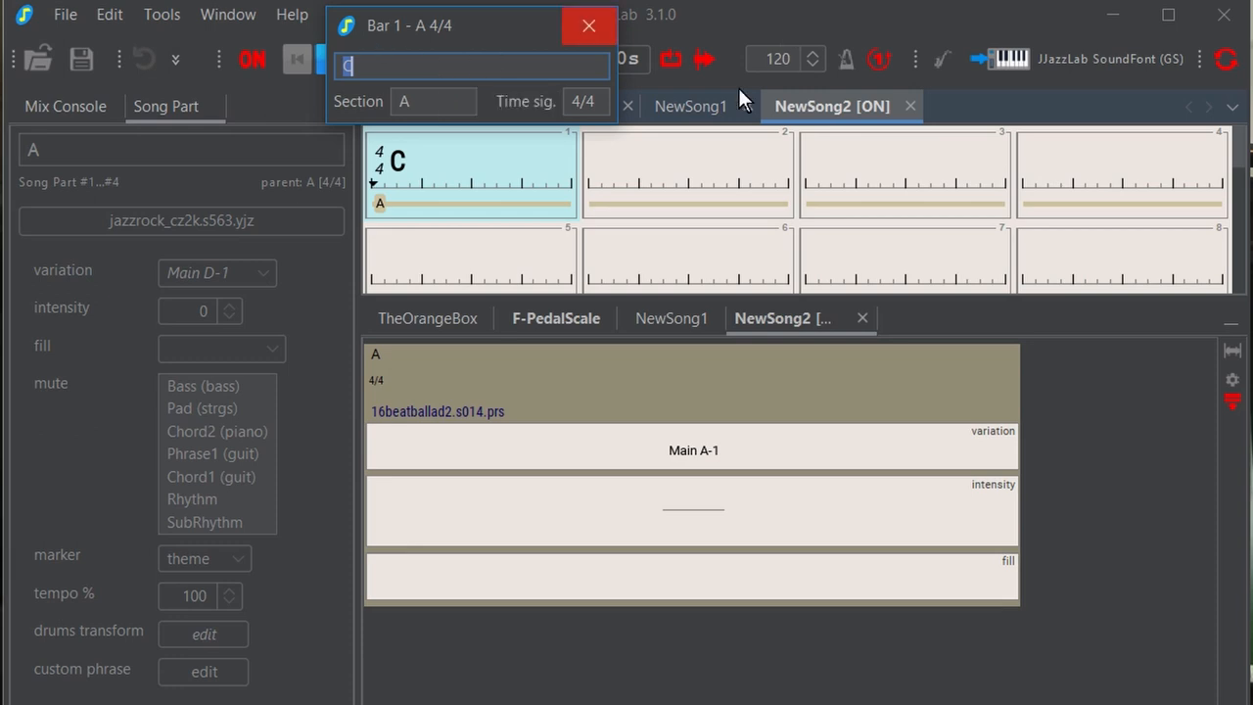
{"action": "mouse_move", "coordinate": [612, 105]}
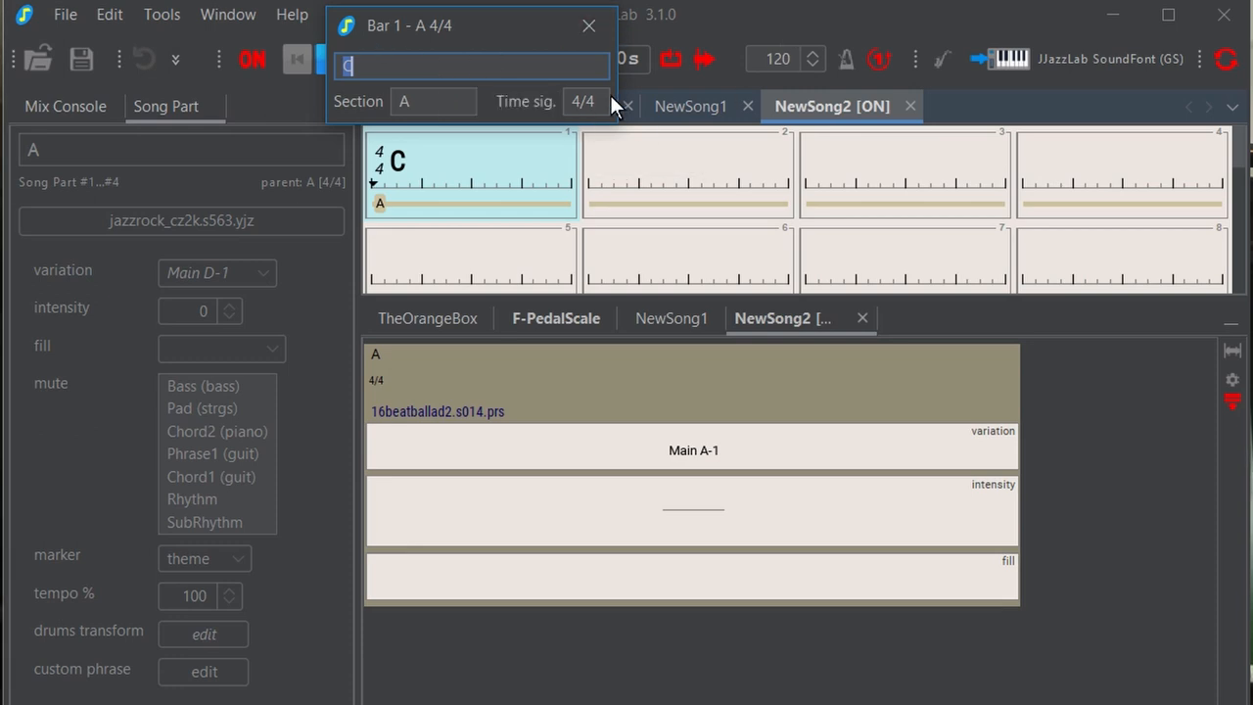
Type F, Gm/F, Am/F, Bb/F, C/F, Dm/F and Eb/F into bars 1–7
{"action": "type", "text": "f"}
{"action": "type", "text": "G"}
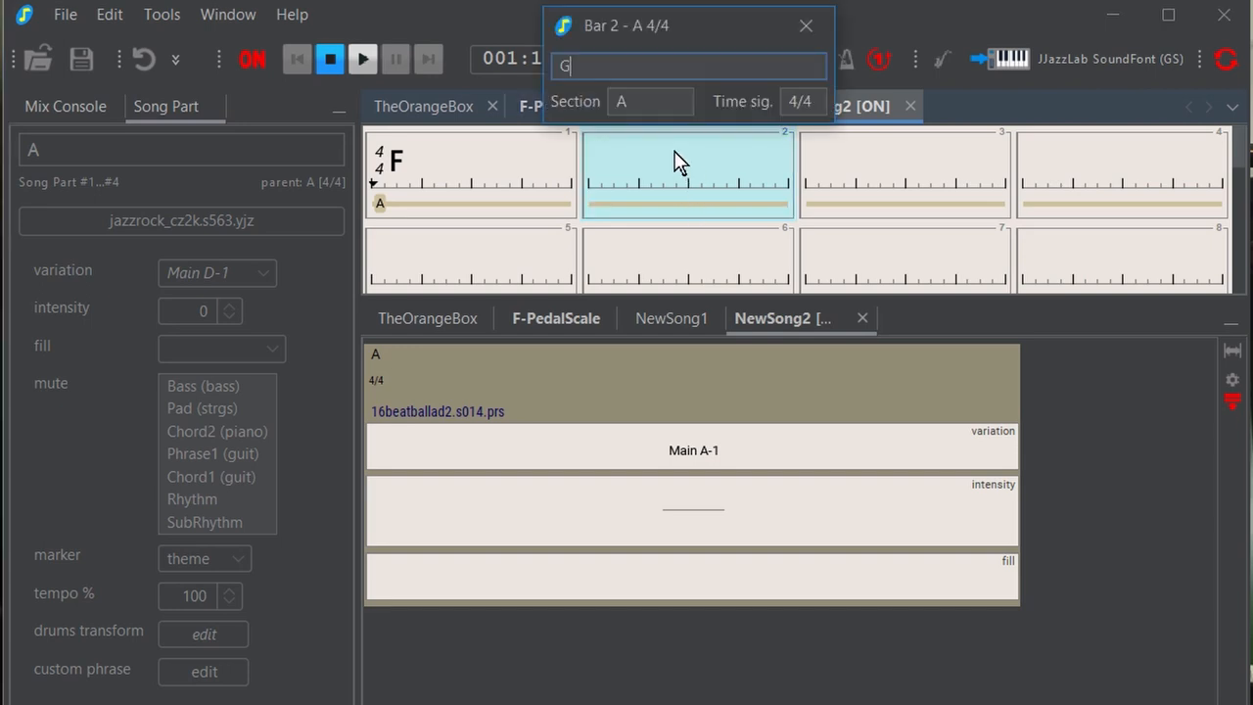
{"action": "type", "text": "/"}
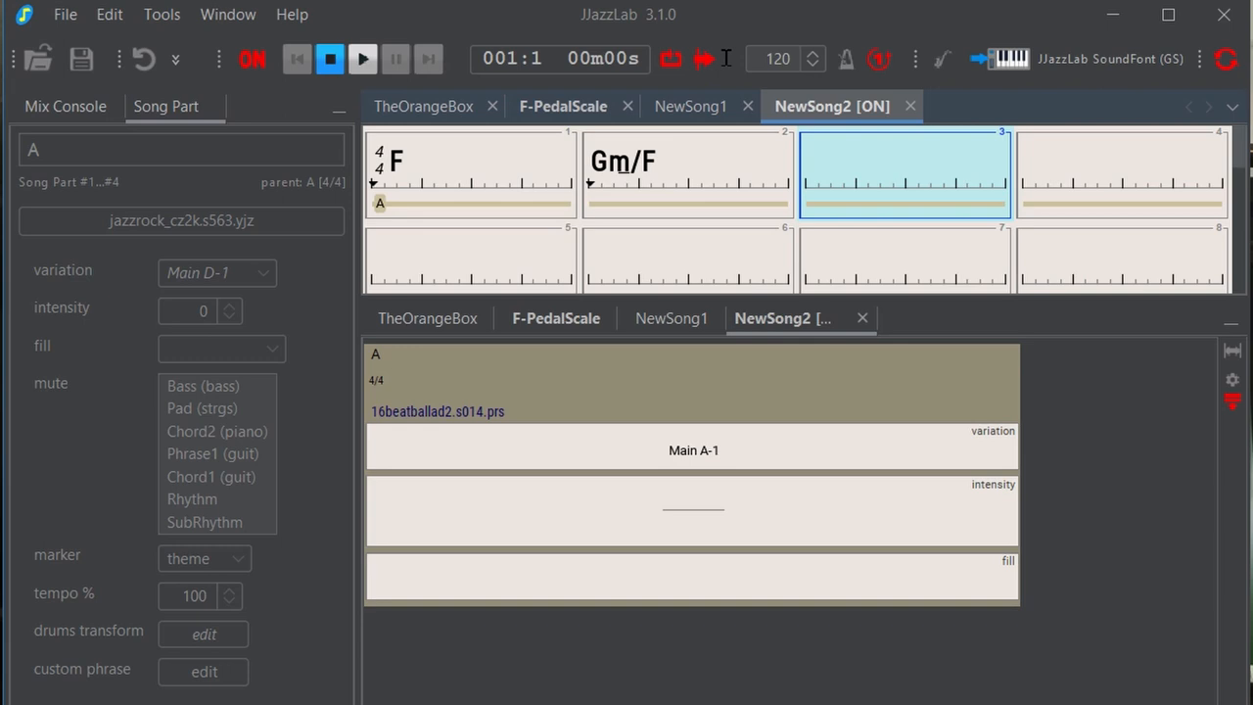
{"action": "double_click", "coordinate": [903, 173]}
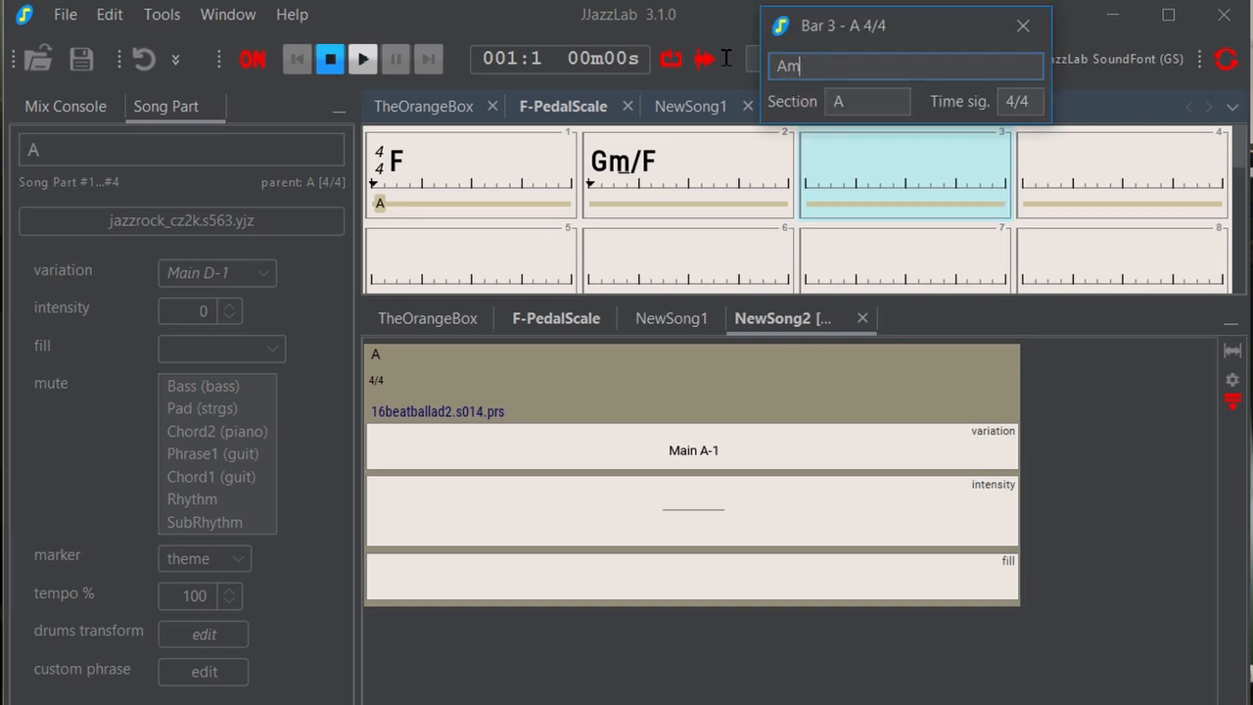
{"action": "type", "text": "/F"}
{"action": "type", "text": "Bb"}
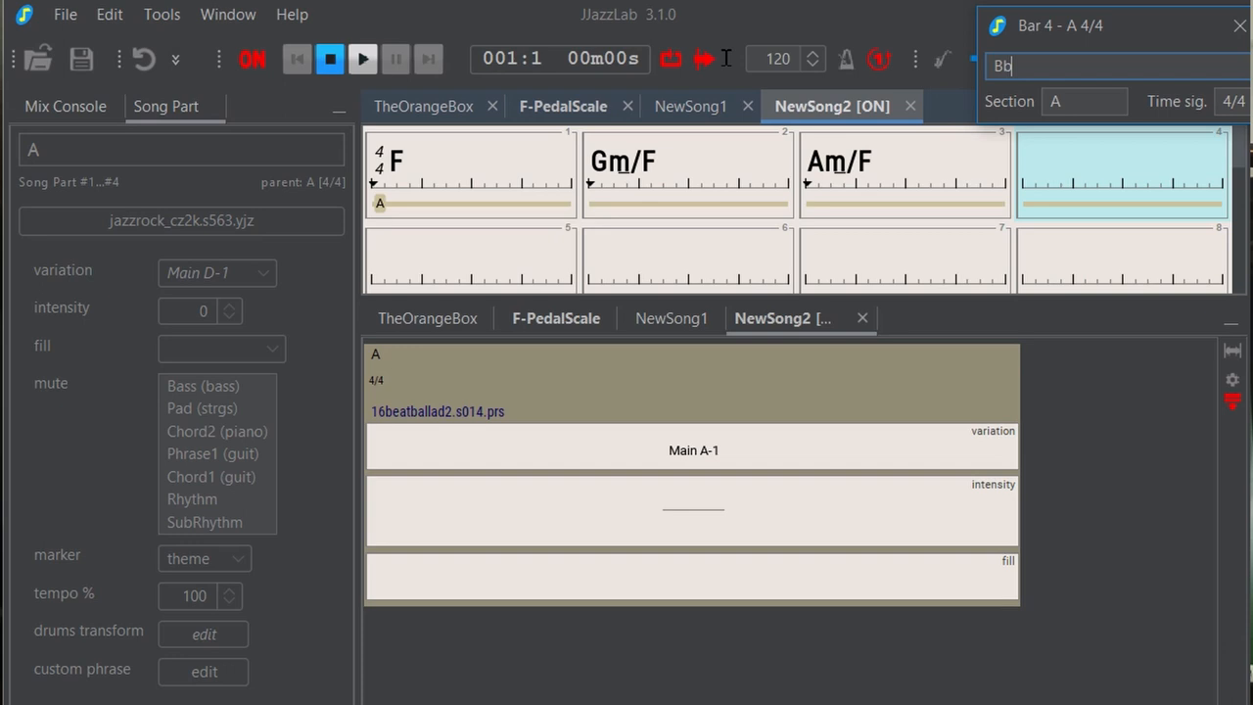
{"action": "type", "text": "/"}
{"action": "type", "text": "C"}
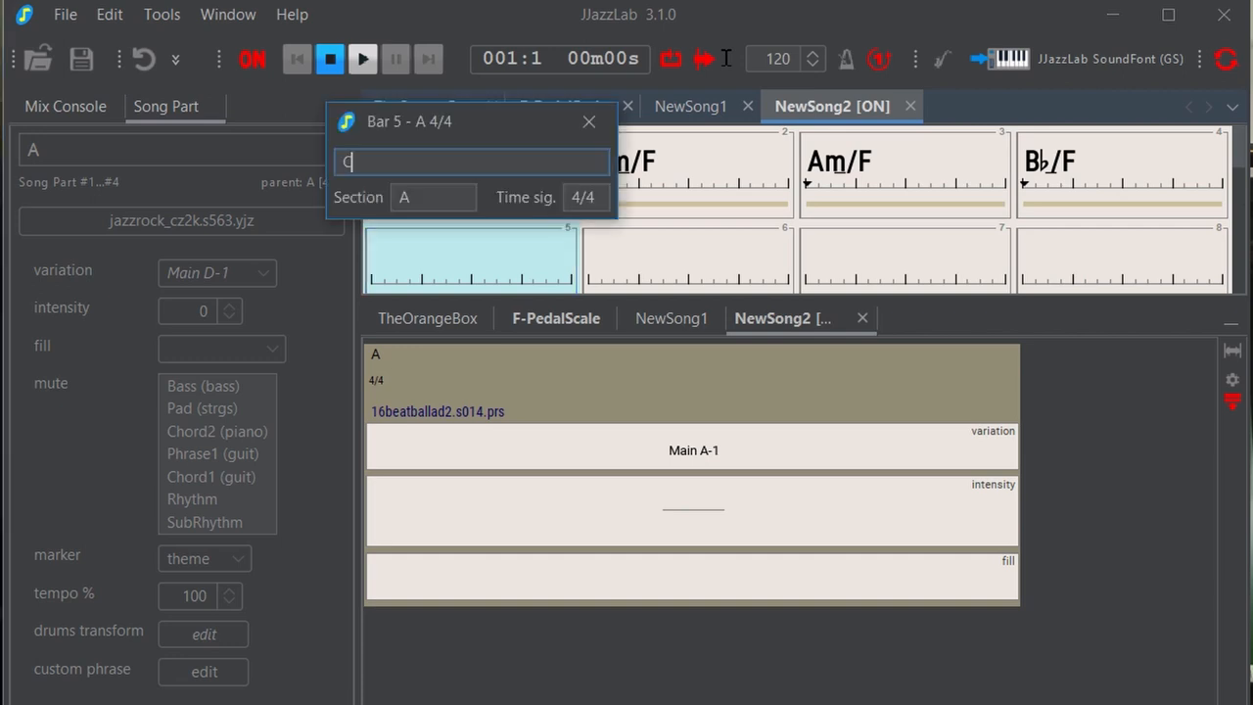
{"action": "type", "text": "/f"}
{"action": "type", "text": "D"}
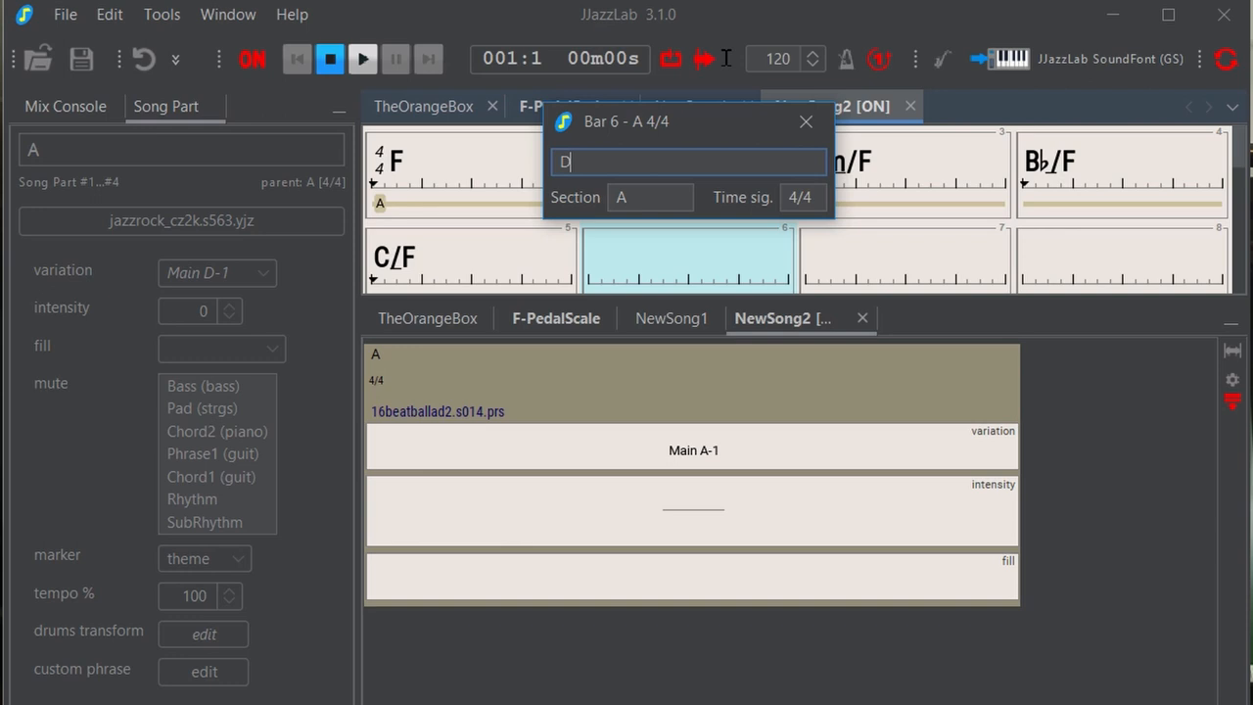
{"action": "type", "text": "m/f"}
{"action": "type", "text": "Eb"}
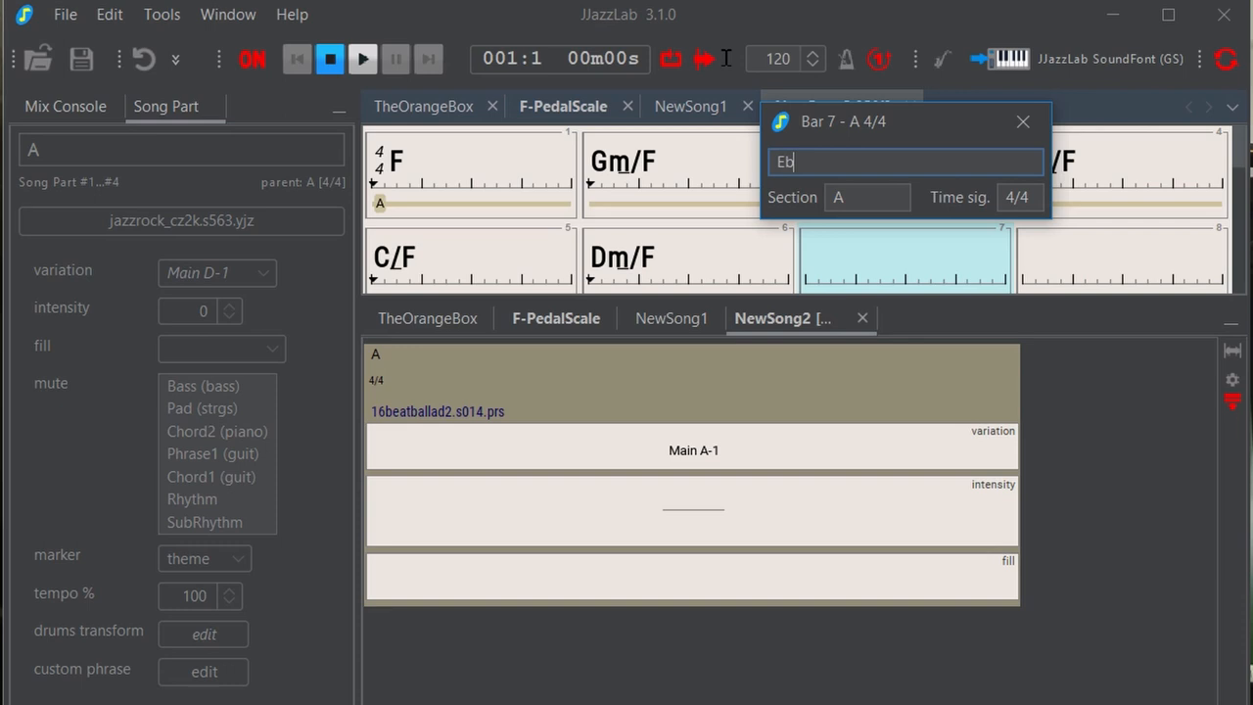
{"action": "type", "text": "/f"}
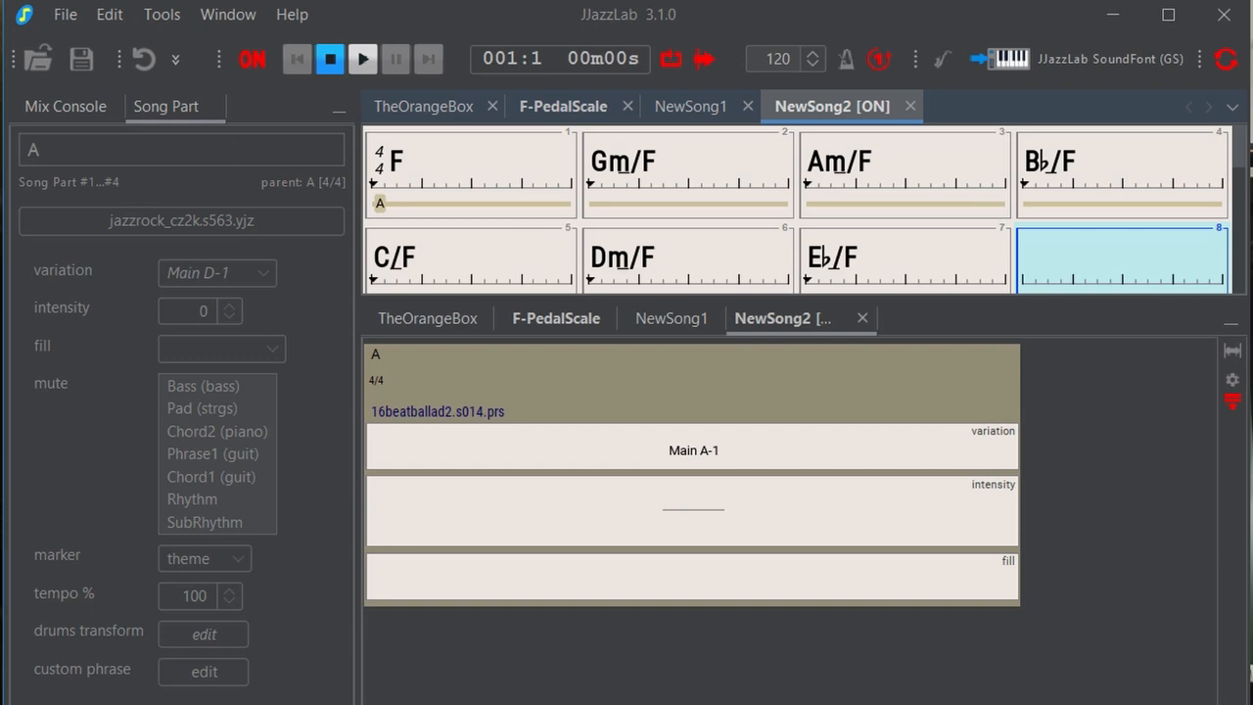
{"action": "mouse_move", "coordinate": [725, 419]}
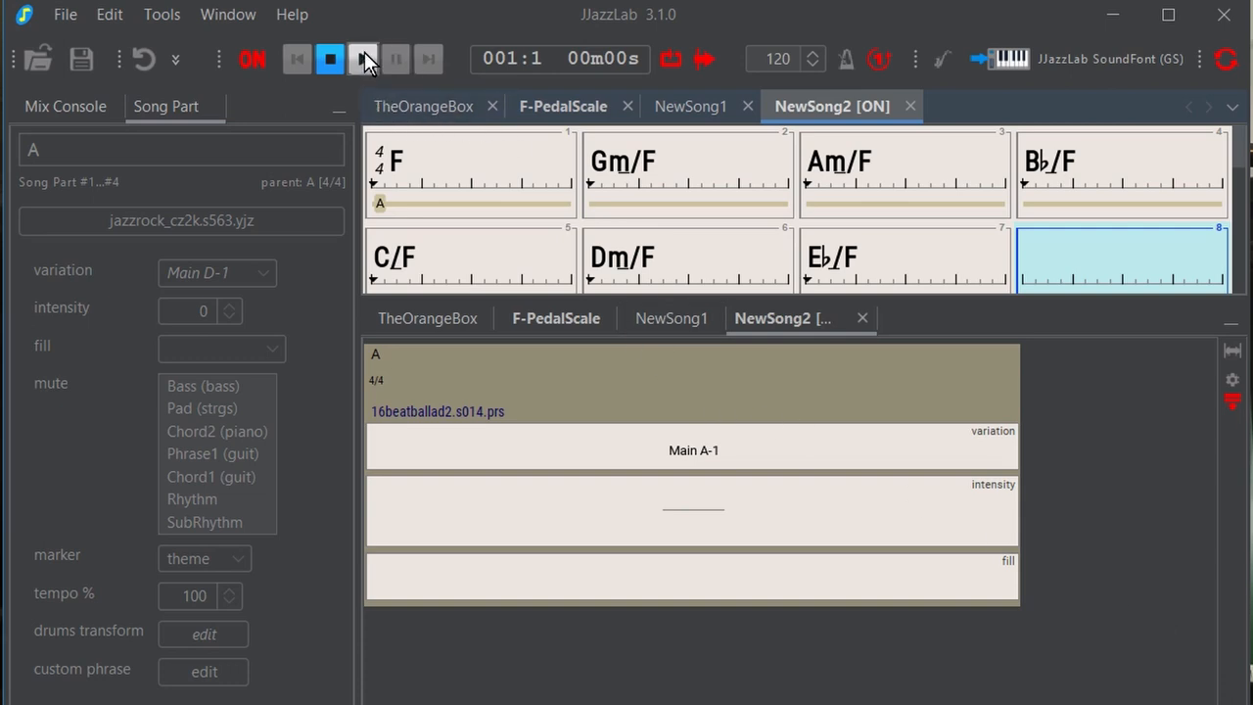
{"action": "left_click", "coordinate": [363, 59]}
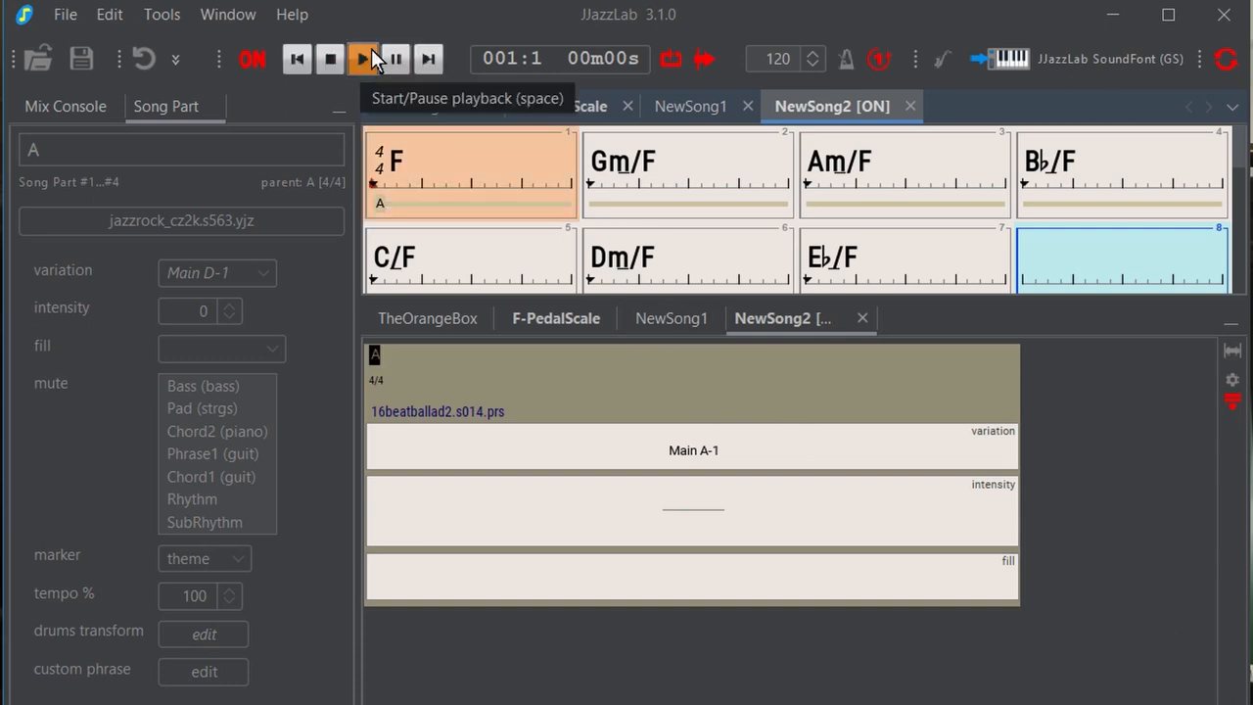
{"action": "left_click", "coordinate": [362, 59]}
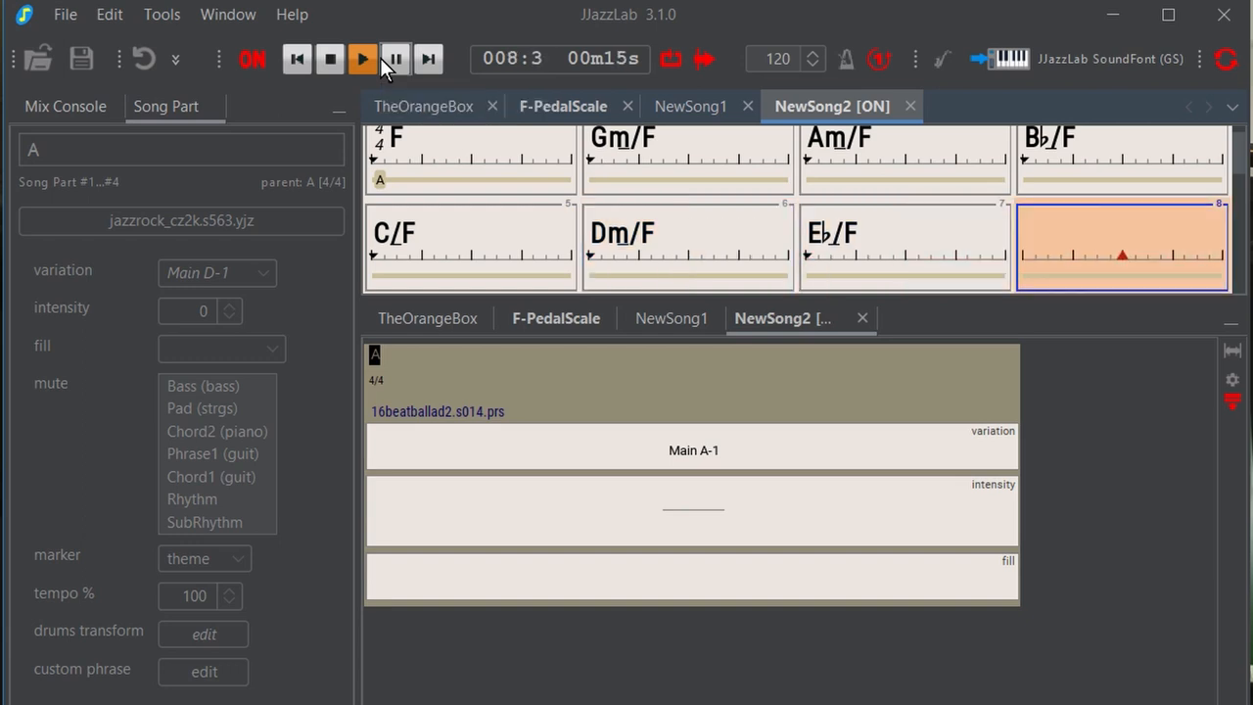
{"action": "left_click", "coordinate": [394, 59]}
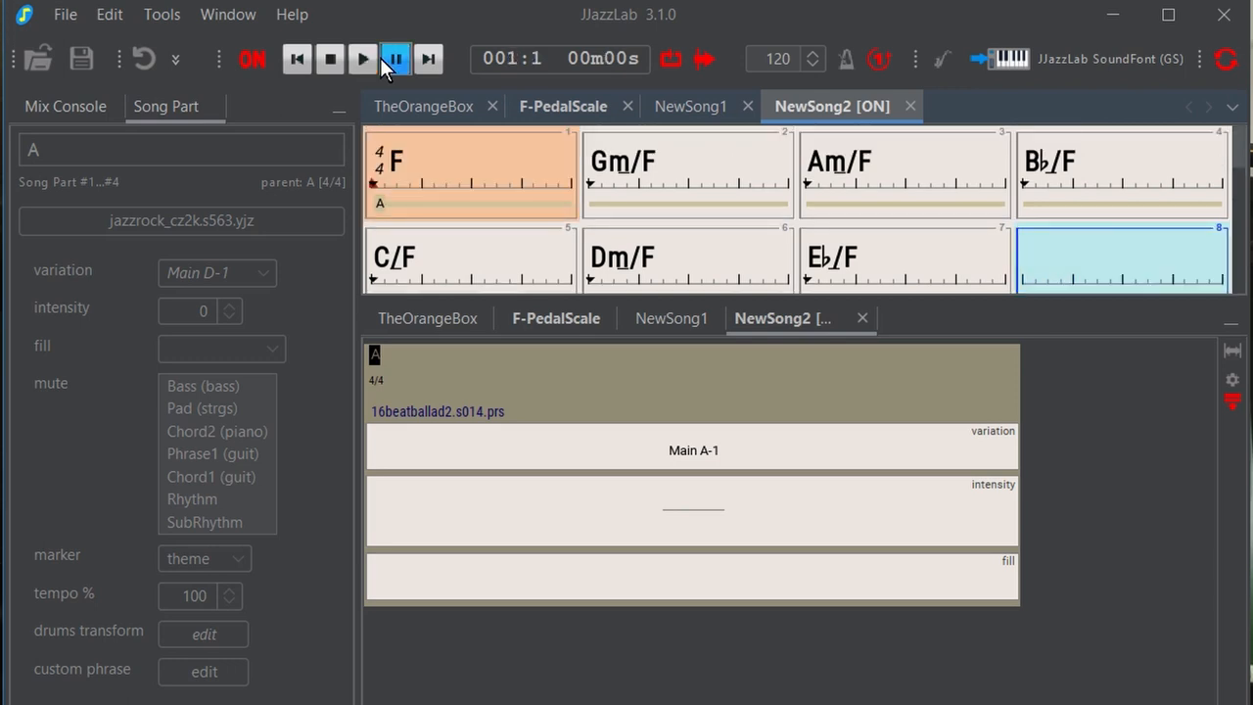
{"action": "left_click", "coordinate": [362, 59]}
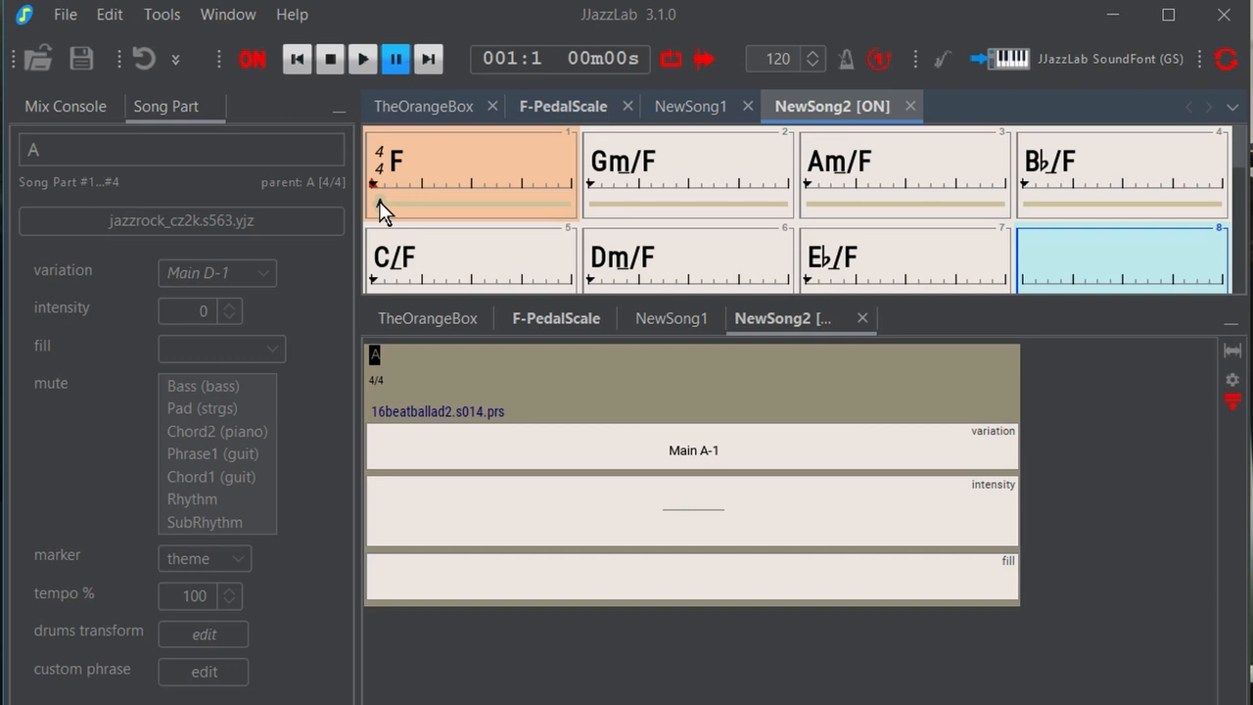
{"action": "mouse_move", "coordinate": [614, 171]}
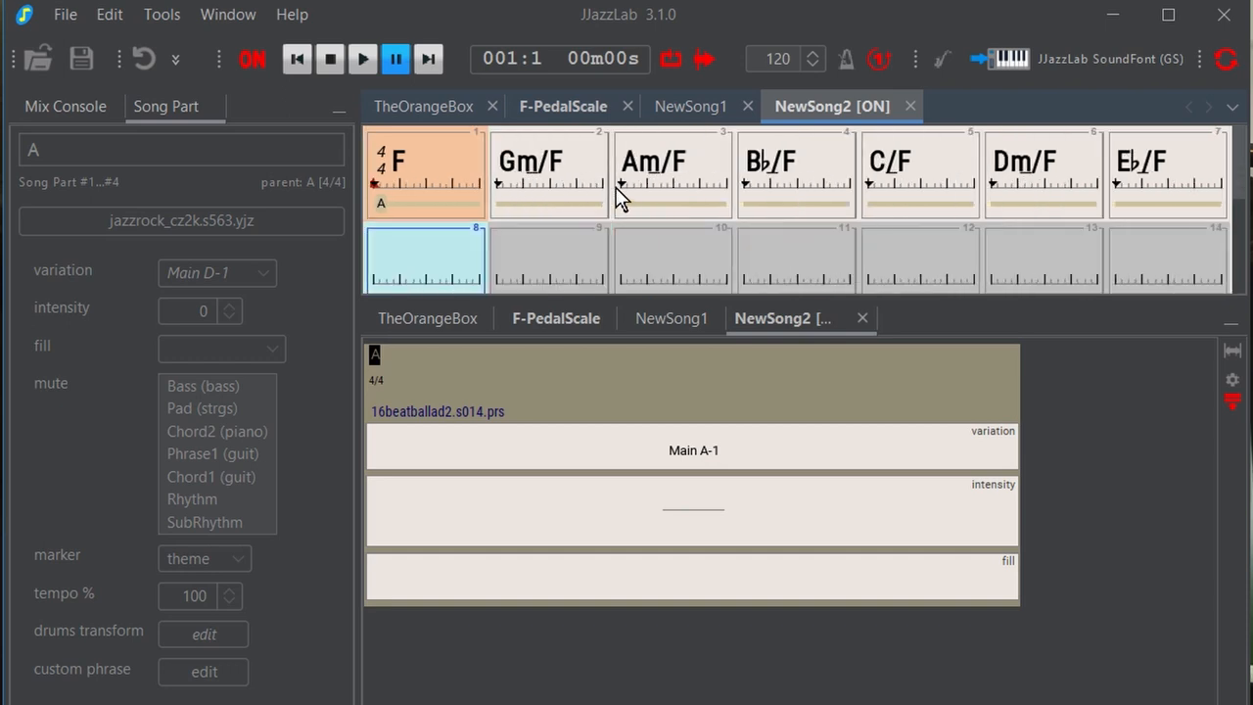
{"action": "mouse_move", "coordinate": [666, 213]}
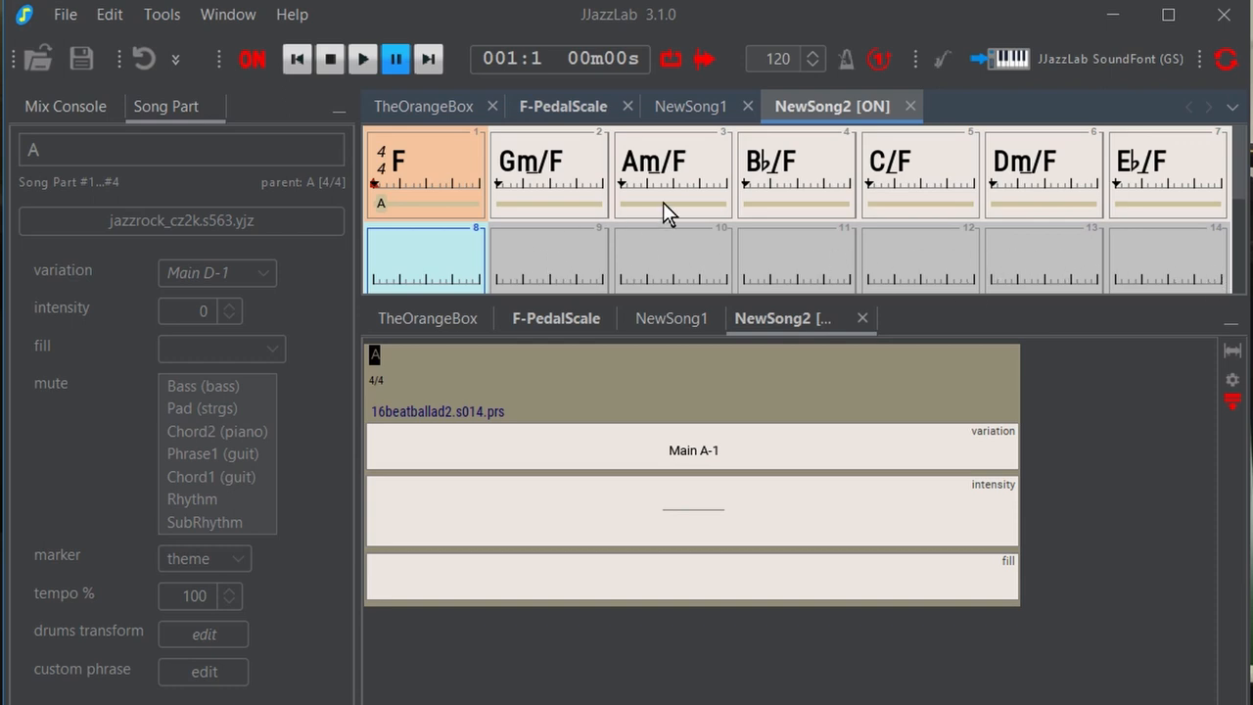
{"action": "mouse_move", "coordinate": [674, 433]}
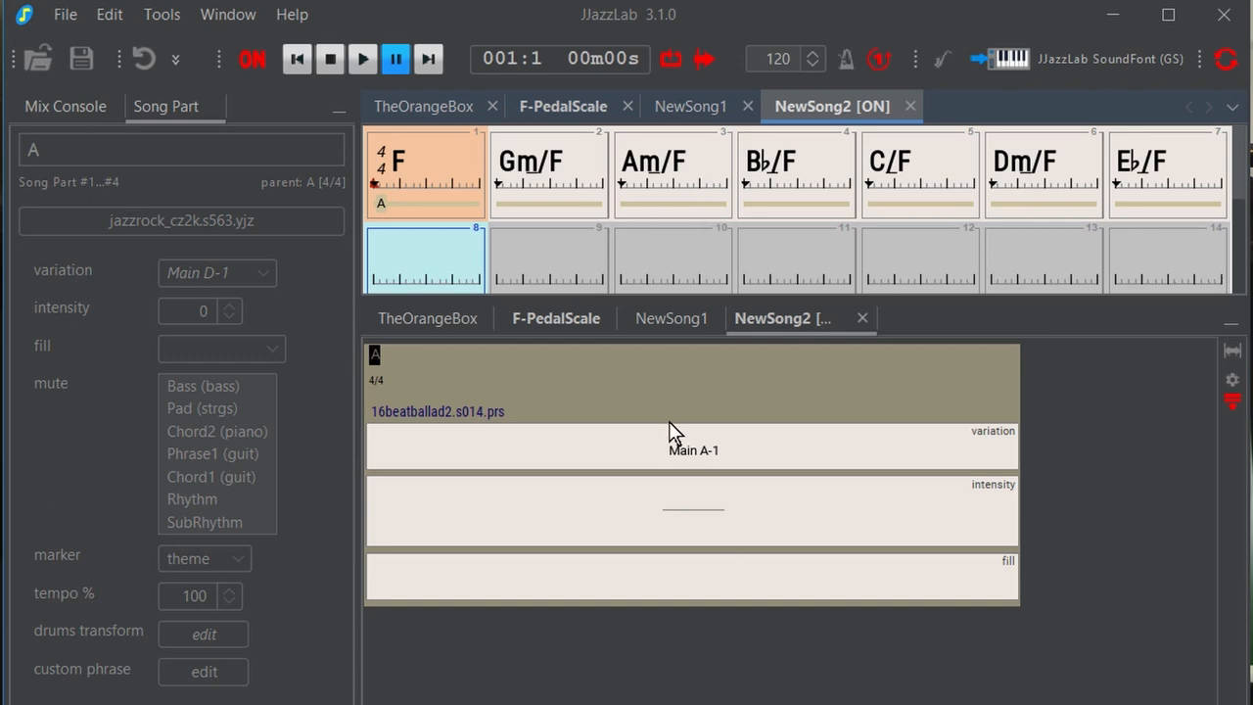
{"action": "mouse_move", "coordinate": [541, 269]}
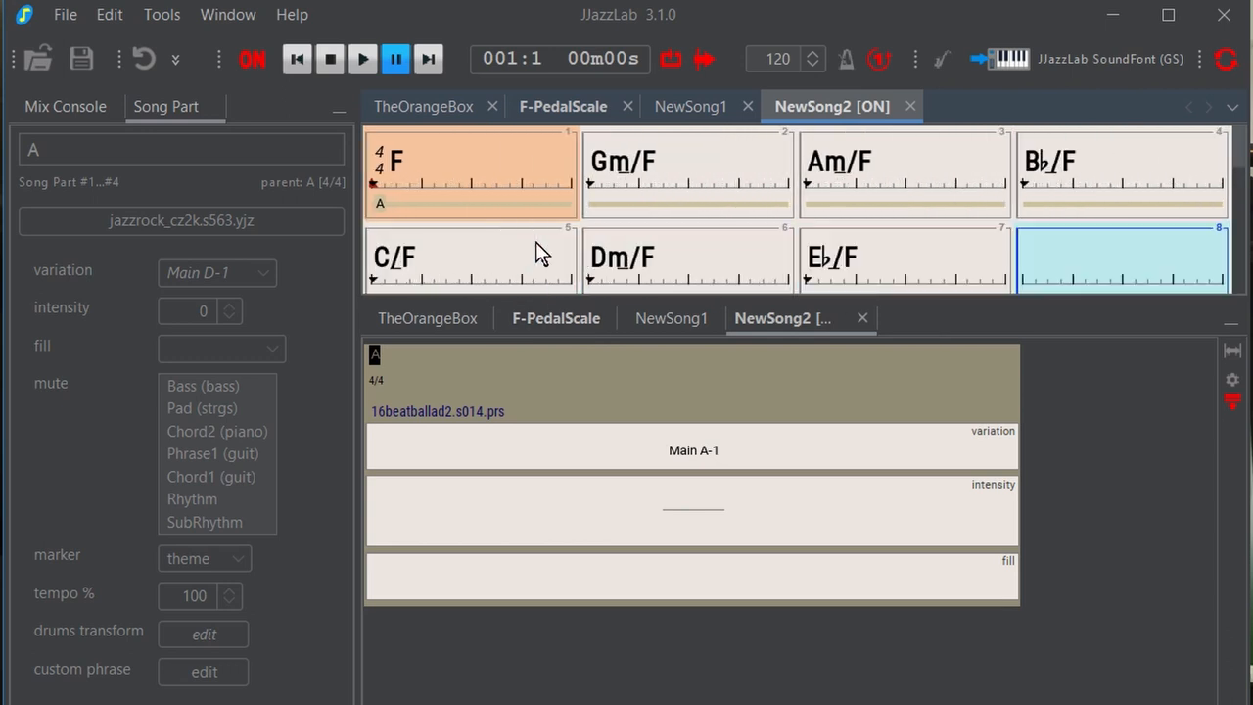
{"action": "mouse_move", "coordinate": [382, 224]}
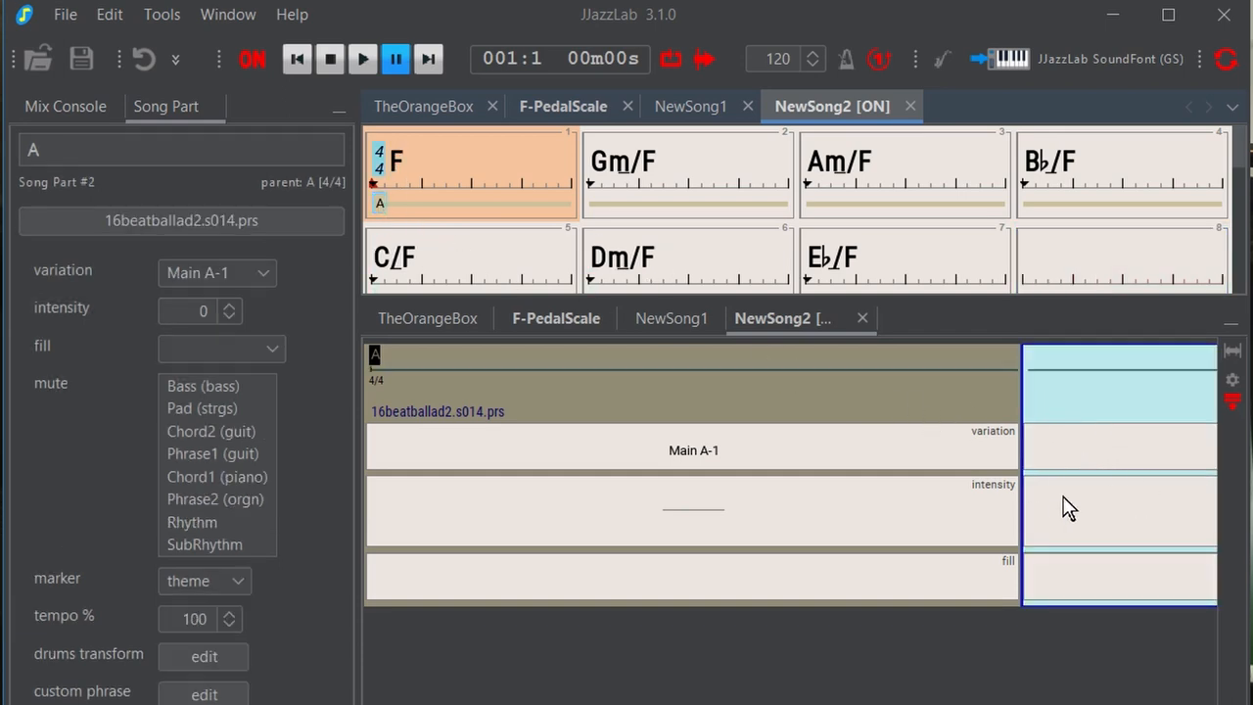
{"action": "mouse_move", "coordinate": [1138, 454]}
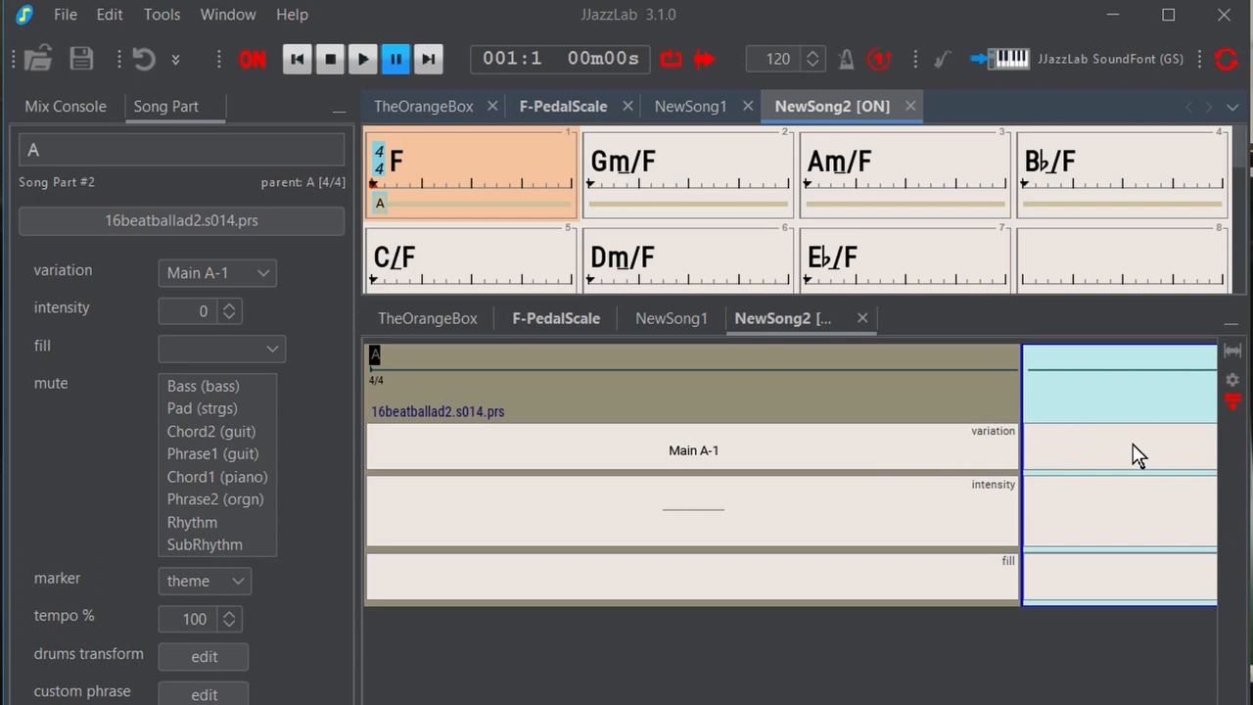
{"action": "mouse_move", "coordinate": [1111, 460]}
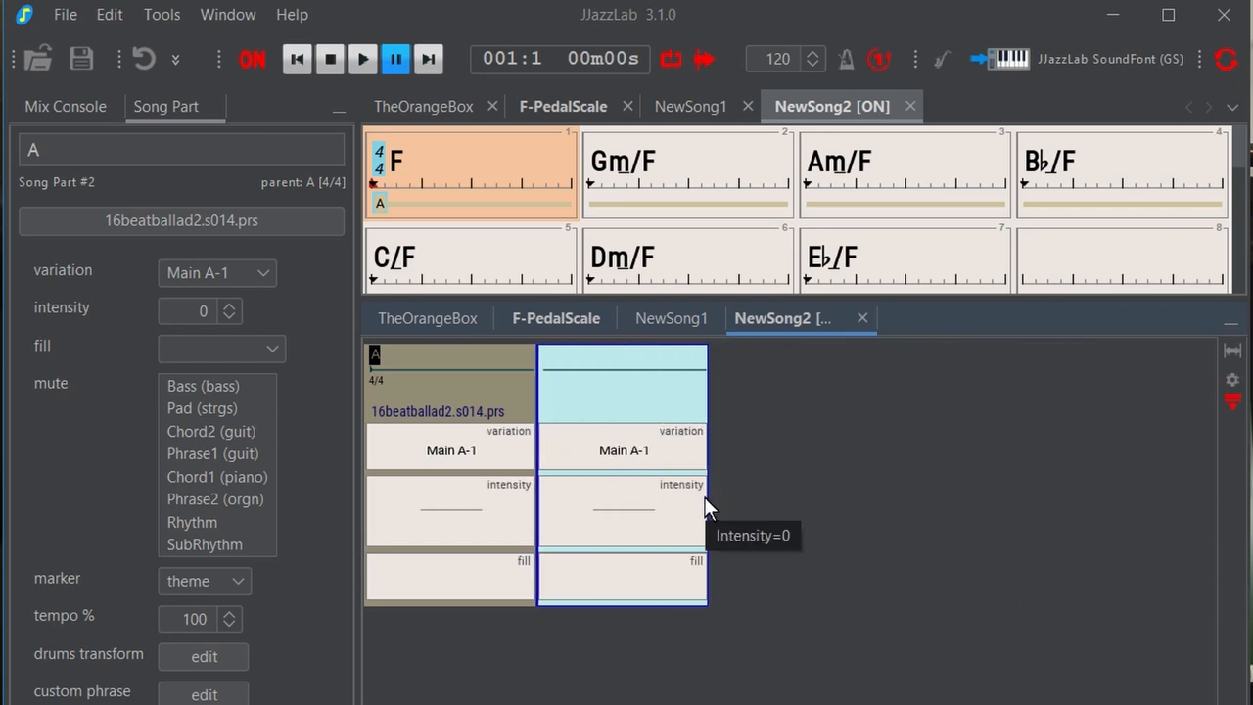
{"action": "mouse_move", "coordinate": [548, 437]}
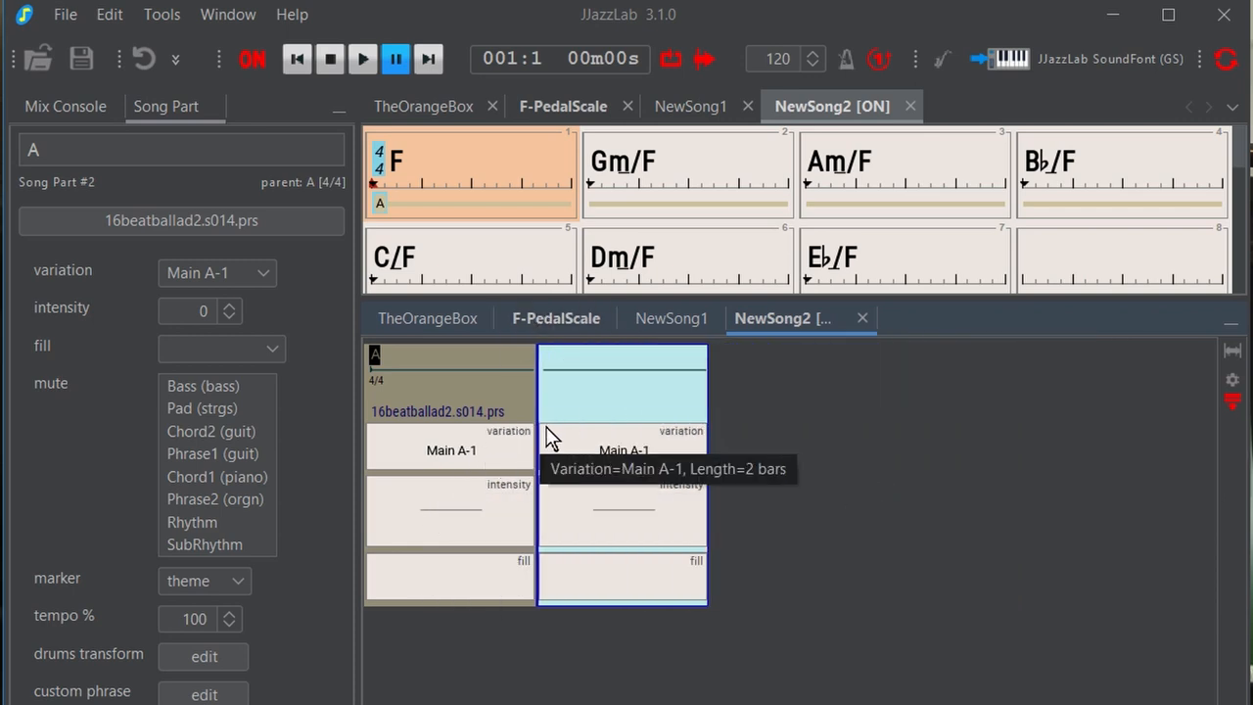
{"action": "mouse_move", "coordinate": [382, 206]}
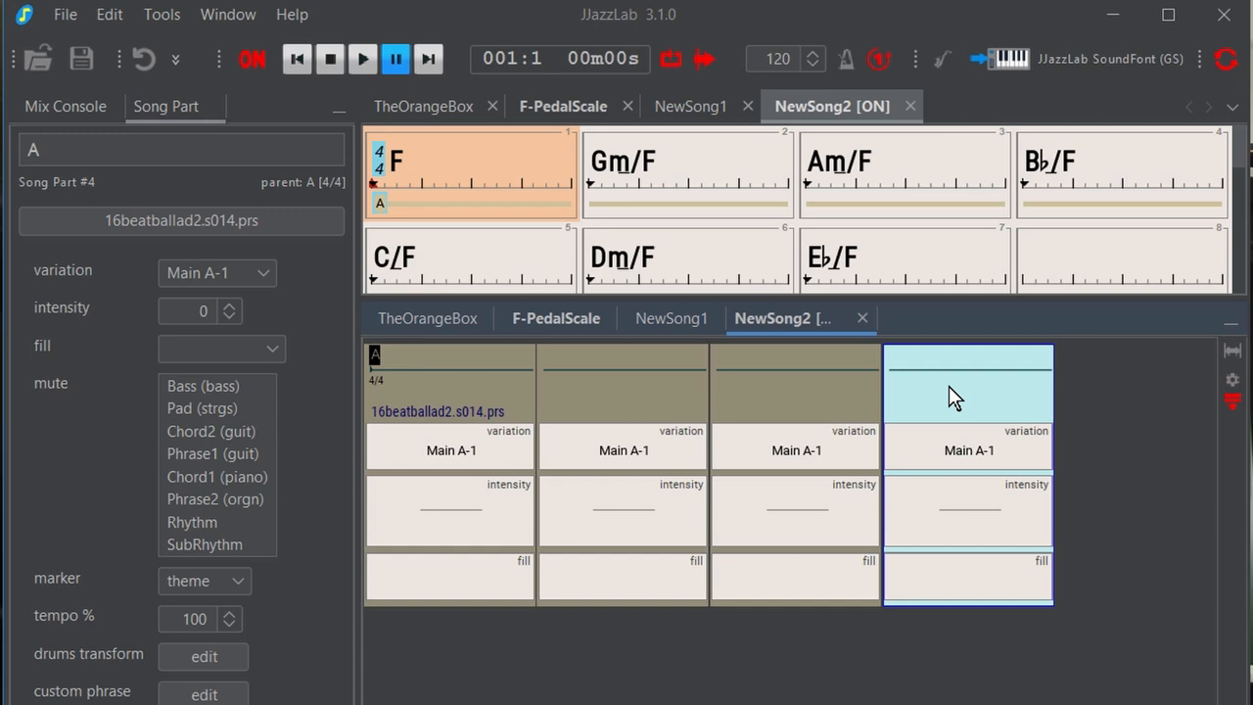
{"action": "mouse_move", "coordinate": [487, 470]}
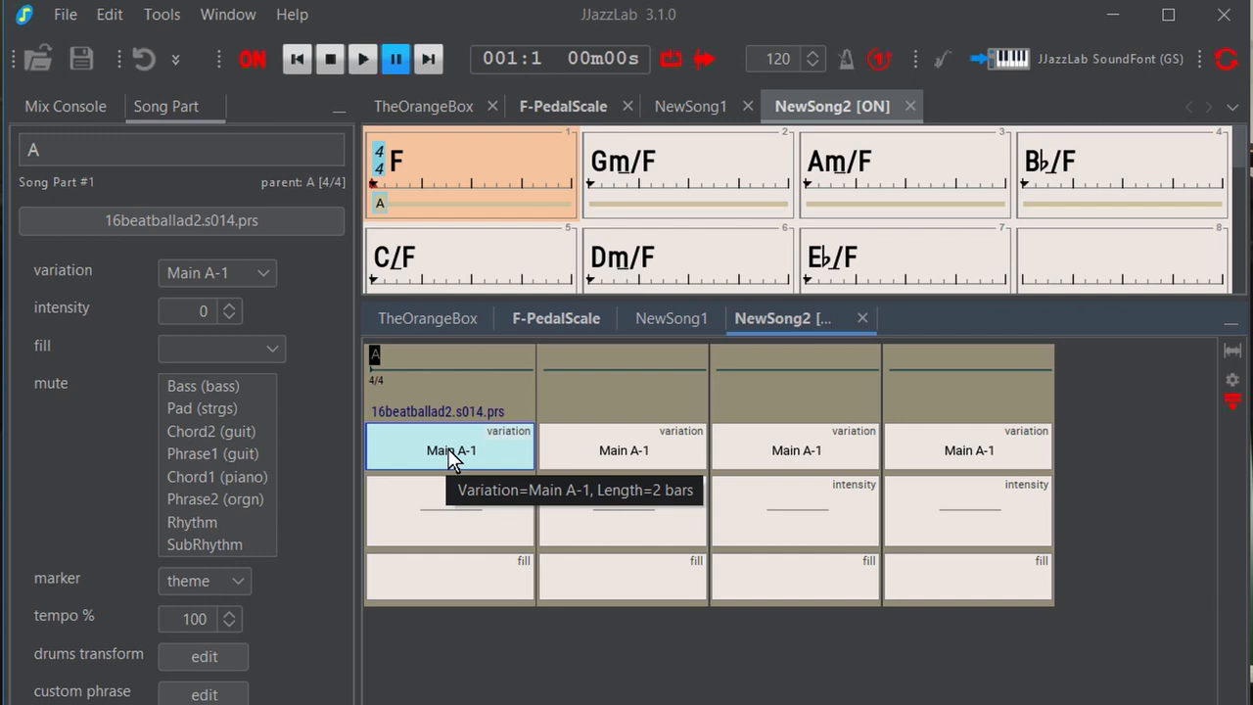
Assign variation Main C-1 to song part three and Main D-1 to part four
{"action": "left_click", "coordinate": [623, 449]}
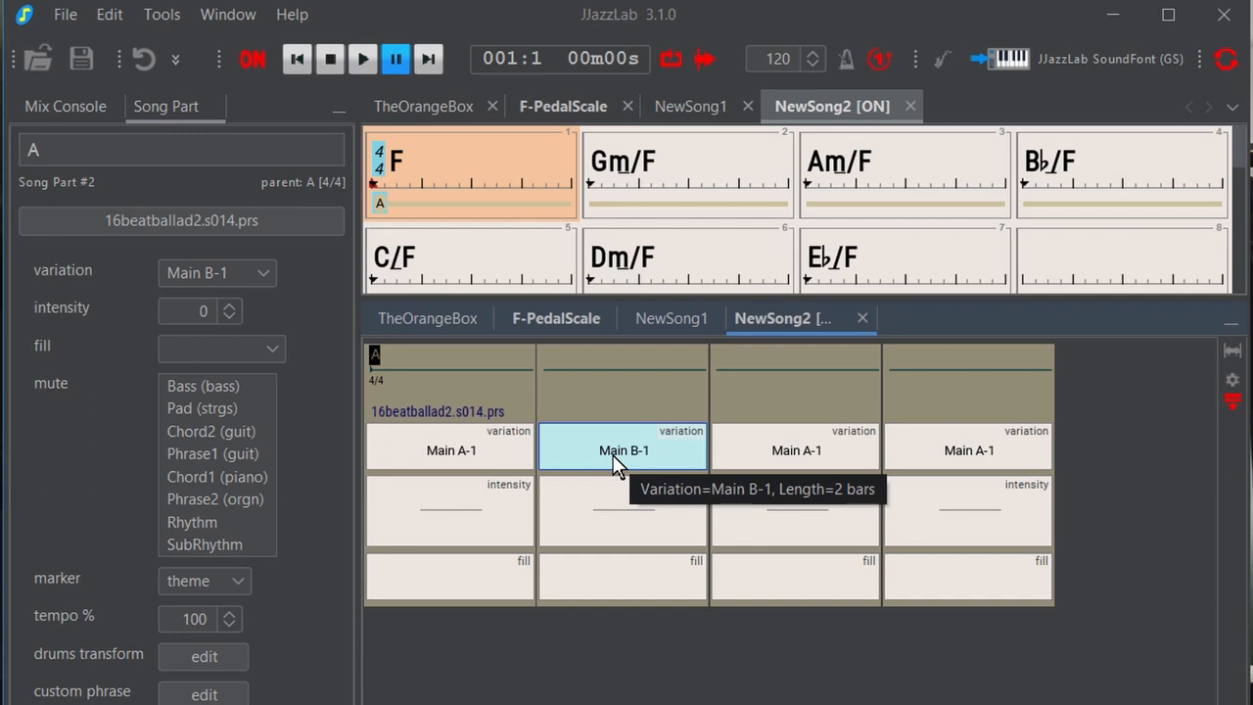
{"action": "left_click", "coordinate": [796, 450]}
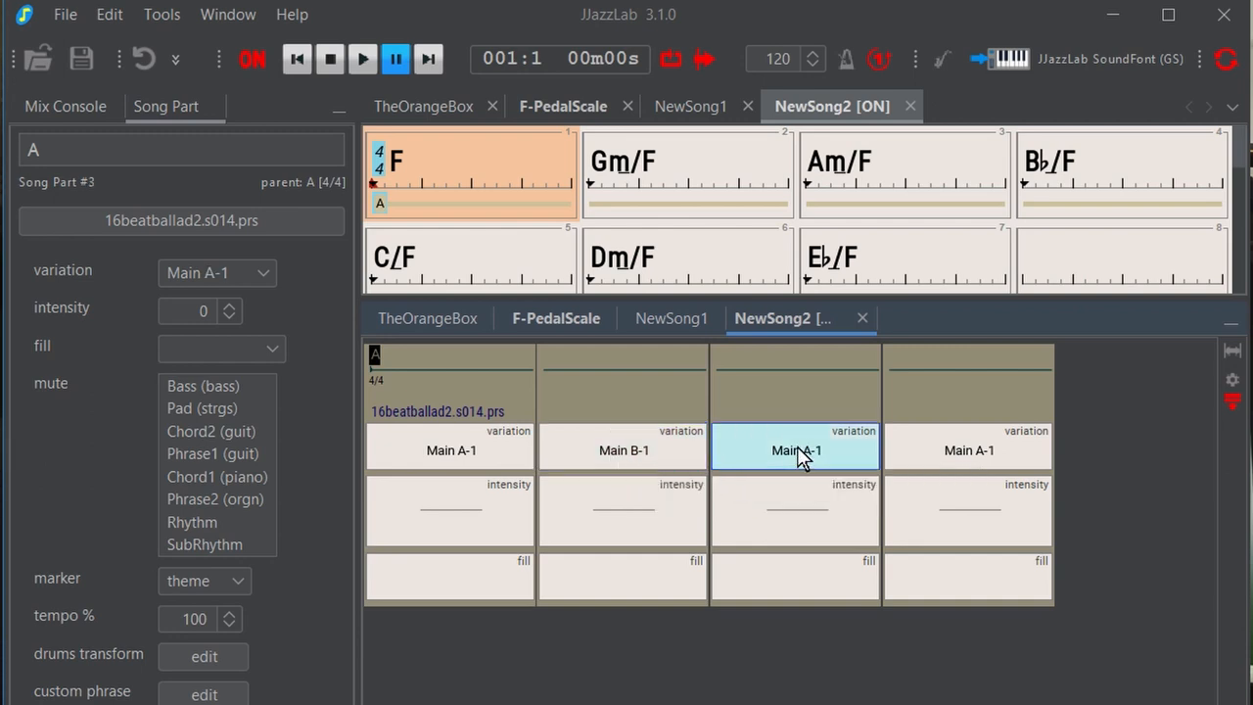
{"action": "mouse_move", "coordinate": [820, 451]}
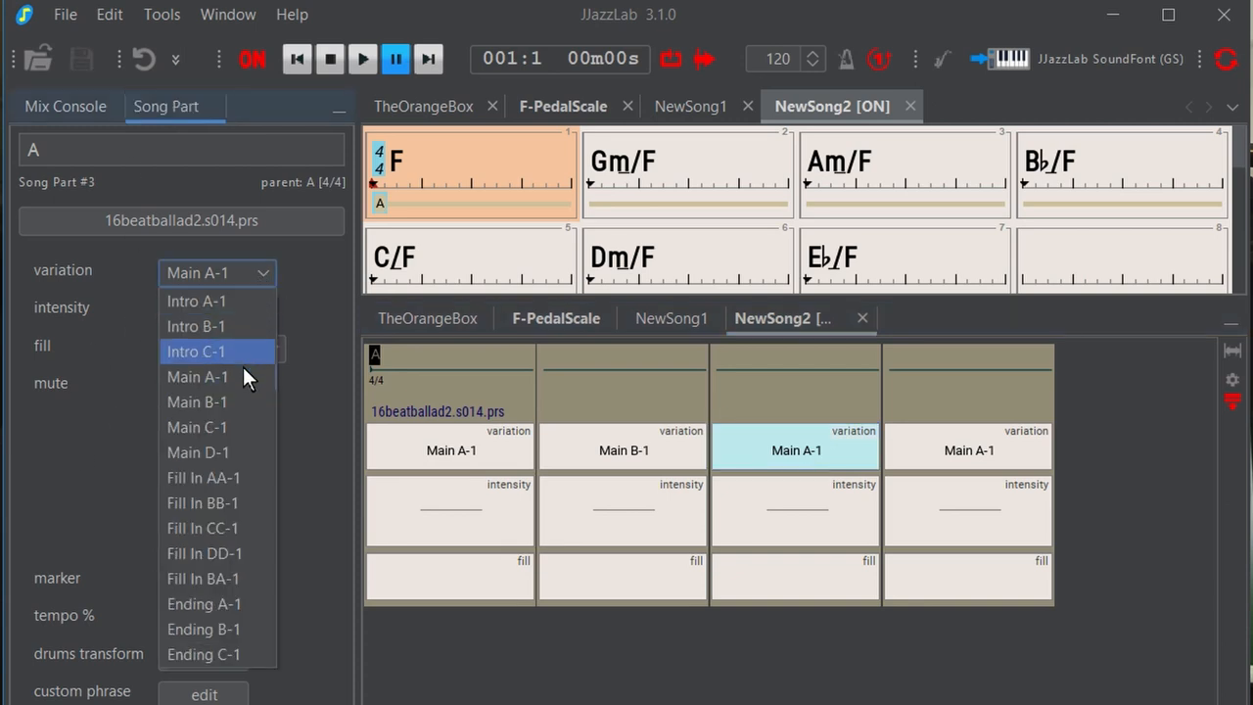
{"action": "mouse_move", "coordinate": [199, 377]}
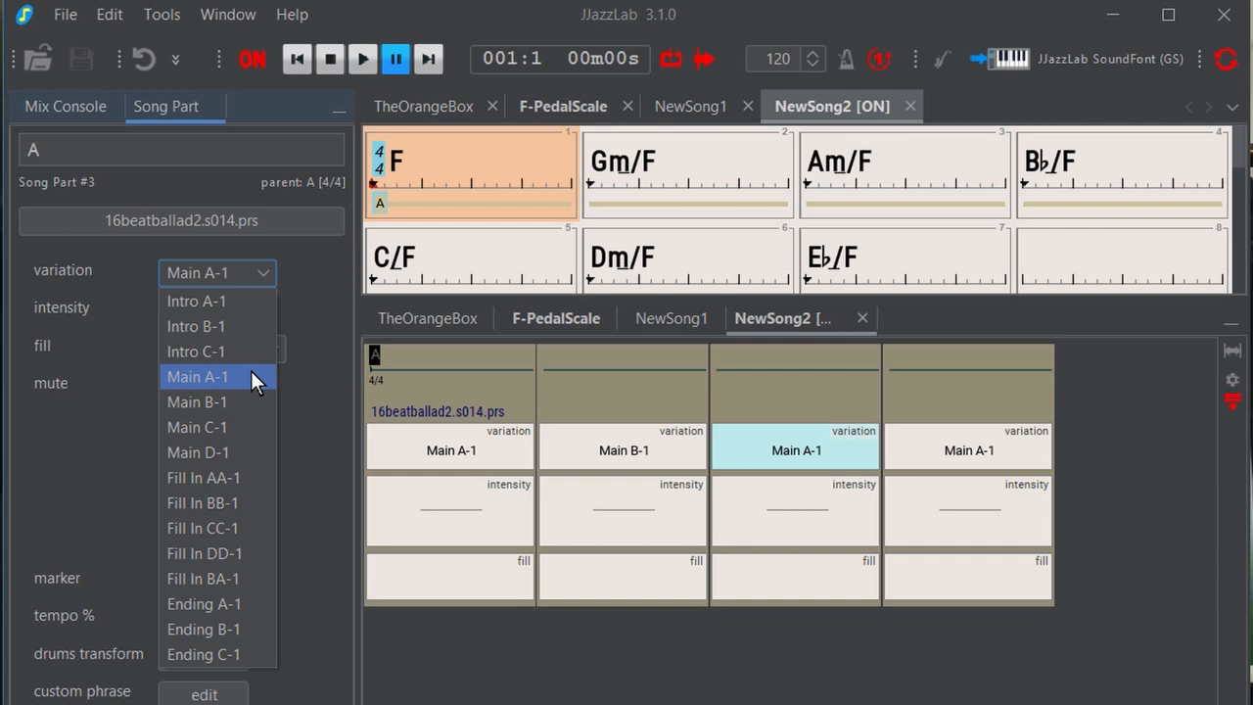
{"action": "mouse_move", "coordinate": [255, 382]}
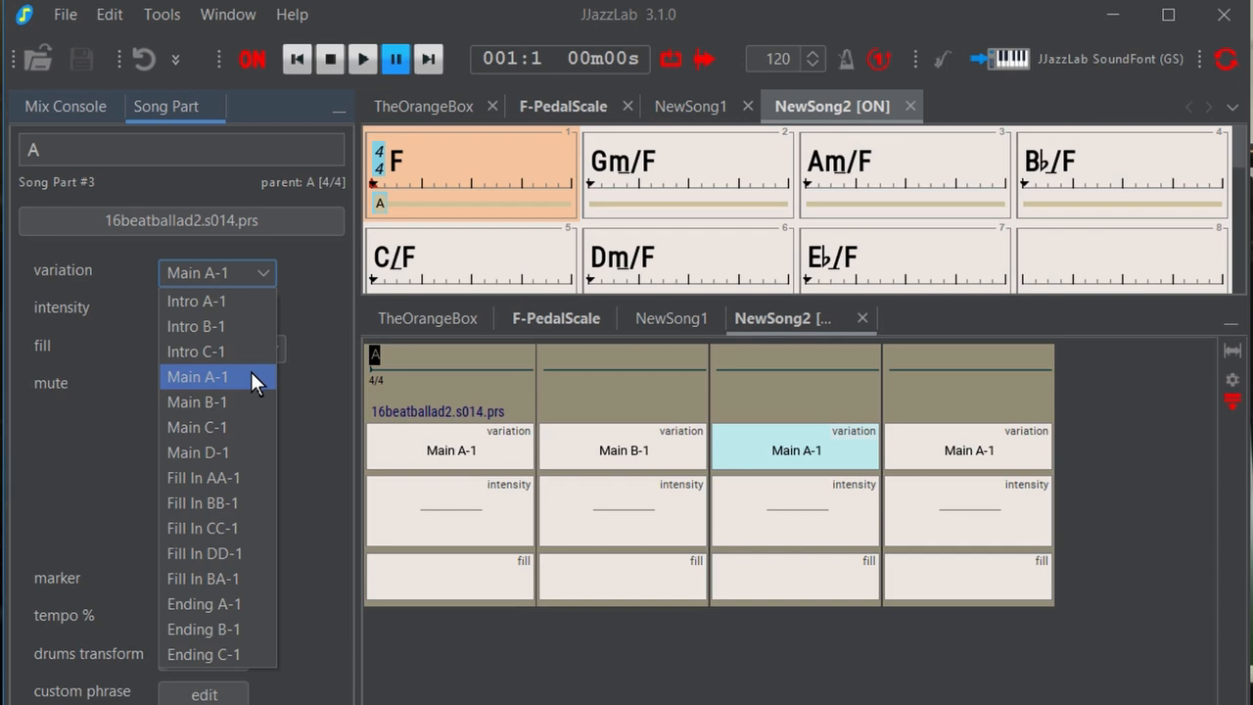
{"action": "mouse_move", "coordinate": [242, 382]}
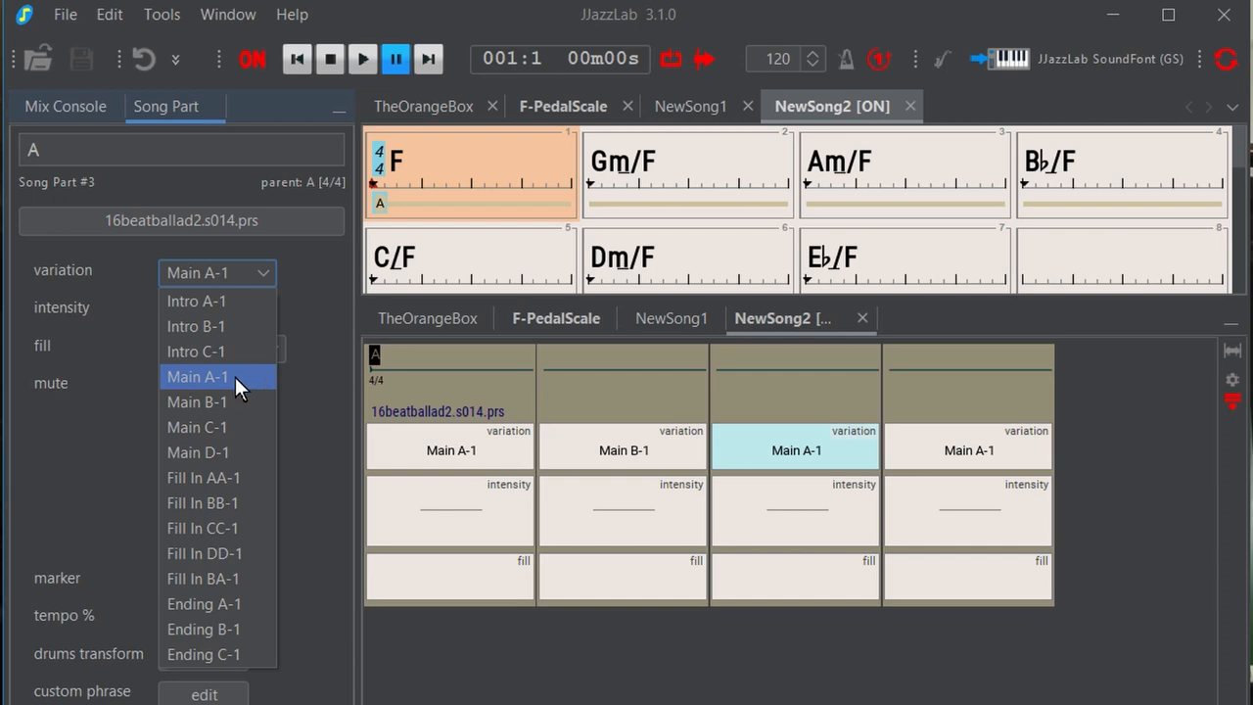
{"action": "left_click", "coordinate": [197, 427]}
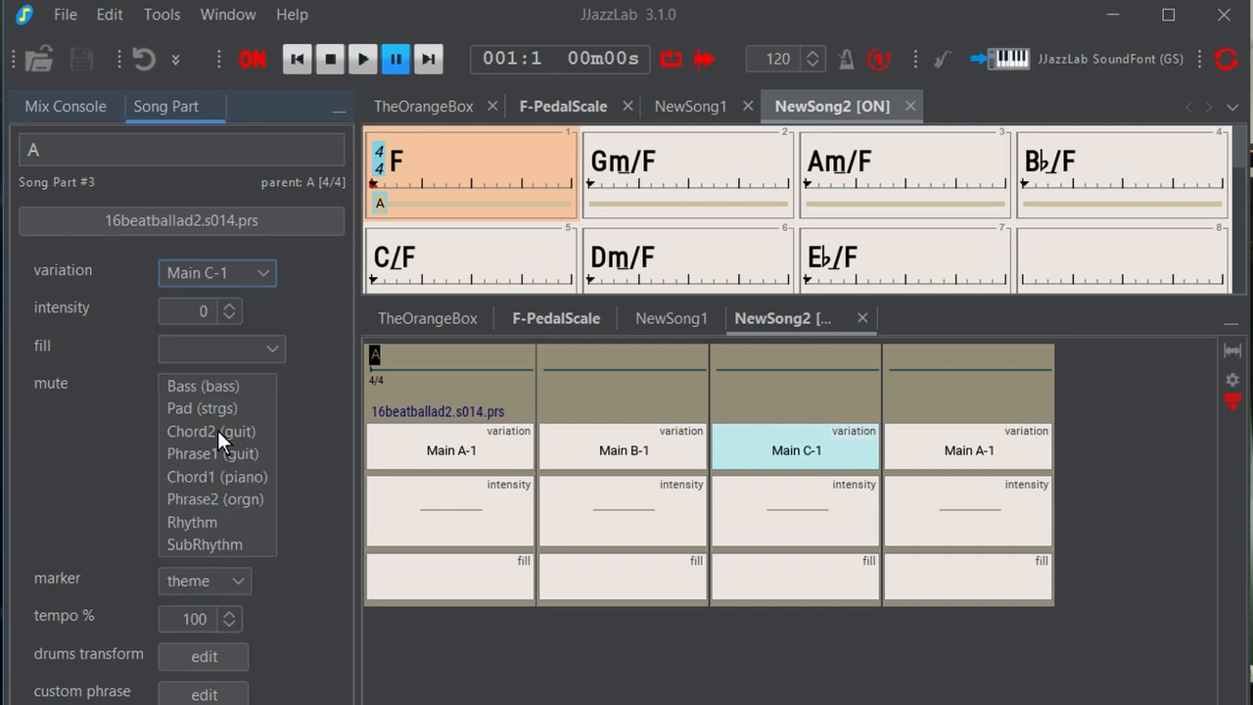
{"action": "left_click", "coordinate": [968, 450]}
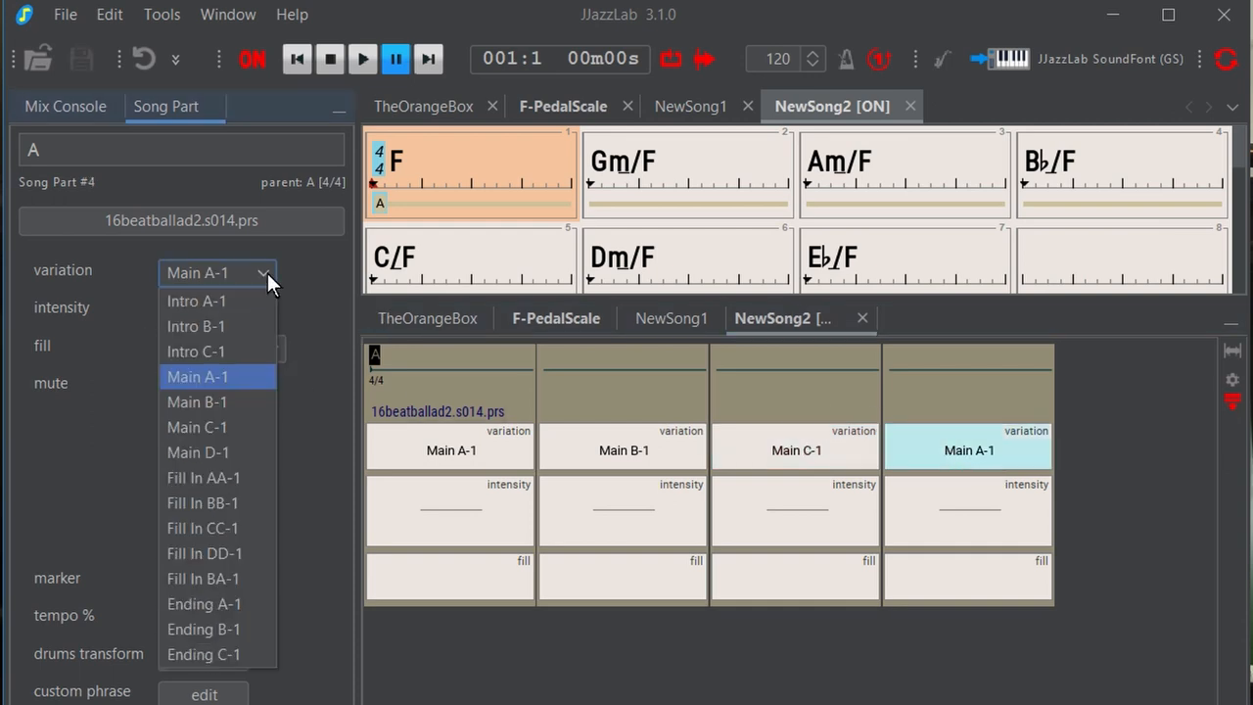
{"action": "left_click", "coordinate": [198, 452]}
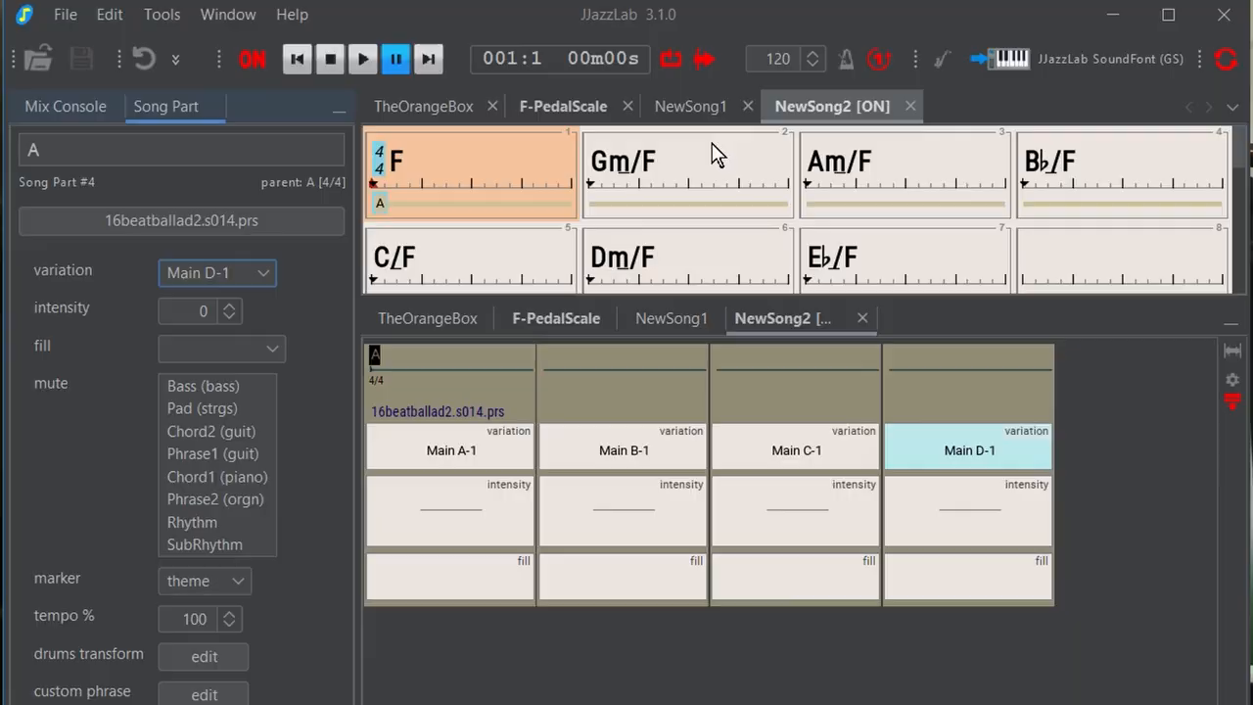
{"action": "left_click", "coordinate": [362, 59]}
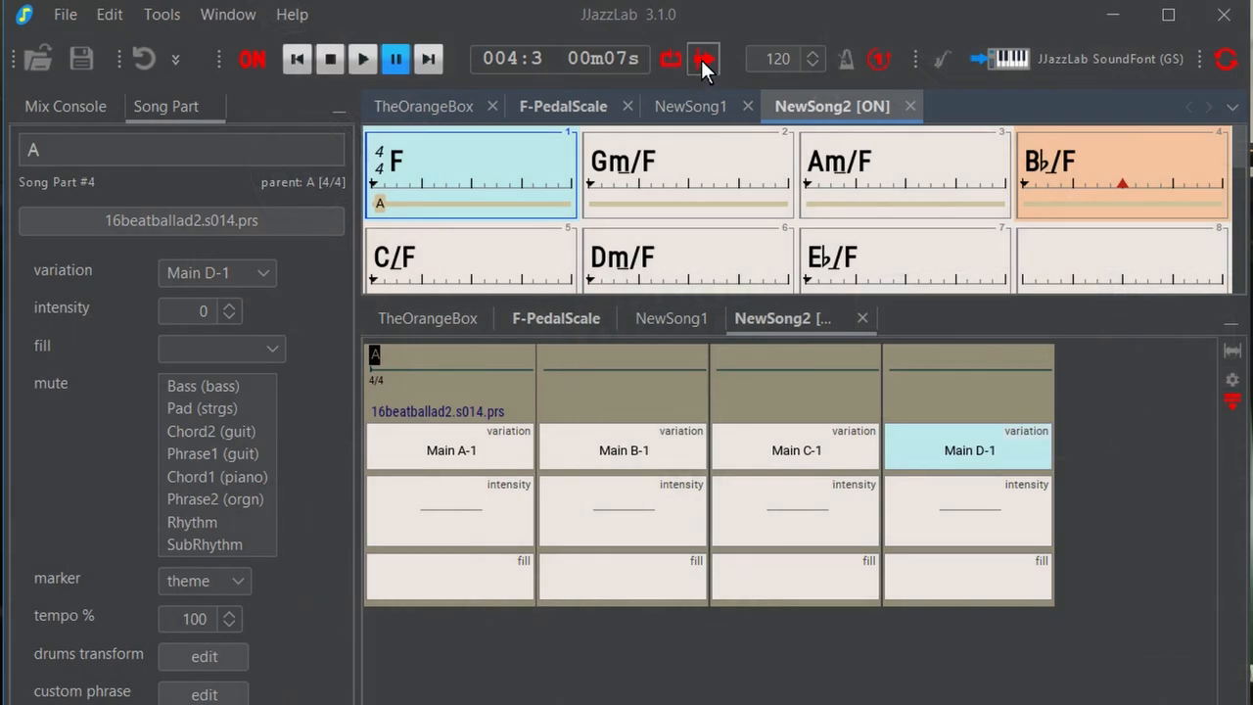
{"action": "mouse_move", "coordinate": [671, 59]}
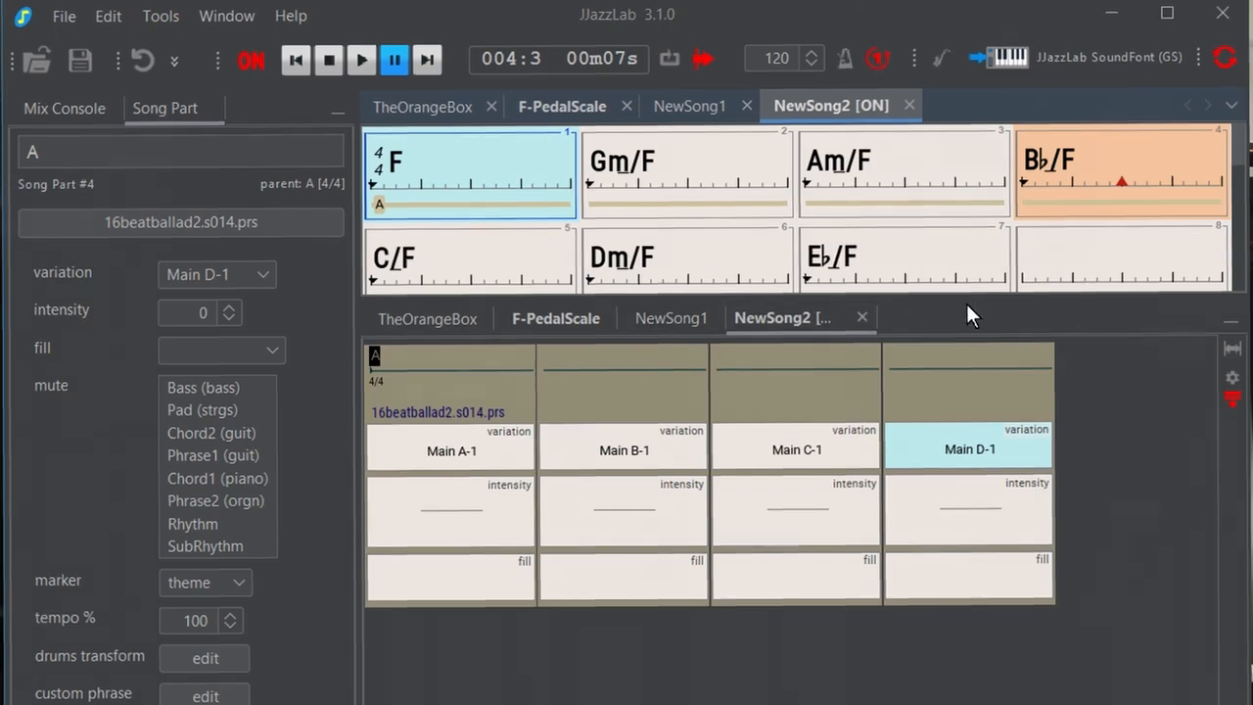
Start playback and listen to the song run through all four song parts
{"action": "left_click", "coordinate": [361, 59]}
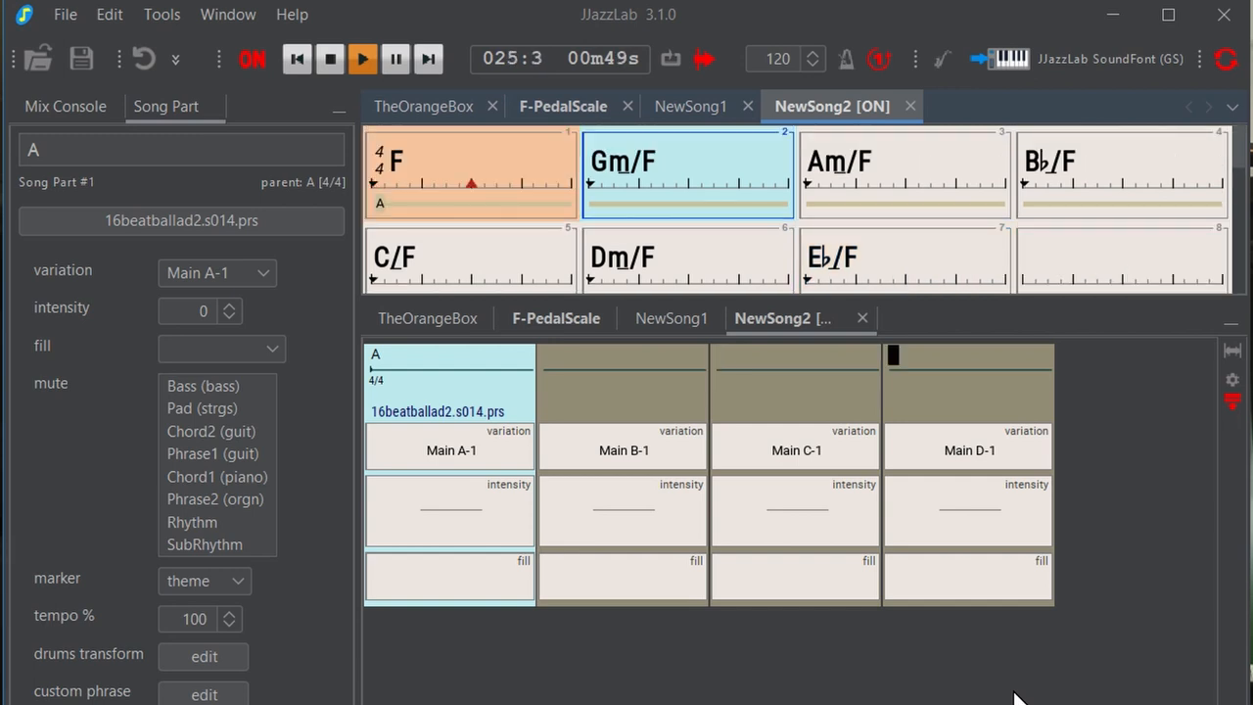
{"action": "left_click", "coordinate": [967, 509]}
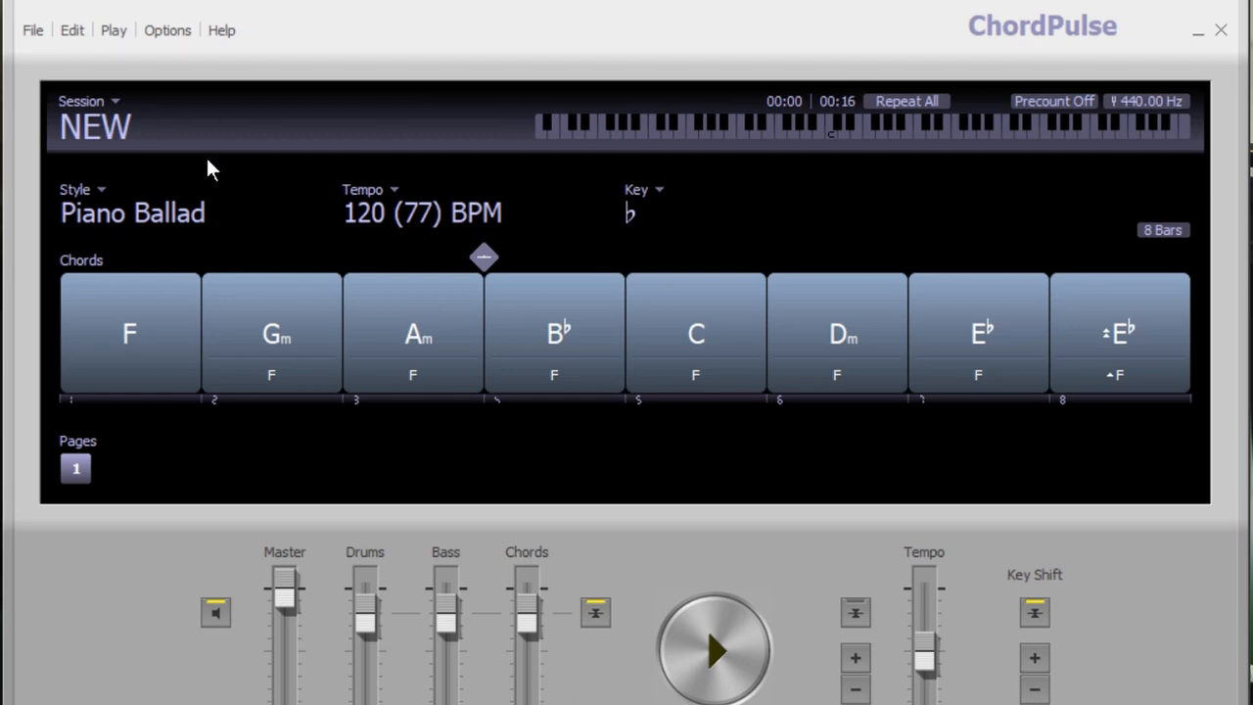
Load the F-PedalScale2 session from the Session dropdown
{"action": "left_click", "coordinate": [88, 101]}
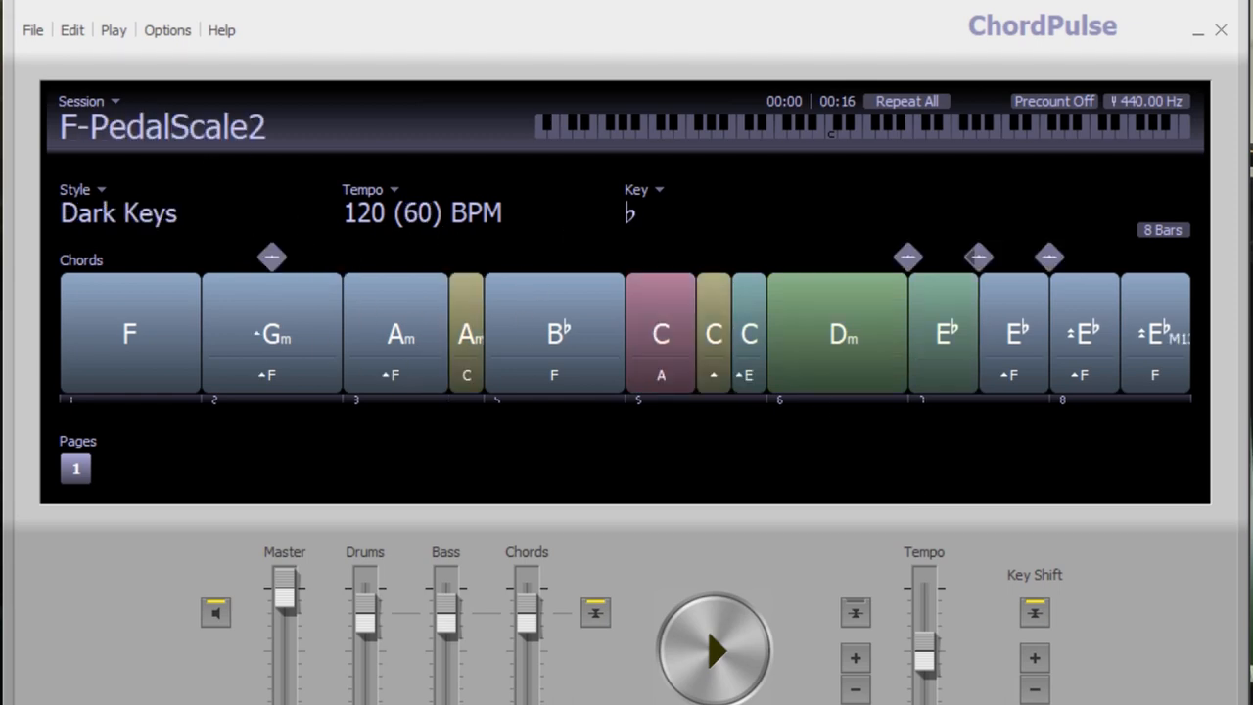
{"action": "mouse_move", "coordinate": [827, 526]}
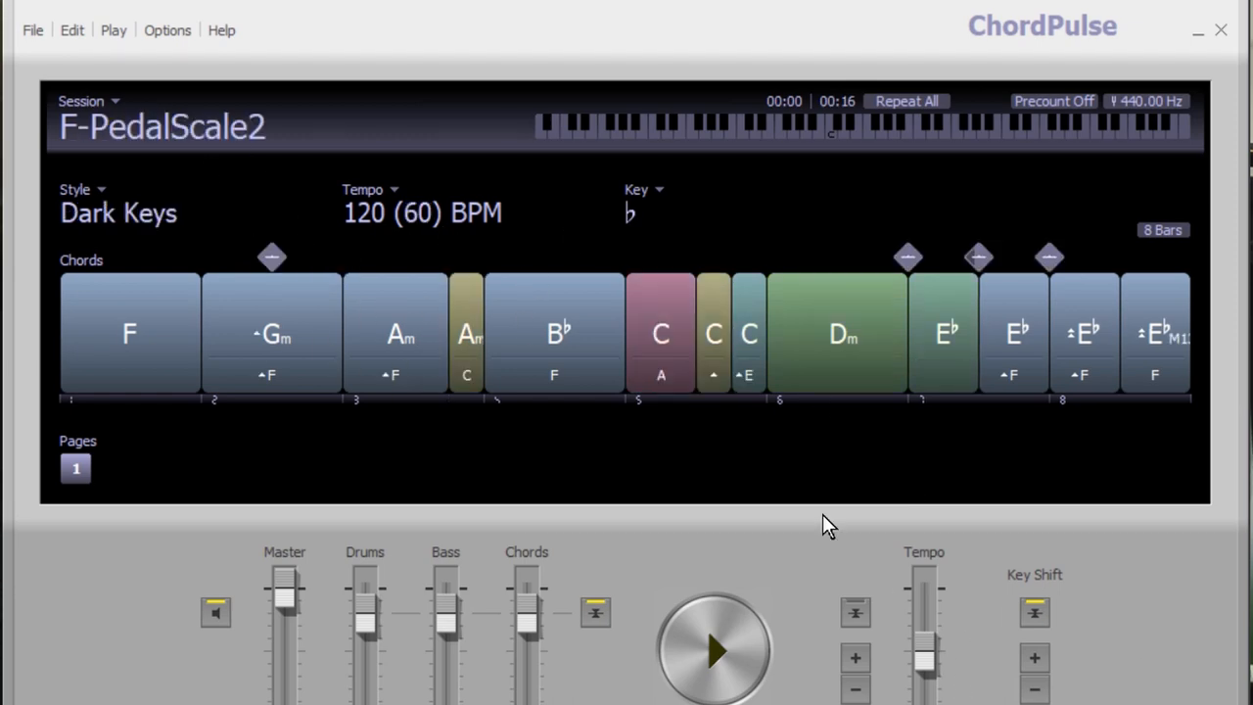
{"action": "mouse_move", "coordinate": [313, 347]}
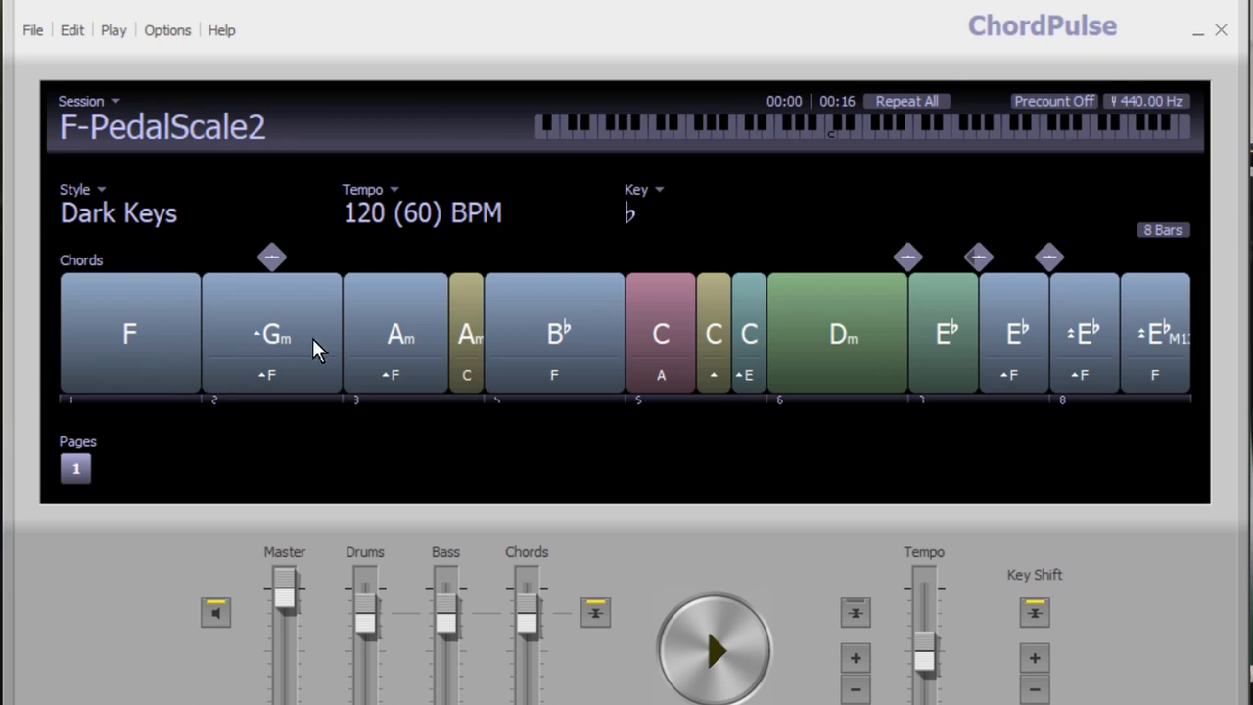
{"action": "mouse_move", "coordinate": [545, 367]}
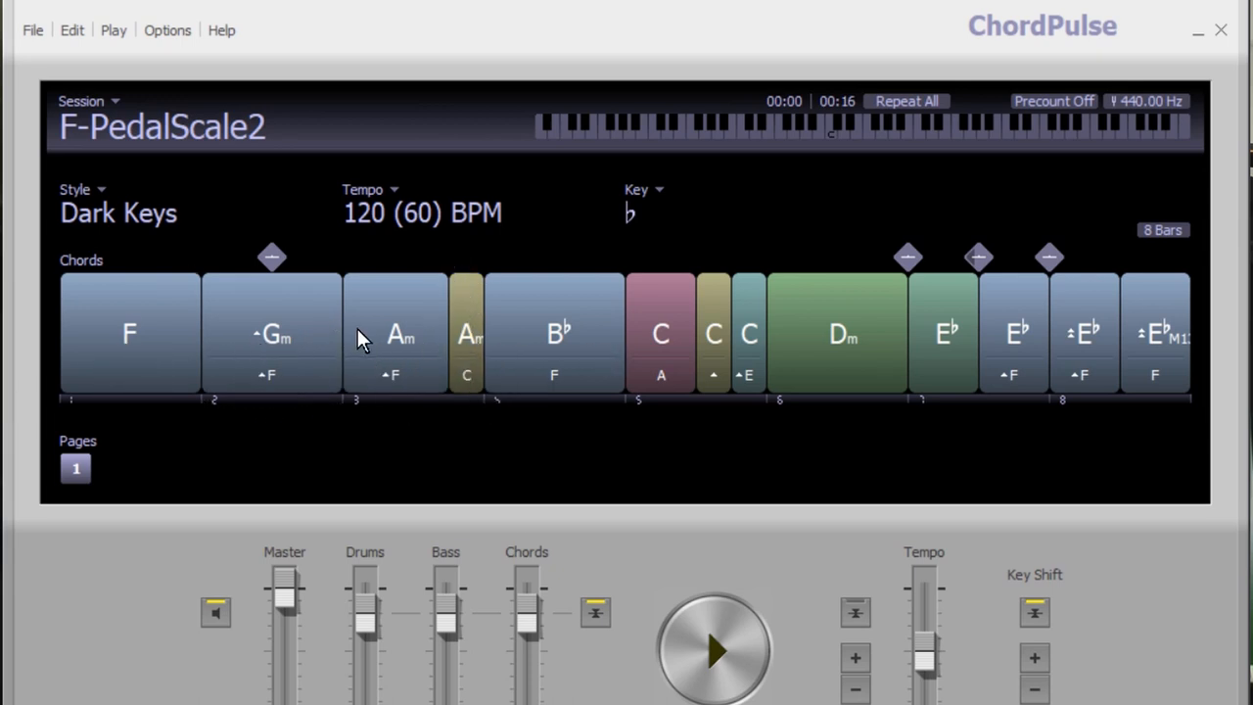
{"action": "mouse_move", "coordinate": [408, 337]}
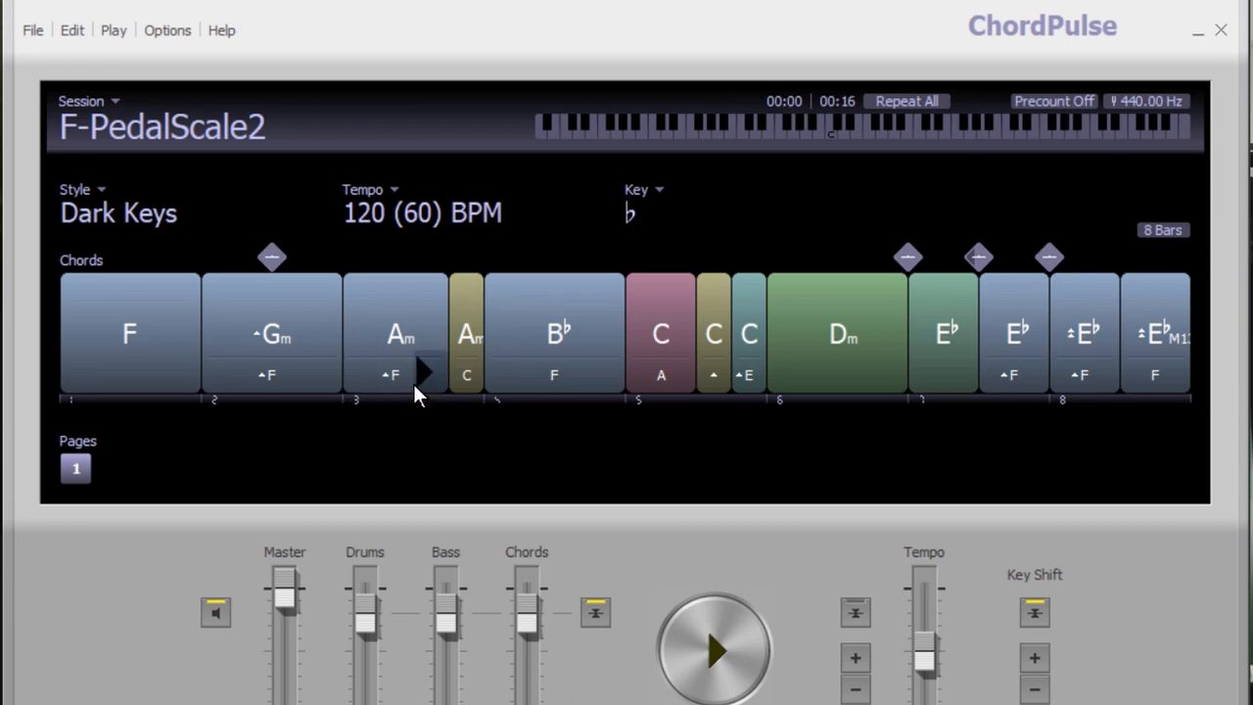
{"action": "mouse_move", "coordinate": [418, 382]}
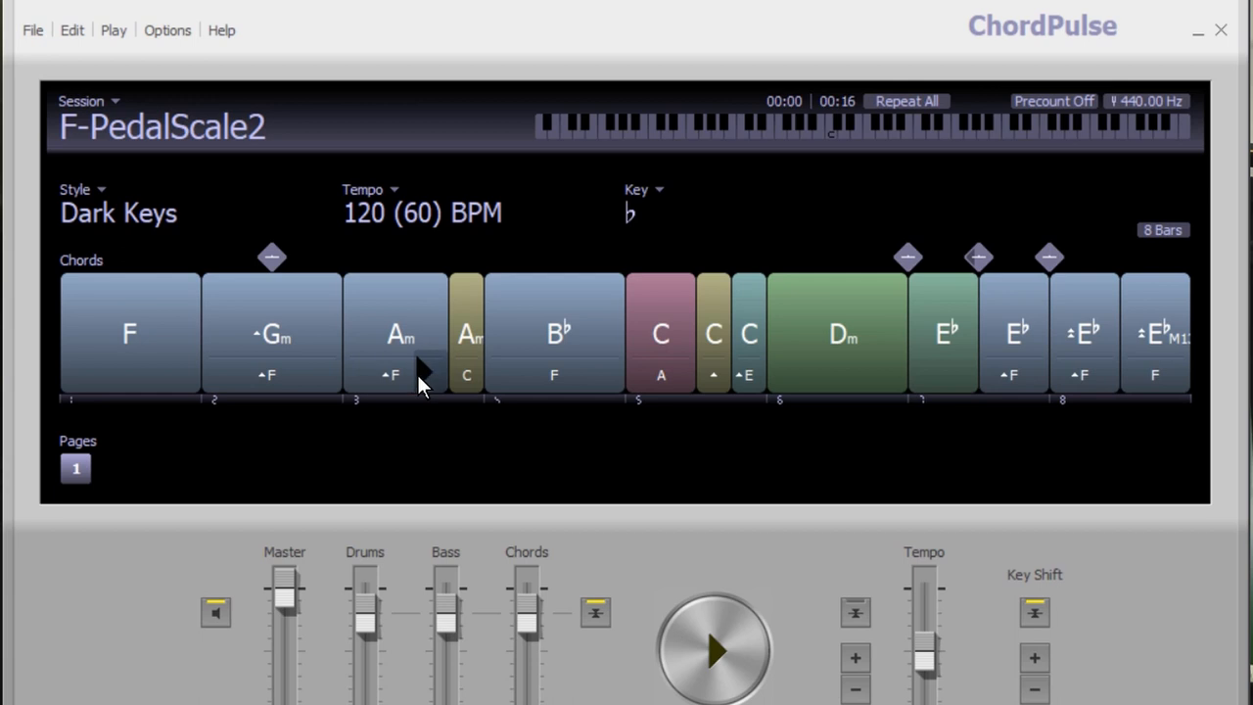
{"action": "mouse_move", "coordinate": [661, 376]}
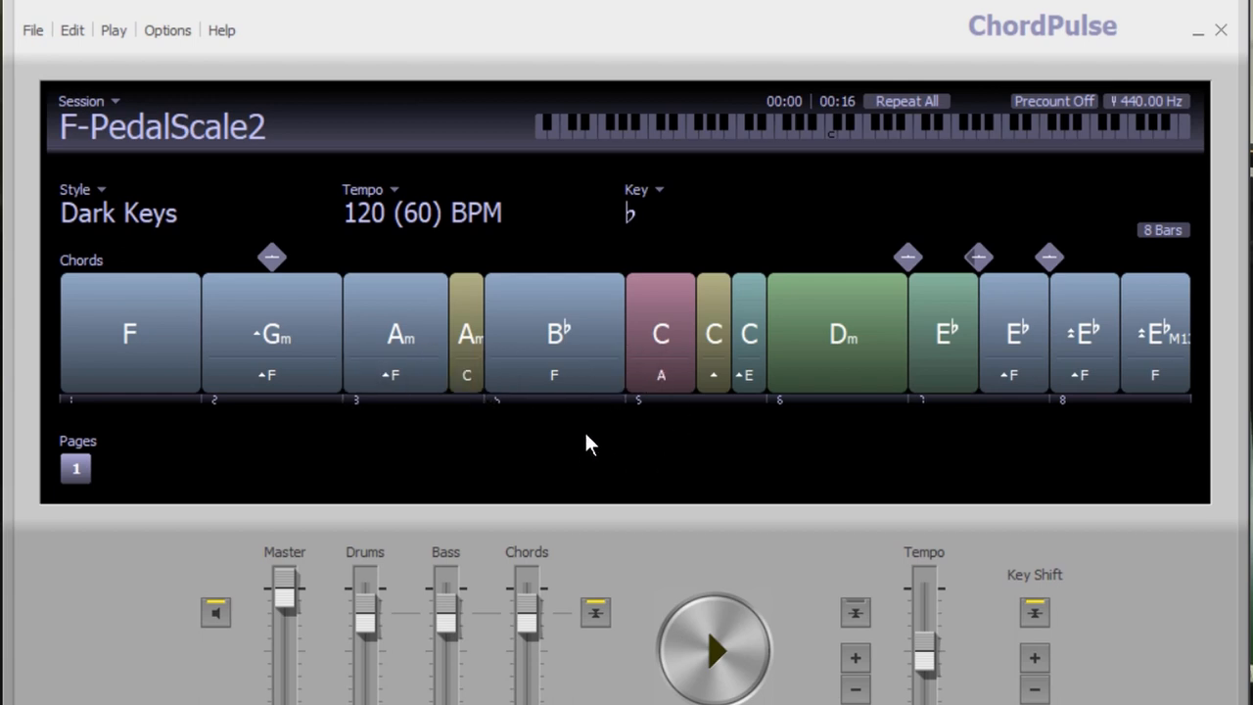
{"action": "mouse_move", "coordinate": [957, 453]}
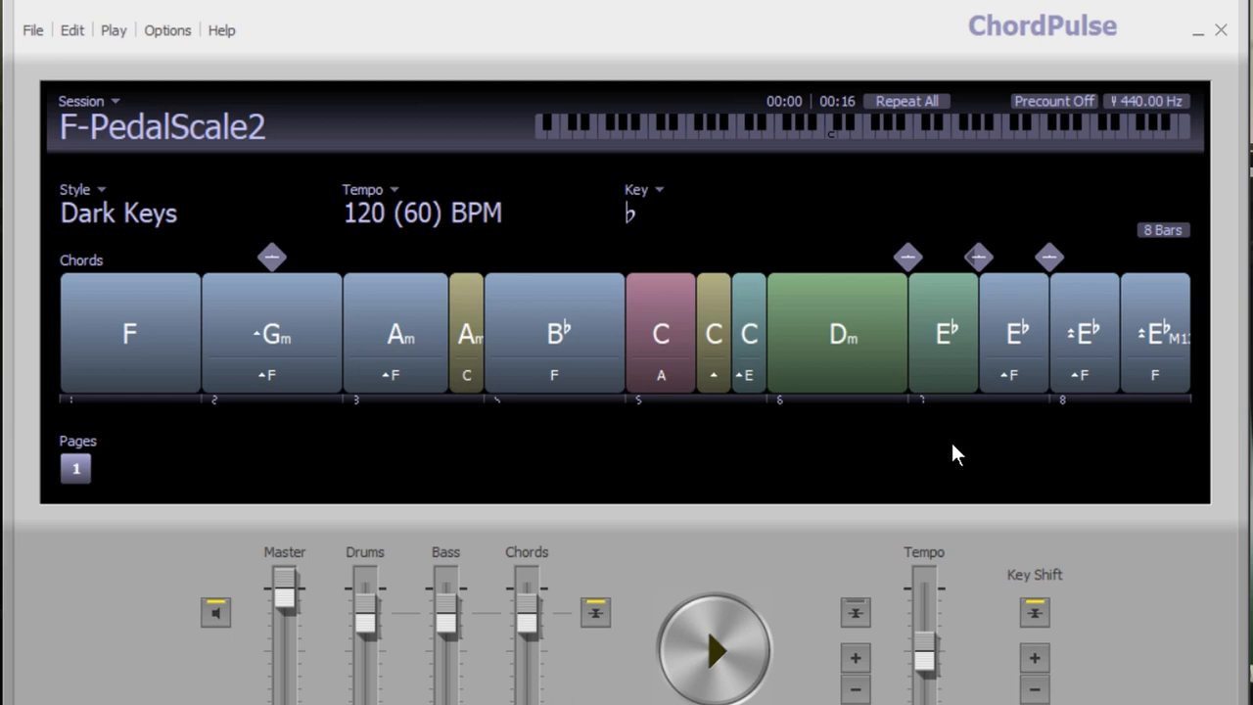
{"action": "mouse_move", "coordinate": [47, 39]}
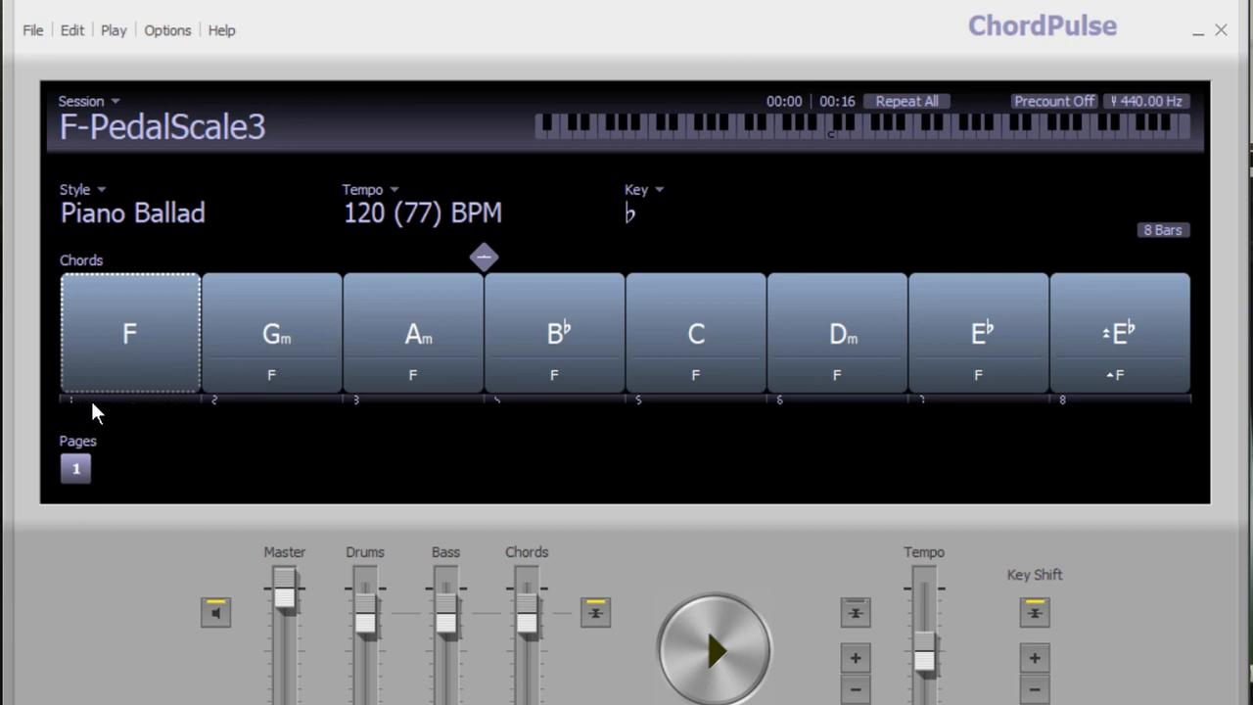
Briefly play the F-PedalScale3 Piano Ballad progression, then stop playback
{"action": "left_click", "coordinate": [713, 649]}
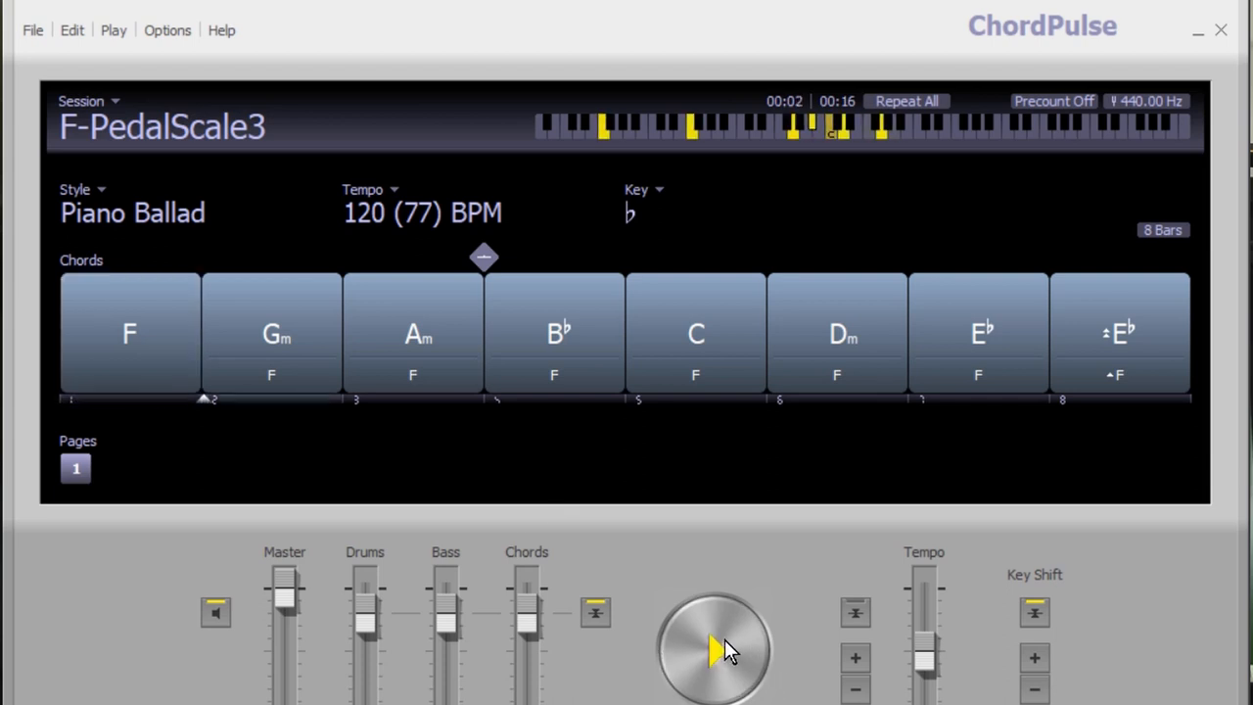
{"action": "left_click", "coordinate": [712, 646]}
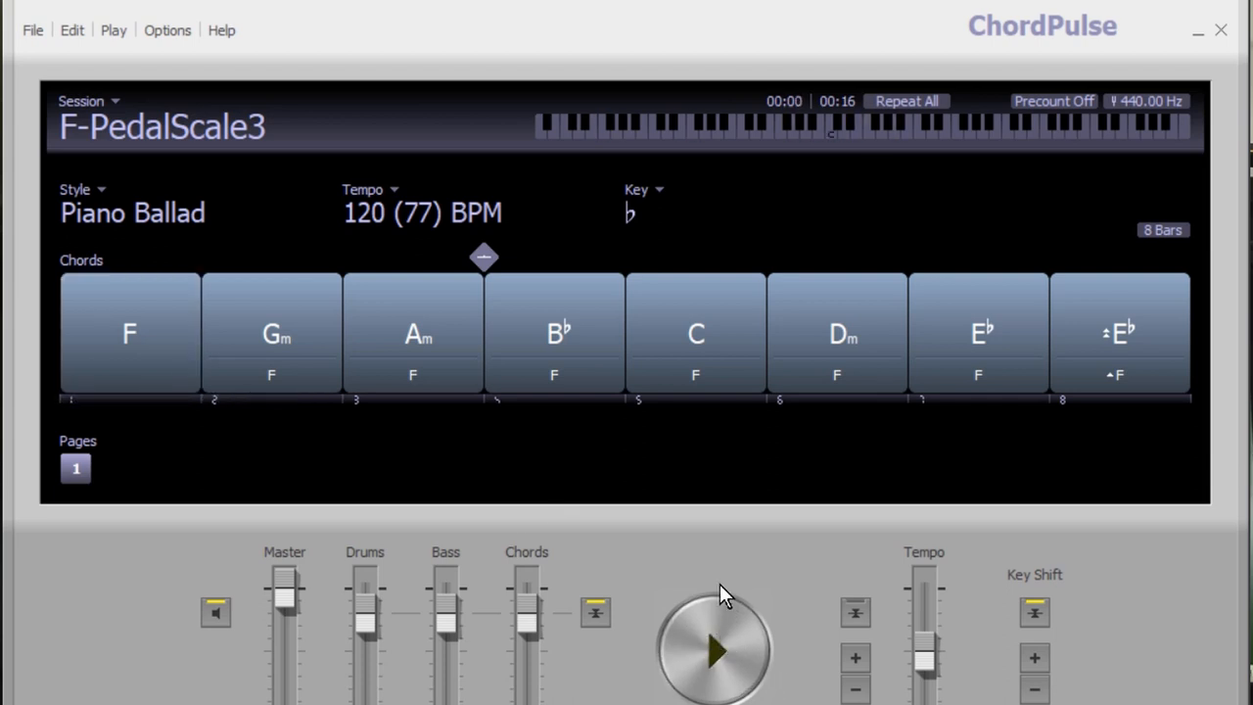
{"action": "mouse_move", "coordinate": [323, 340]}
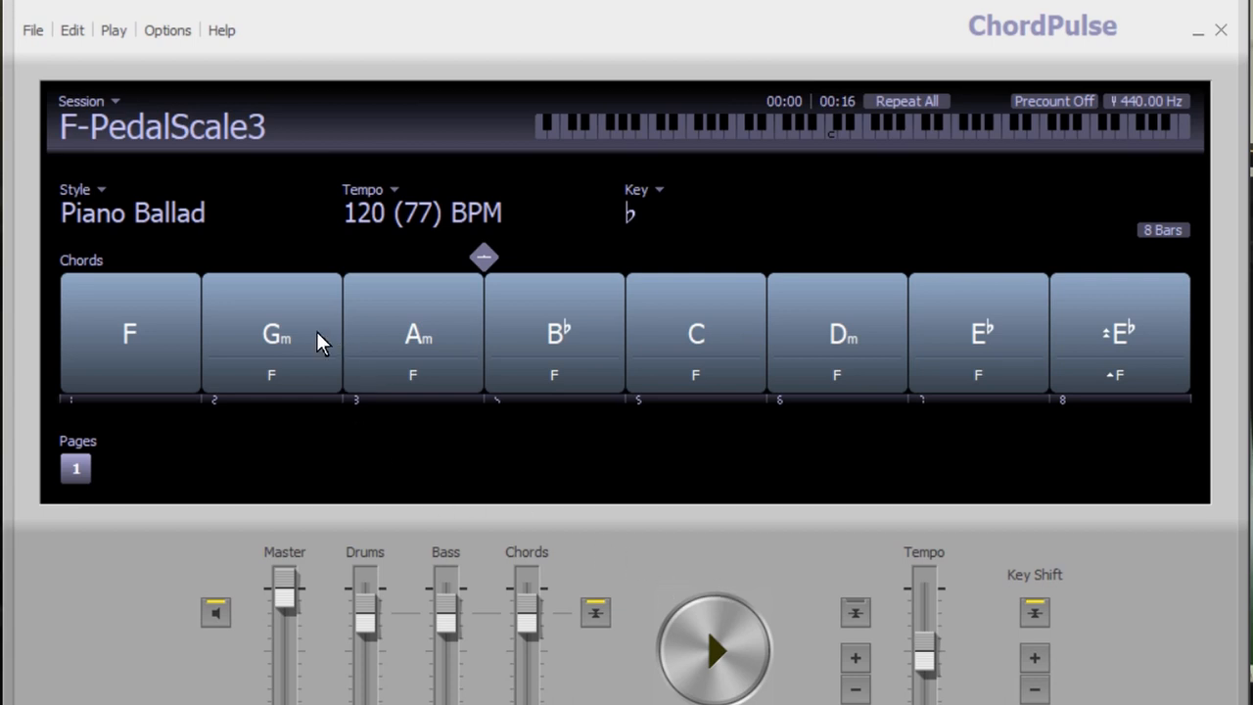
Raise the inversions of the Gm, C and final E♭ chords, ending on the highest inversion
{"action": "left_click", "coordinate": [276, 332]}
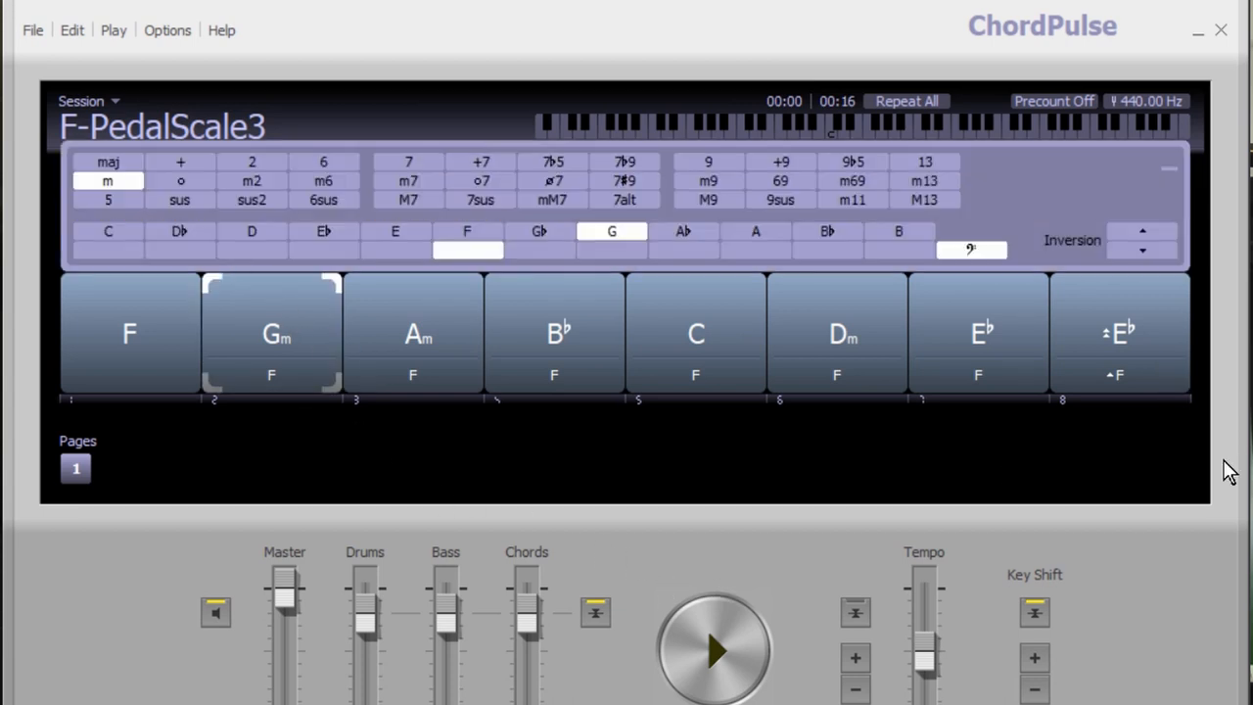
{"action": "mouse_move", "coordinate": [1144, 235]}
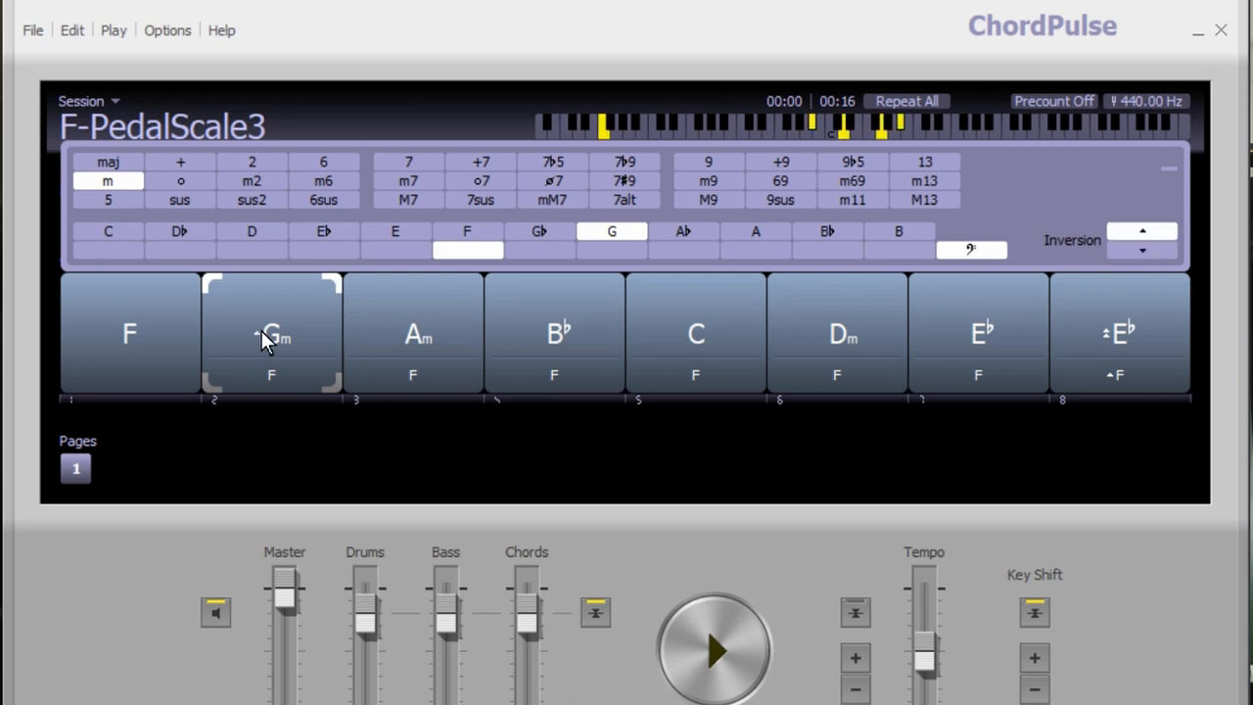
{"action": "mouse_move", "coordinate": [135, 341]}
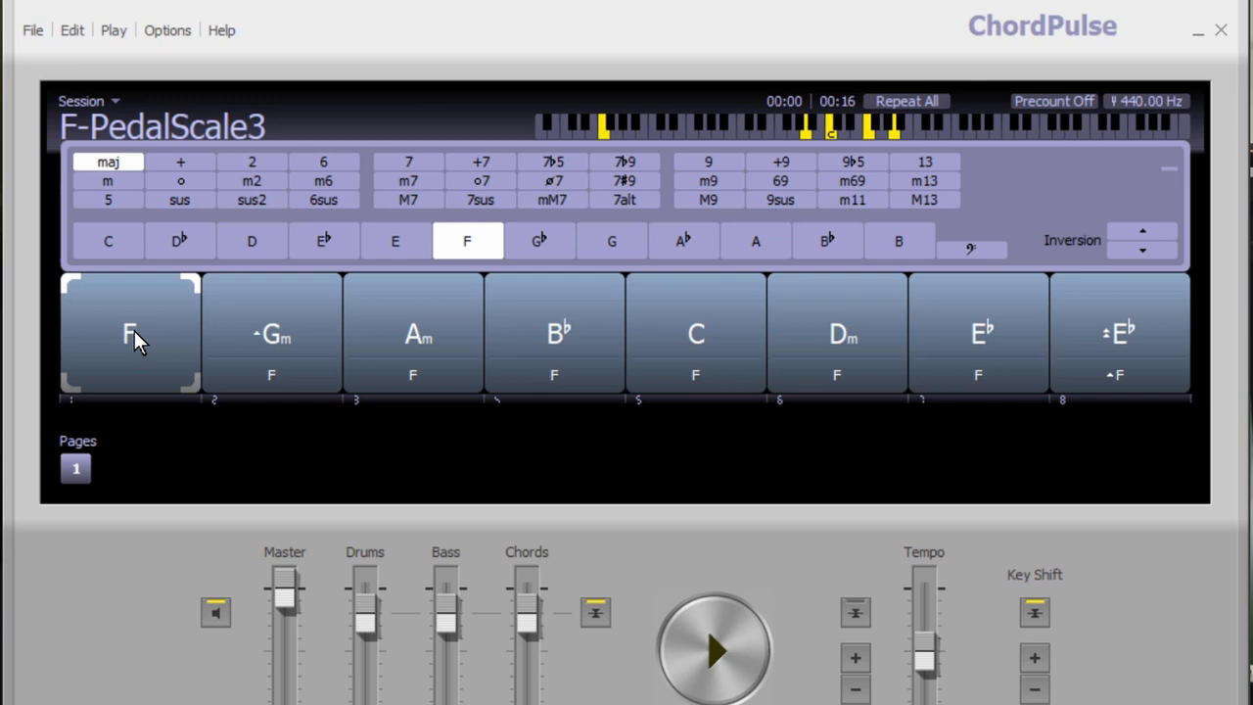
{"action": "left_click", "coordinate": [272, 333]}
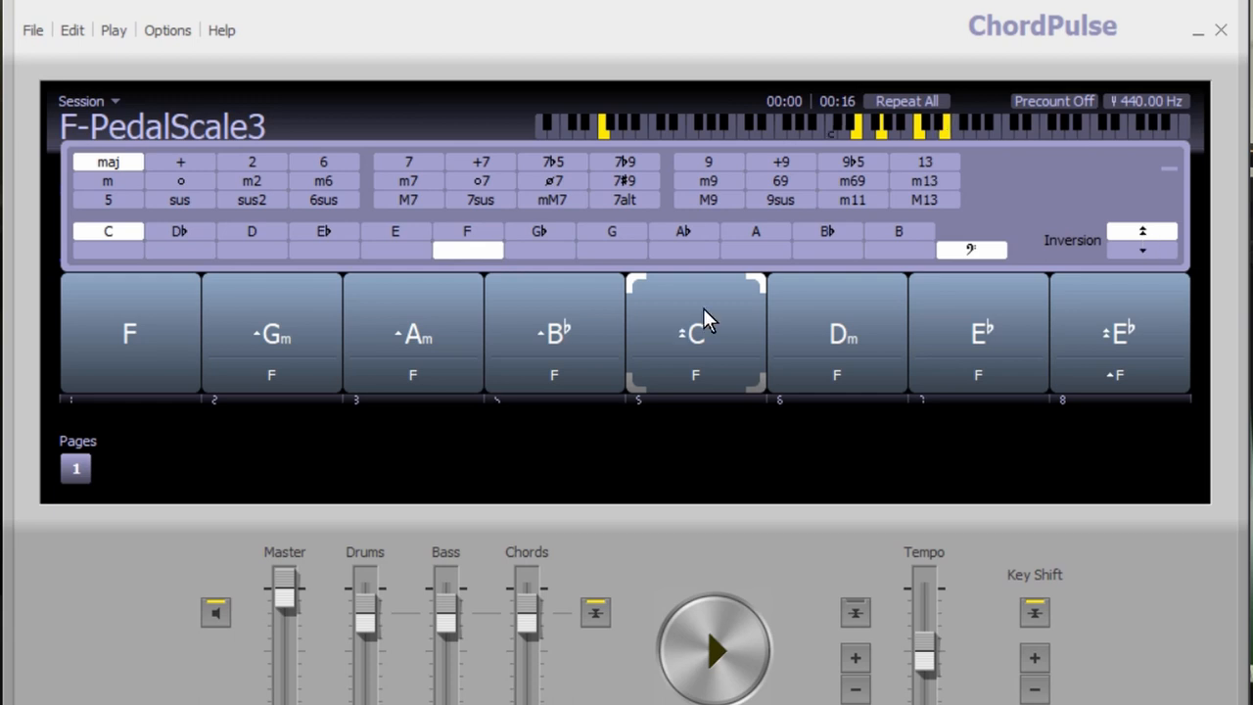
{"action": "left_click", "coordinate": [837, 333]}
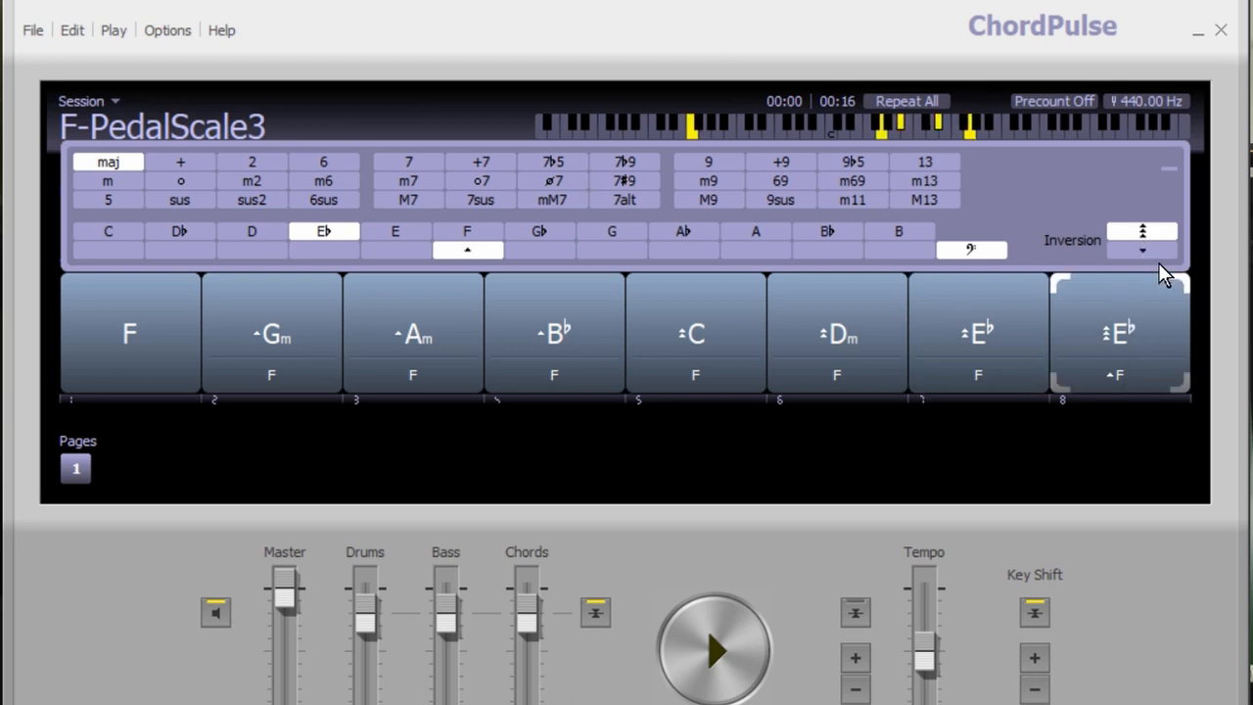
{"action": "mouse_move", "coordinate": [1160, 239]}
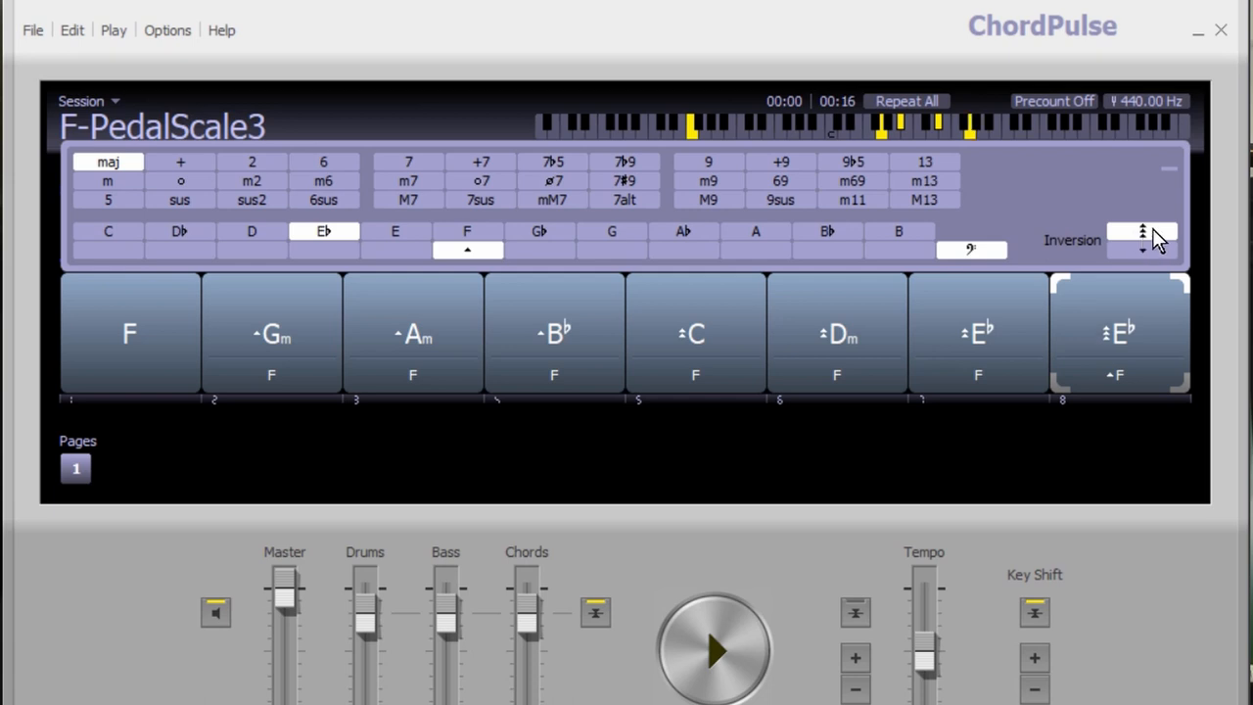
{"action": "left_click", "coordinate": [712, 649]}
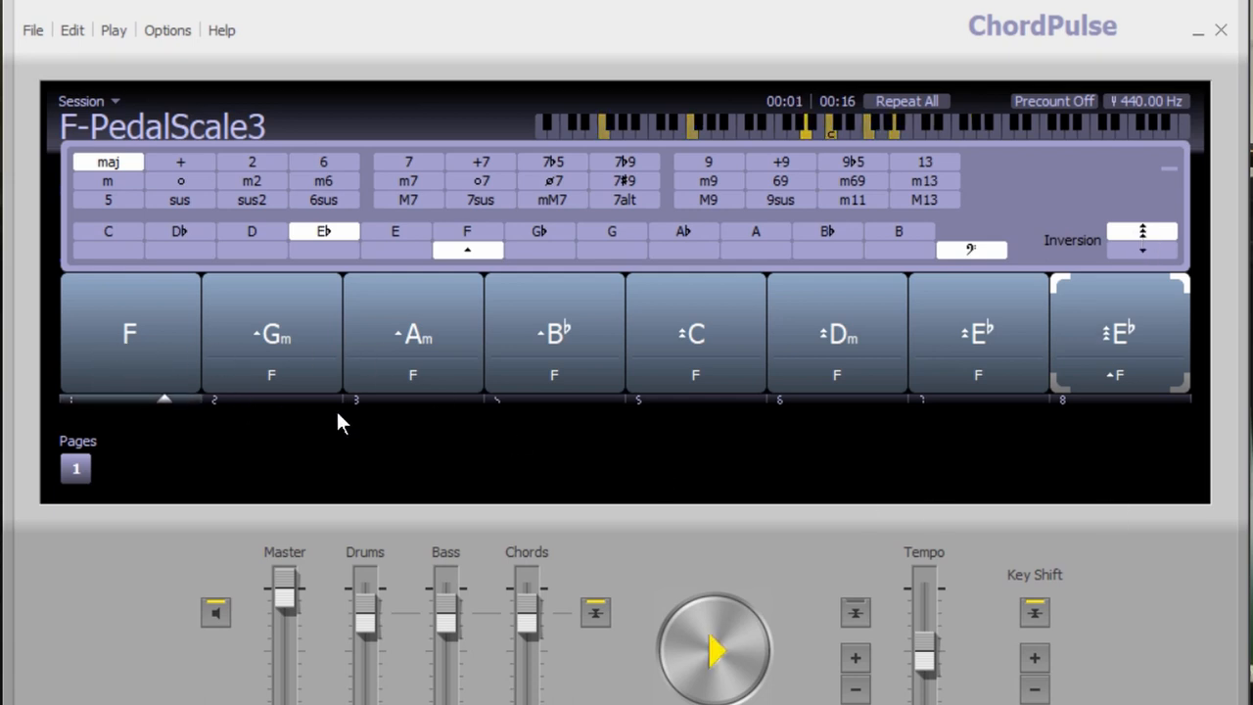